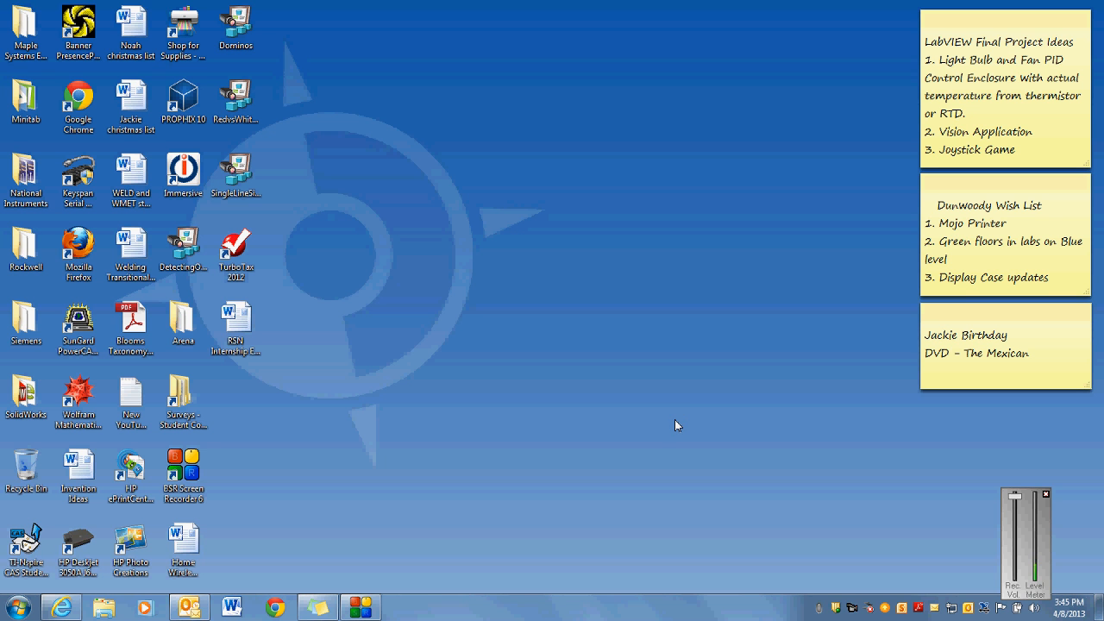
{"action": "mouse_move", "coordinate": [422, 376]}
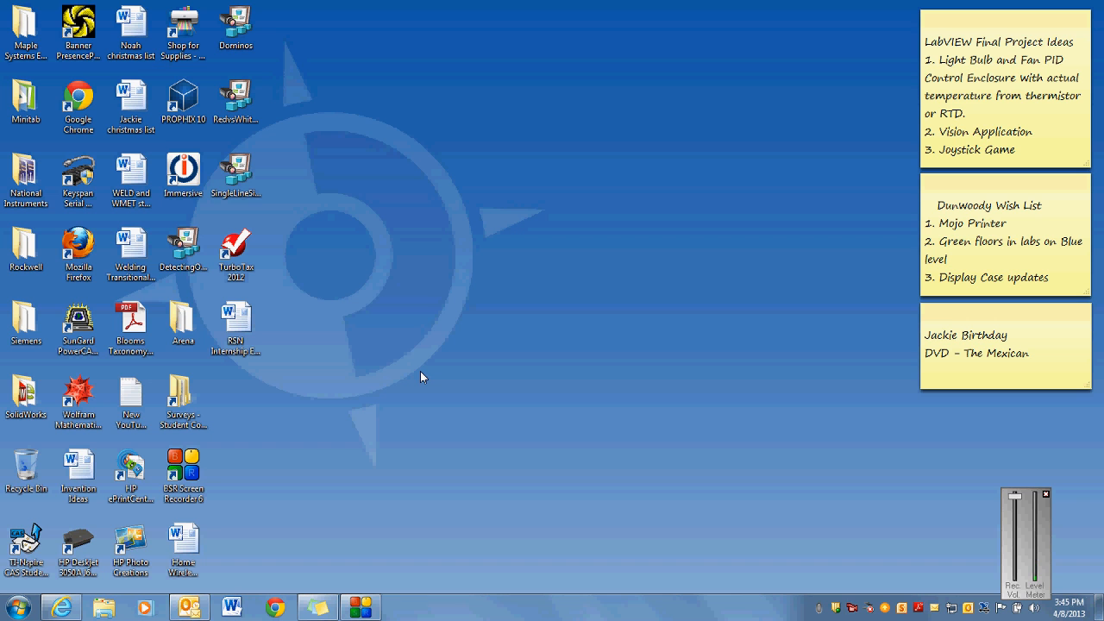
{"action": "mouse_move", "coordinate": [300, 521]}
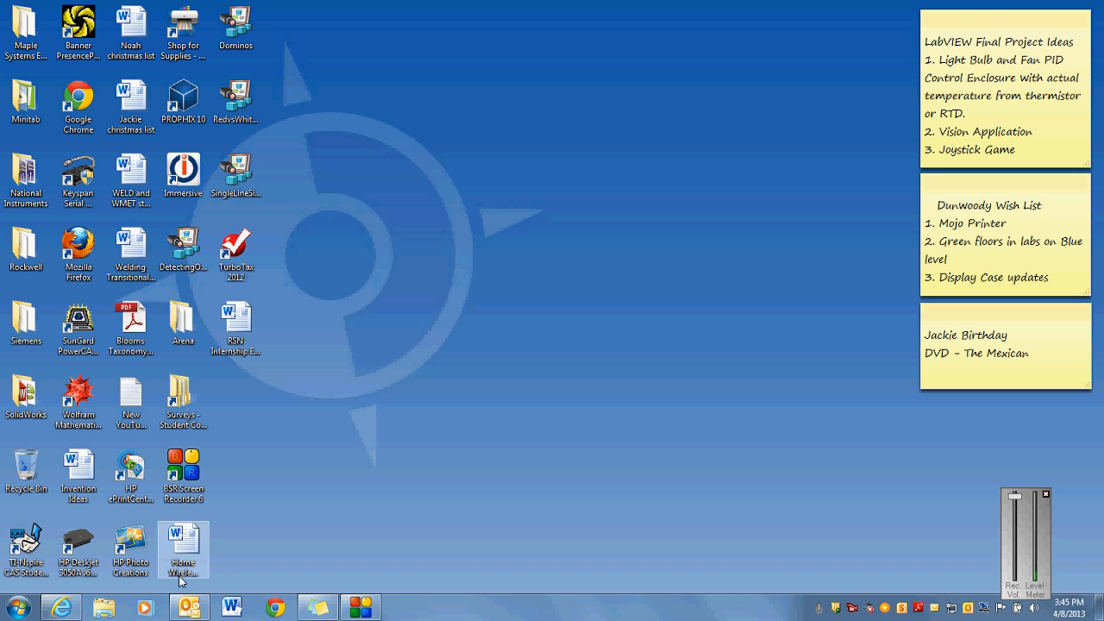
{"action": "mouse_move", "coordinate": [17, 607]}
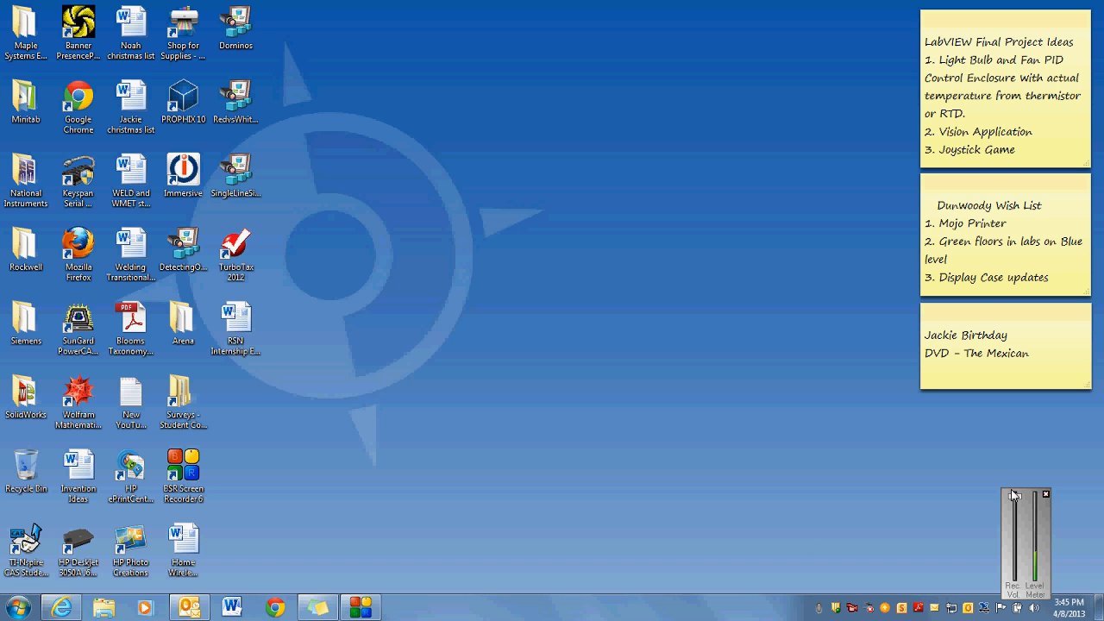
{"action": "mouse_move", "coordinate": [60, 595]}
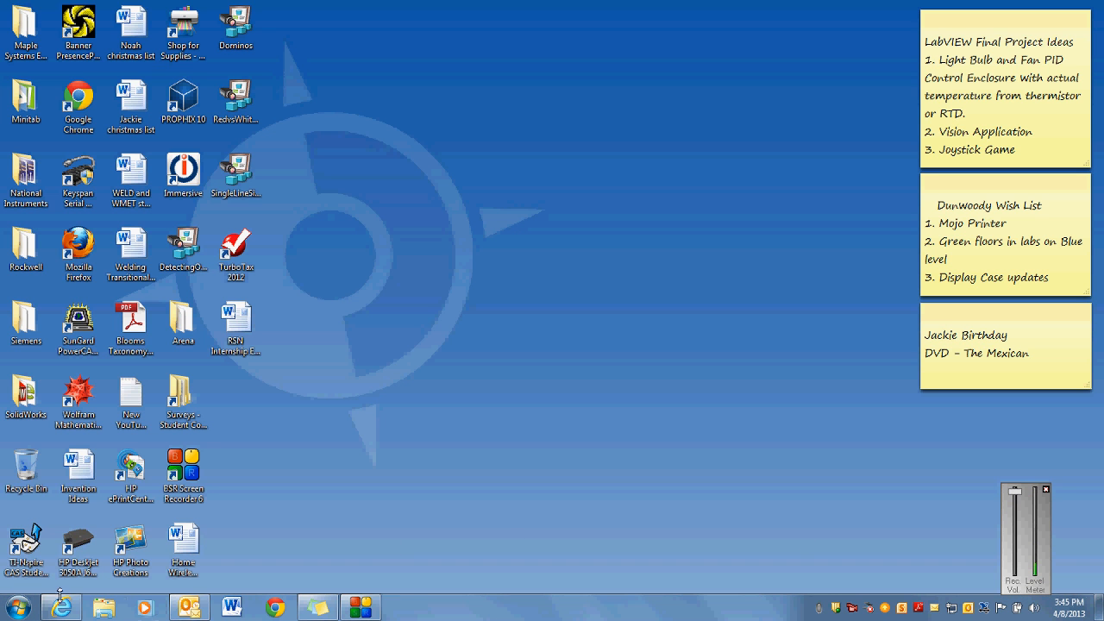
Step: Launch NI Vision Builder AI 2011 from the All Programs list under National Instruments
{"action": "left_click", "coordinate": [18, 607]}
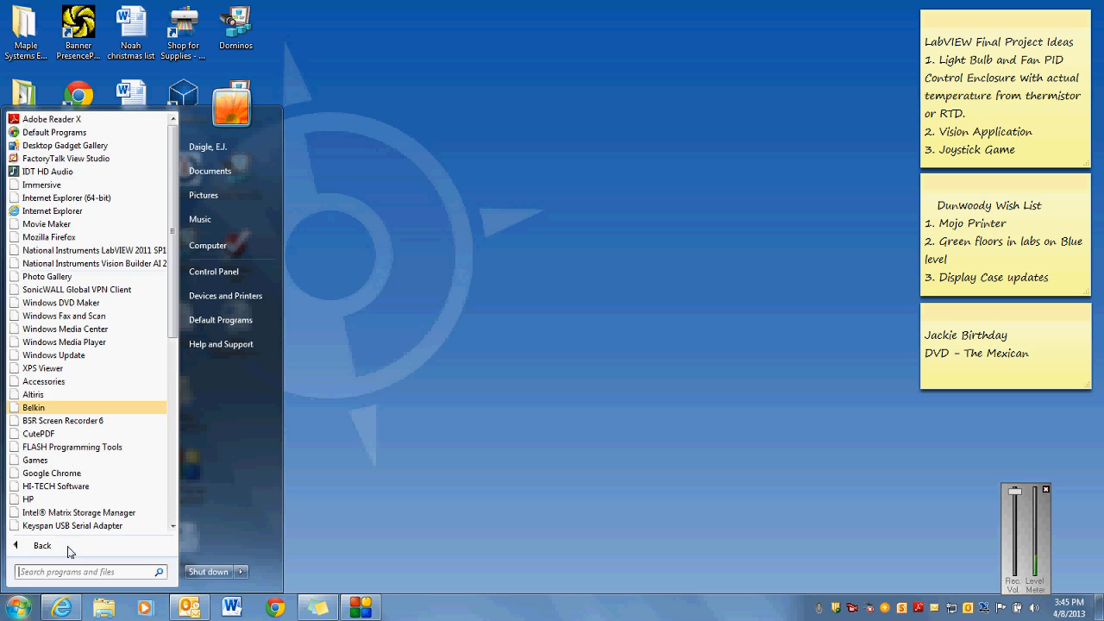
{"action": "scroll", "scroll_direction": "down", "scroll_amount": 3}
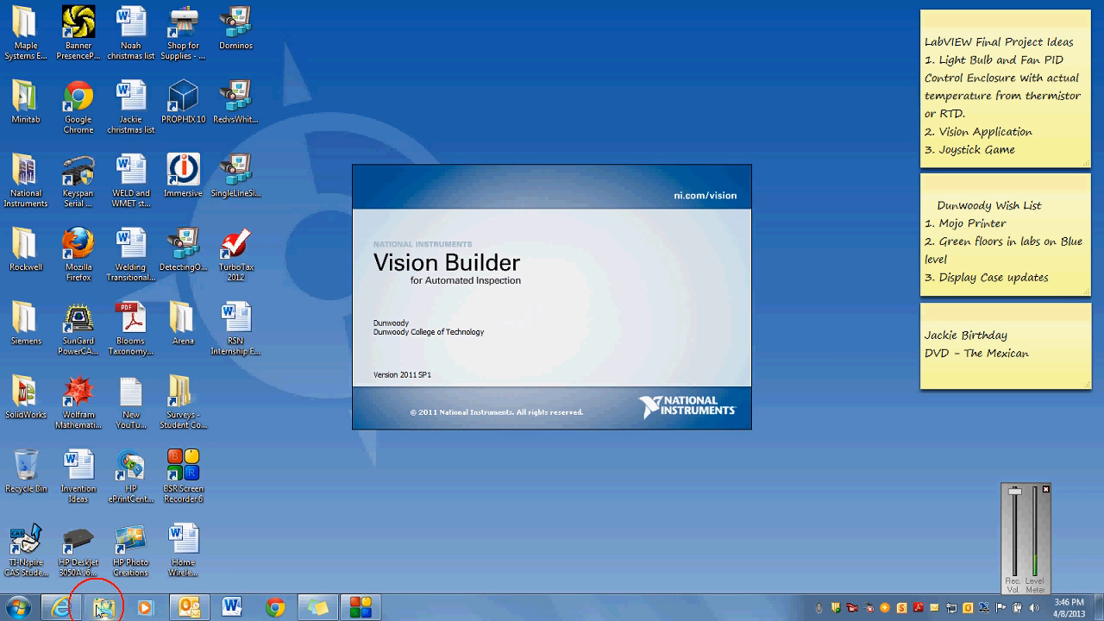
Step: Navigate to ELTT1240 > NI Vision stuff > Domino Photos and view photo DSC06137
{"action": "left_click", "coordinate": [103, 608]}
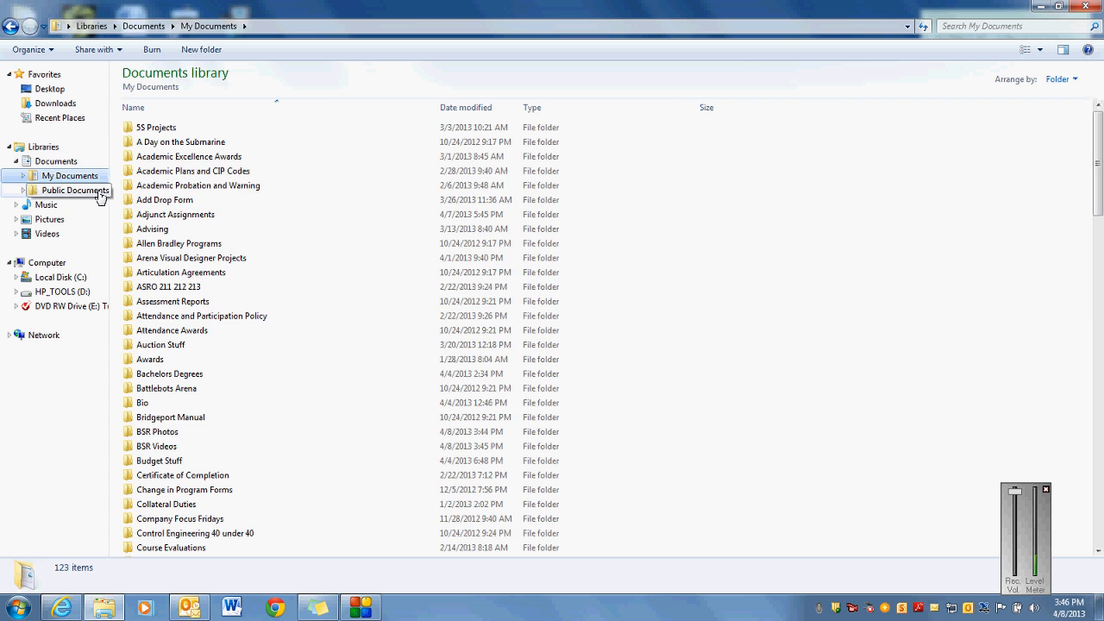
{"action": "scroll", "scroll_direction": "down", "scroll_amount": 3}
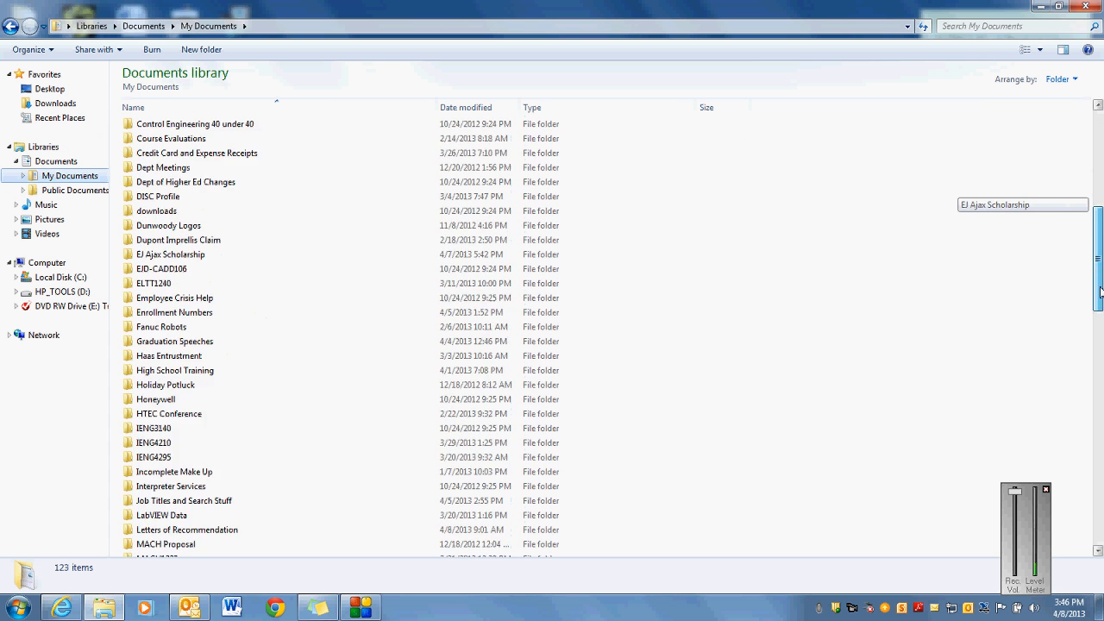
{"action": "double_click", "coordinate": [153, 283]}
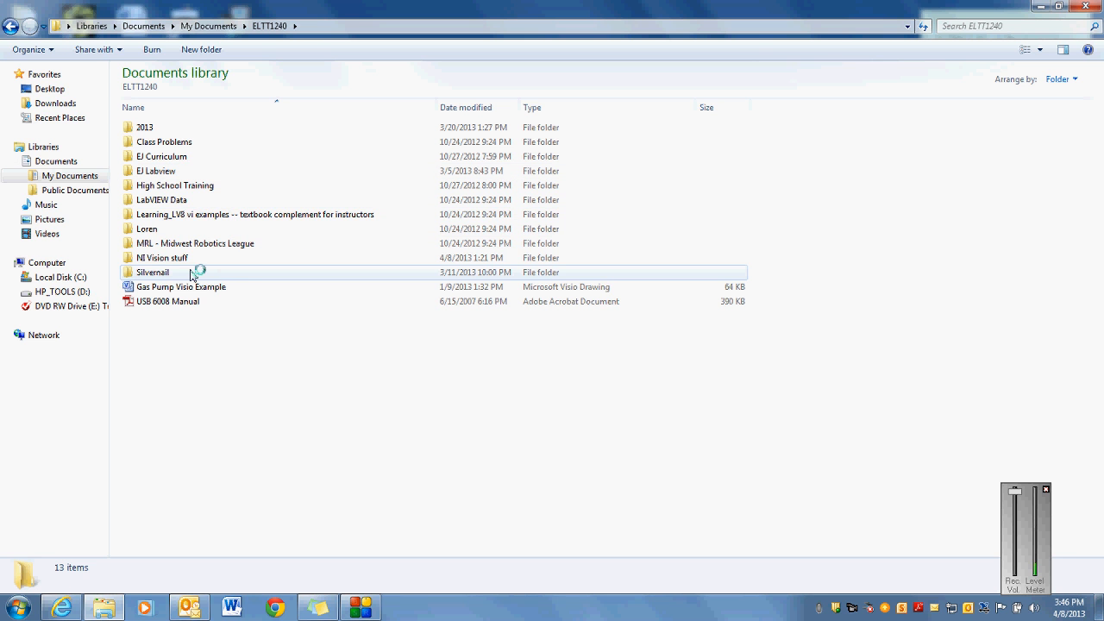
{"action": "double_click", "coordinate": [162, 257]}
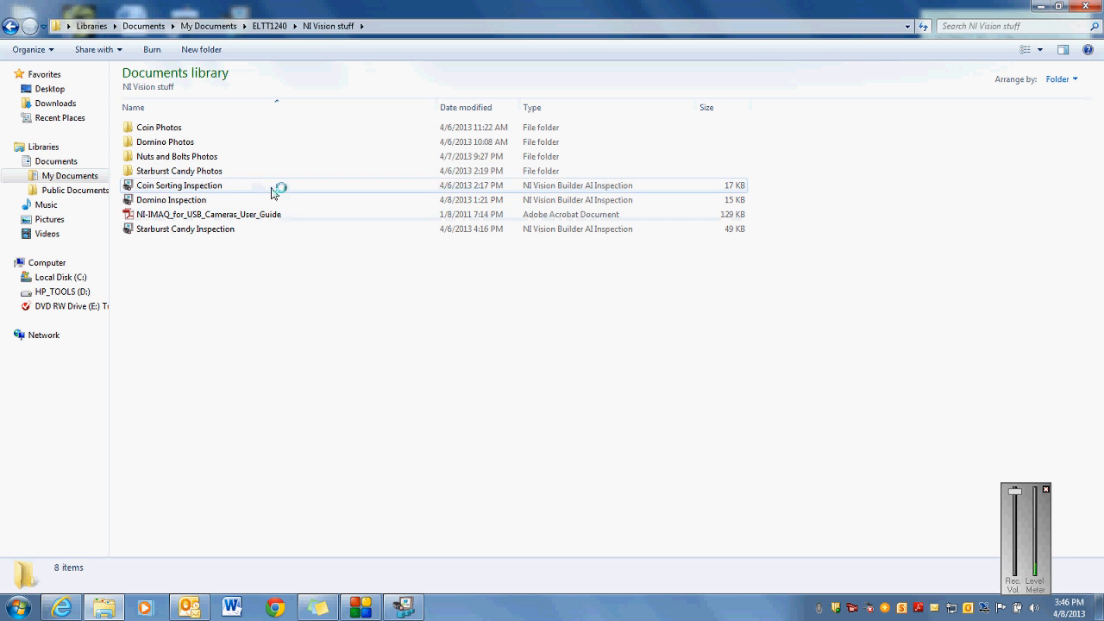
{"action": "double_click", "coordinate": [164, 142]}
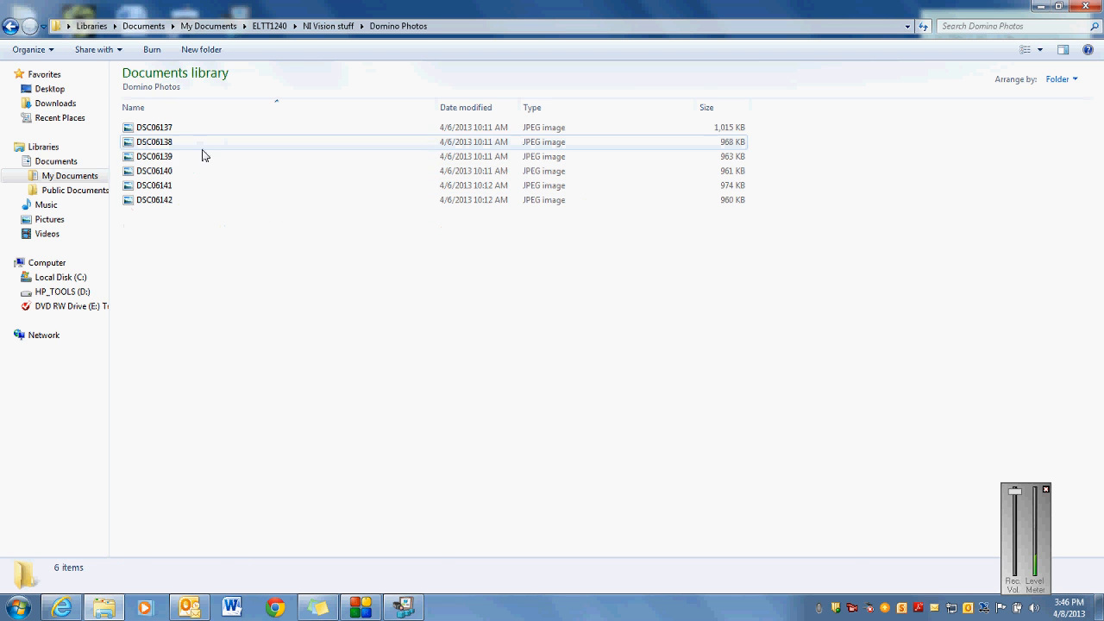
{"action": "double_click", "coordinate": [155, 128]}
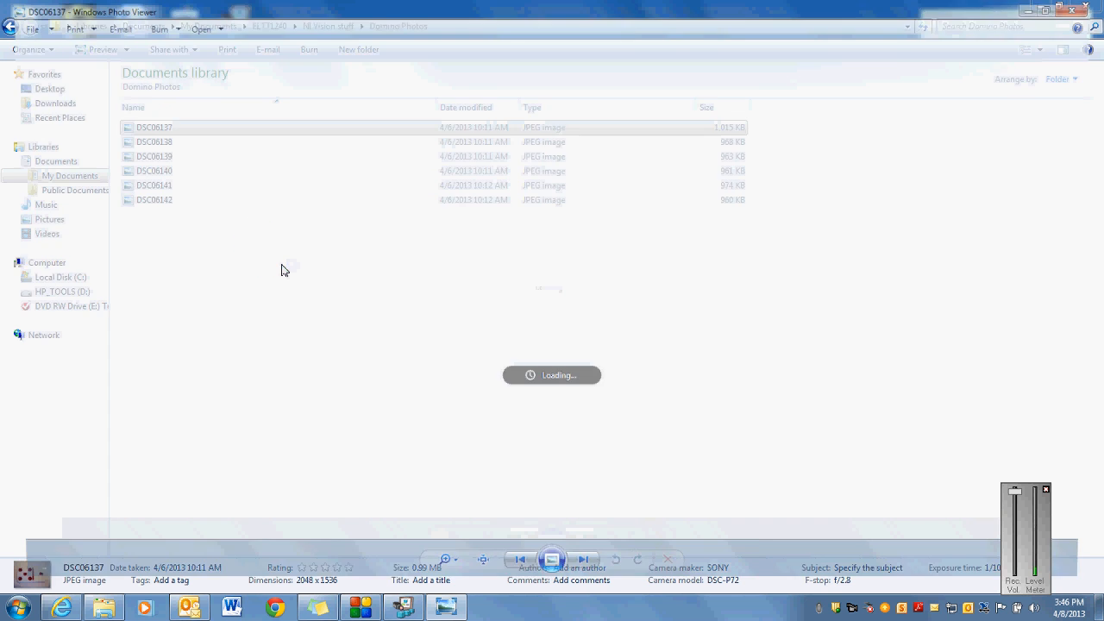
Step: Step through all six domino photos with Next, then close Windows Photo Viewer
{"action": "left_click", "coordinate": [583, 576]}
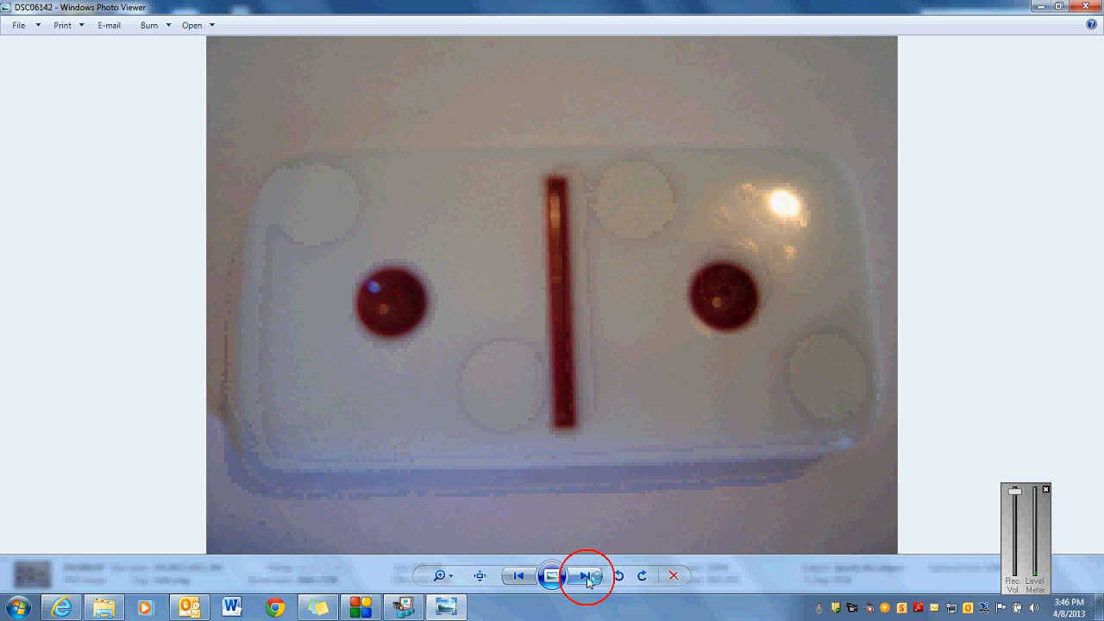
{"action": "left_click", "coordinate": [586, 576]}
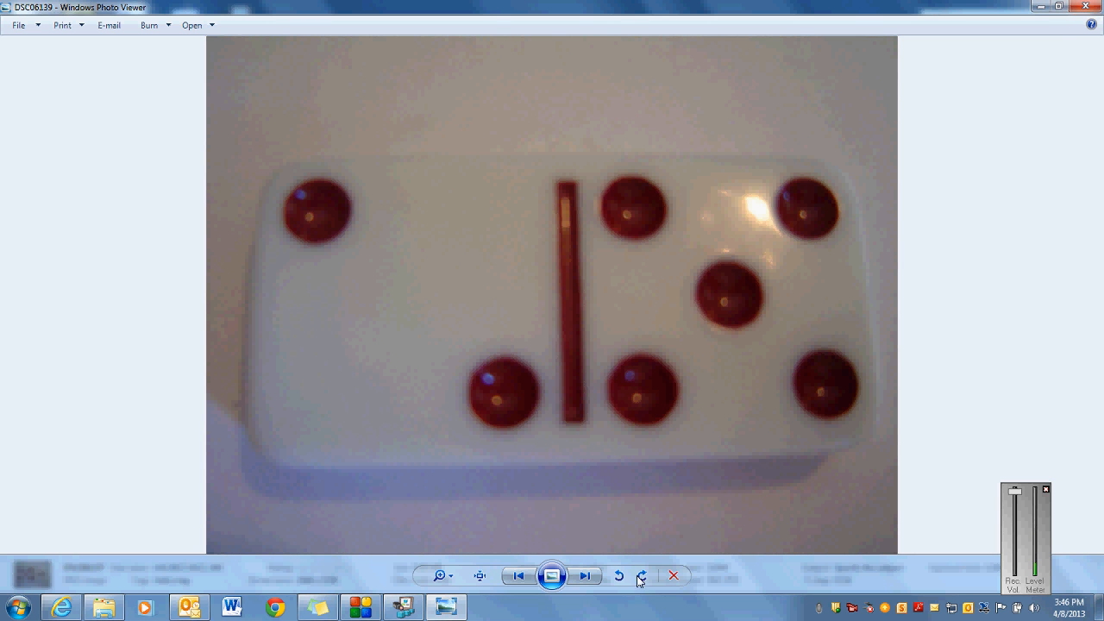
{"action": "left_click", "coordinate": [585, 576]}
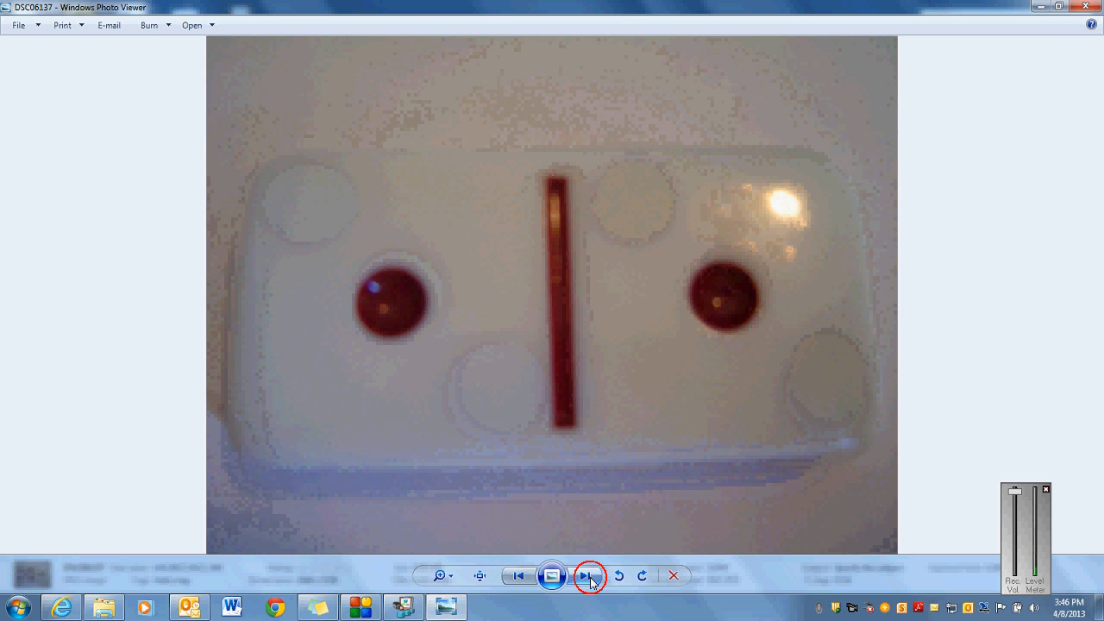
{"action": "left_click", "coordinate": [590, 576]}
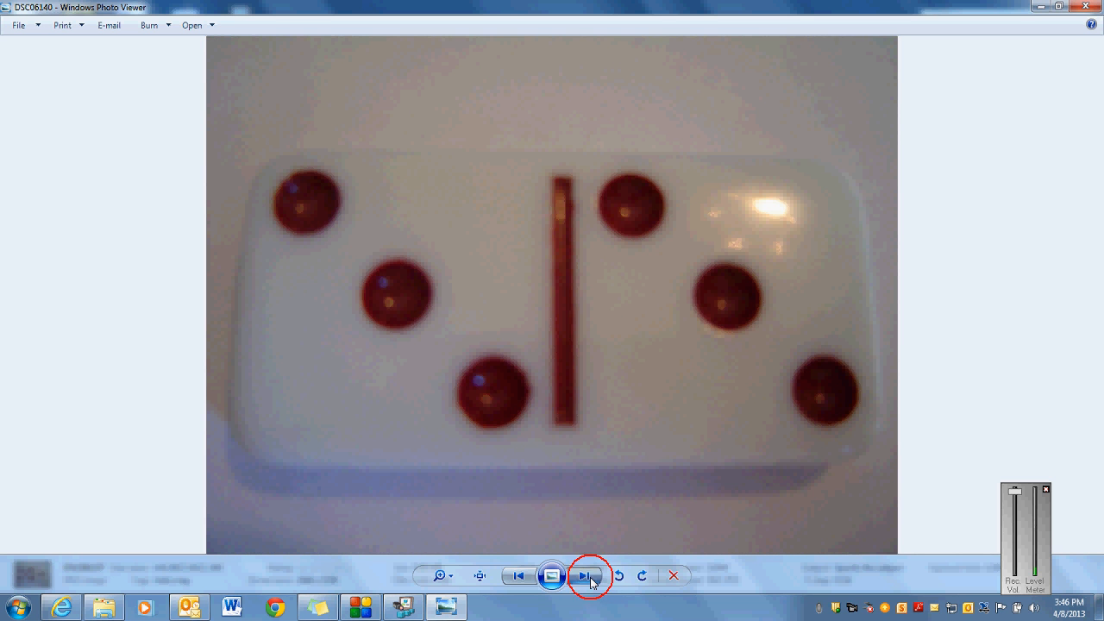
{"action": "left_click", "coordinate": [585, 576]}
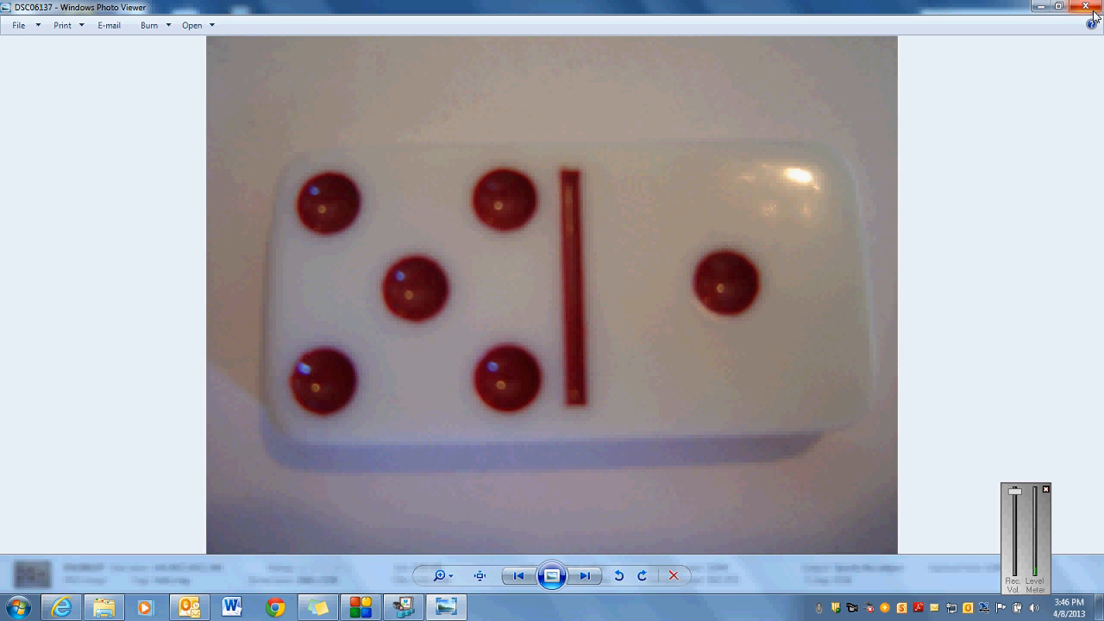
{"action": "left_click", "coordinate": [1087, 7]}
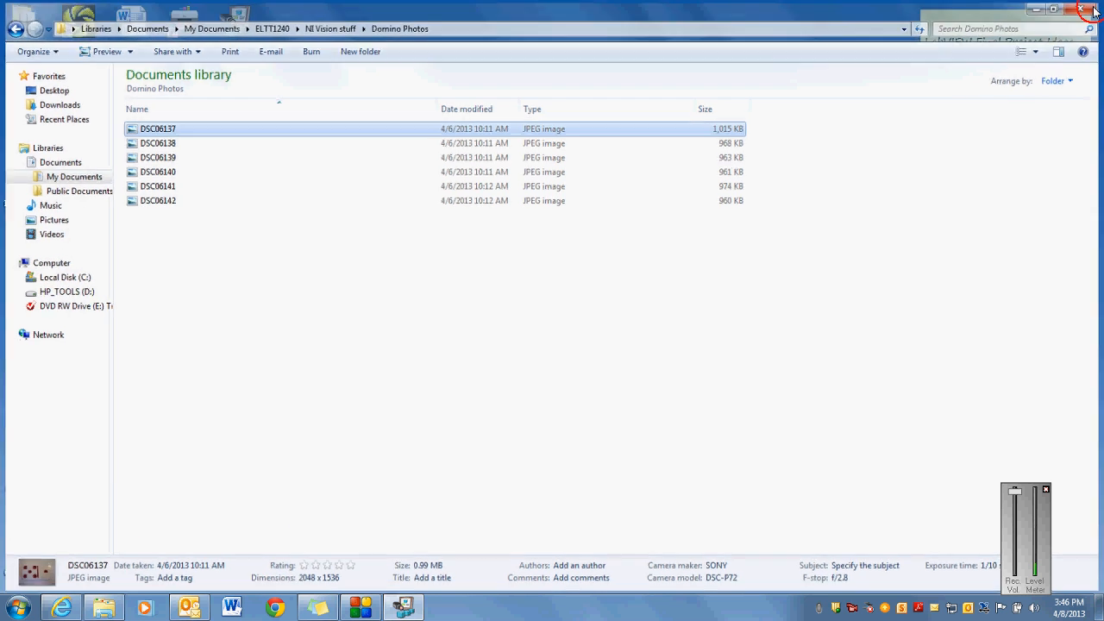
Step: Bring Vision Builder forward and start a new Untitled Inspection 1
{"action": "left_click", "coordinate": [1093, 11]}
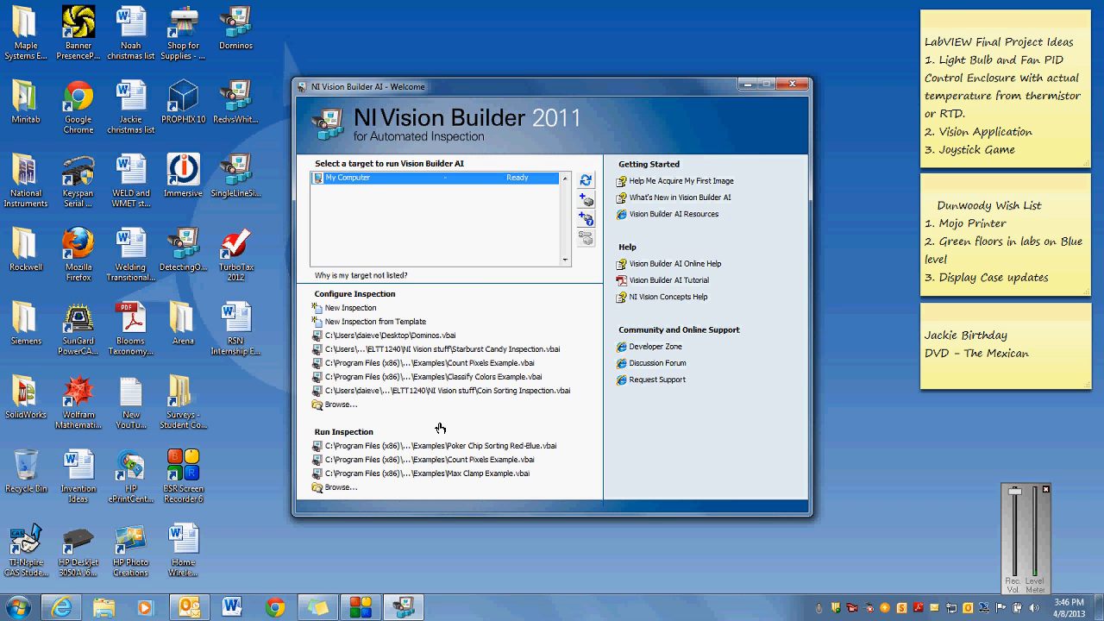
{"action": "mouse_move", "coordinate": [459, 360]}
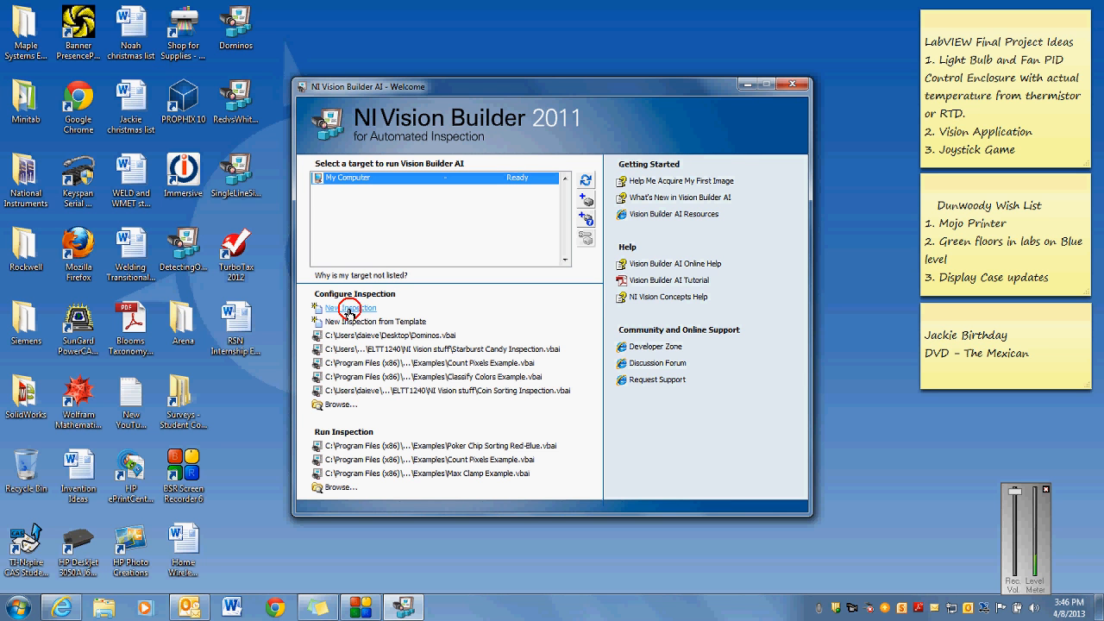
{"action": "left_click", "coordinate": [350, 307]}
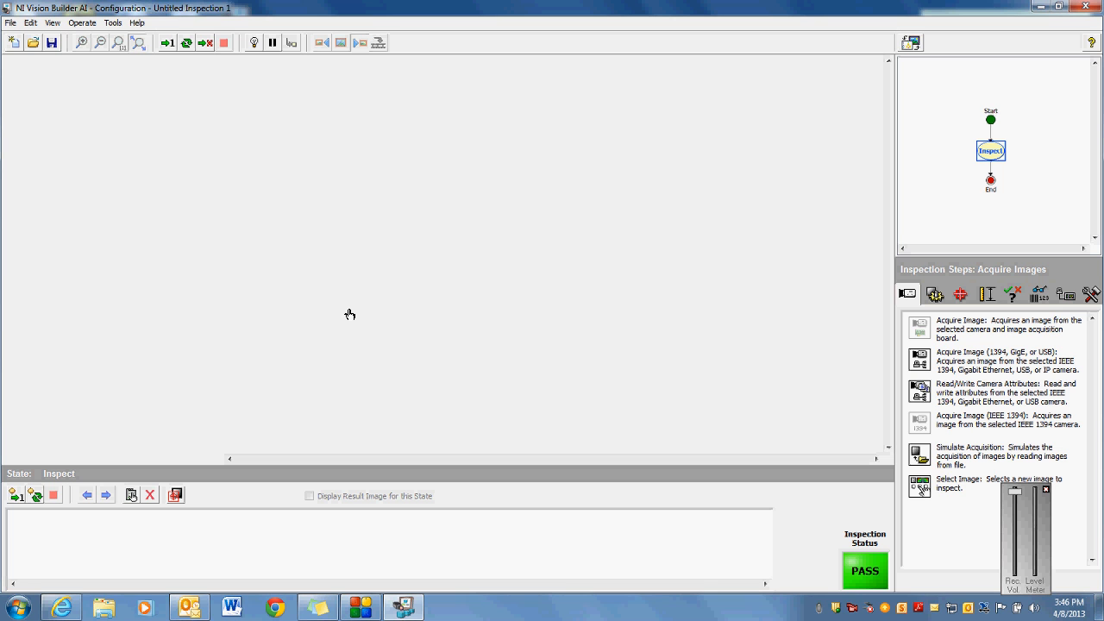
{"action": "mouse_move", "coordinate": [369, 294]}
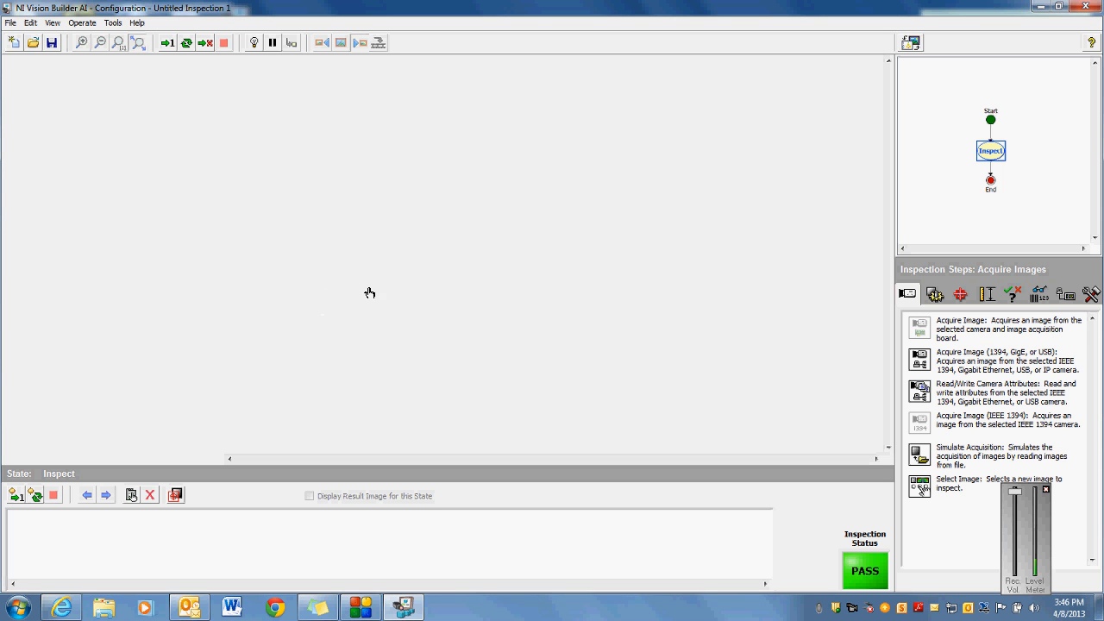
{"action": "mouse_move", "coordinate": [631, 473]}
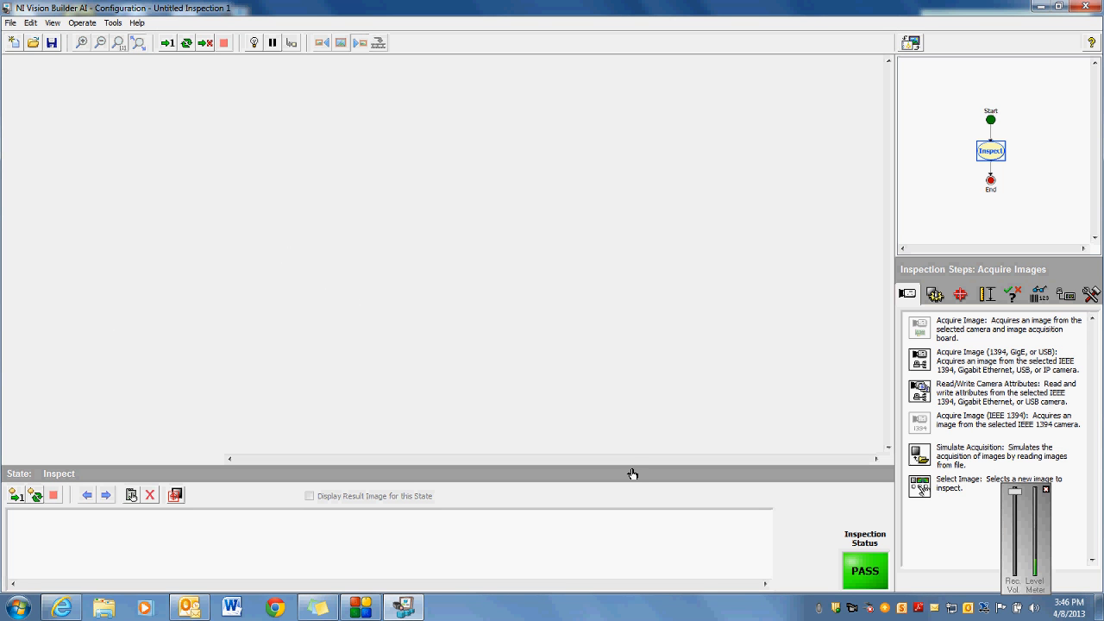
{"action": "mouse_move", "coordinate": [939, 438]}
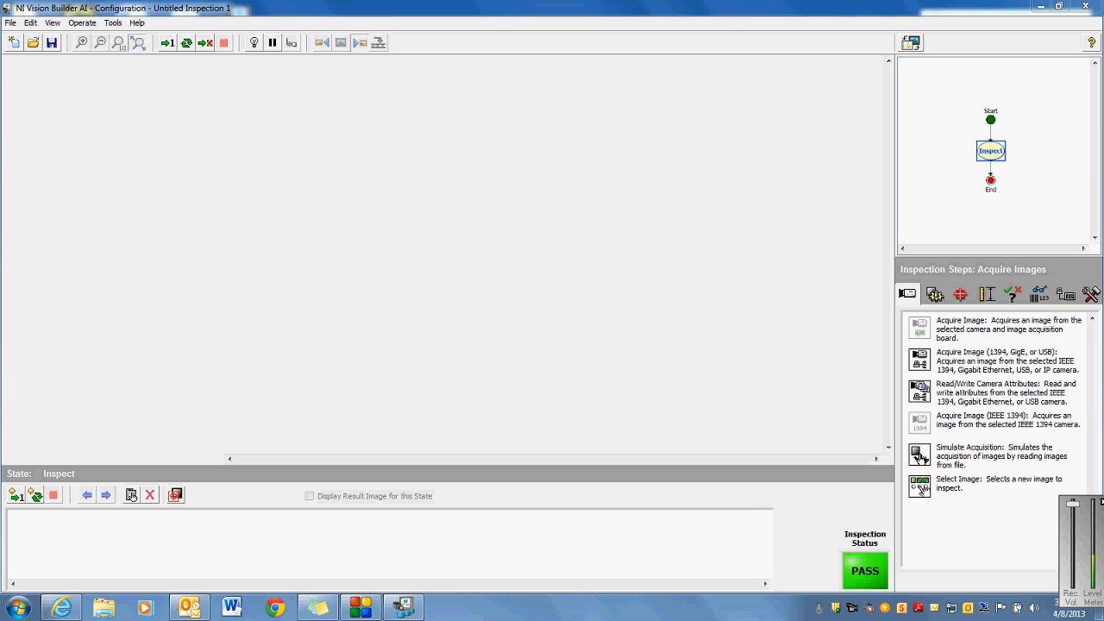
{"action": "mouse_move", "coordinate": [926, 439]}
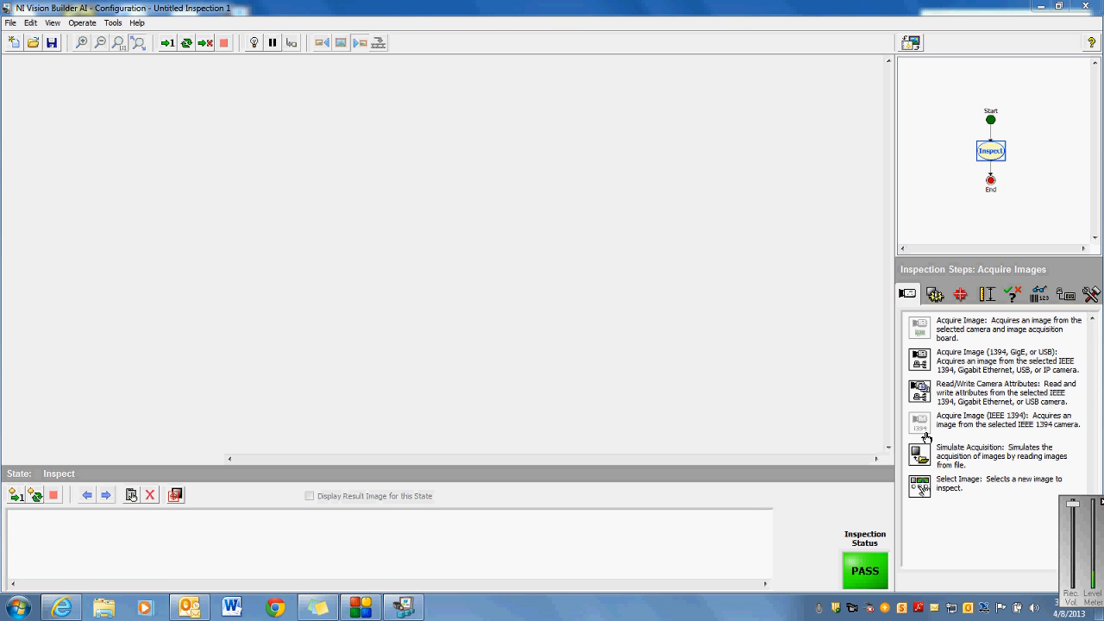
{"action": "mouse_move", "coordinate": [938, 359]}
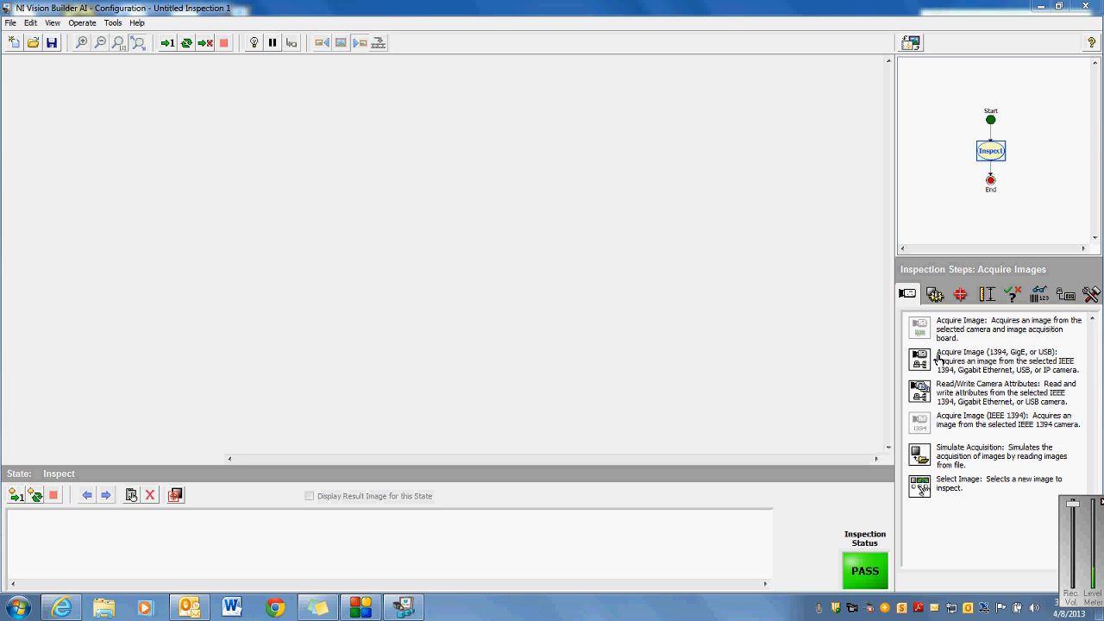
{"action": "mouse_move", "coordinate": [968, 378]}
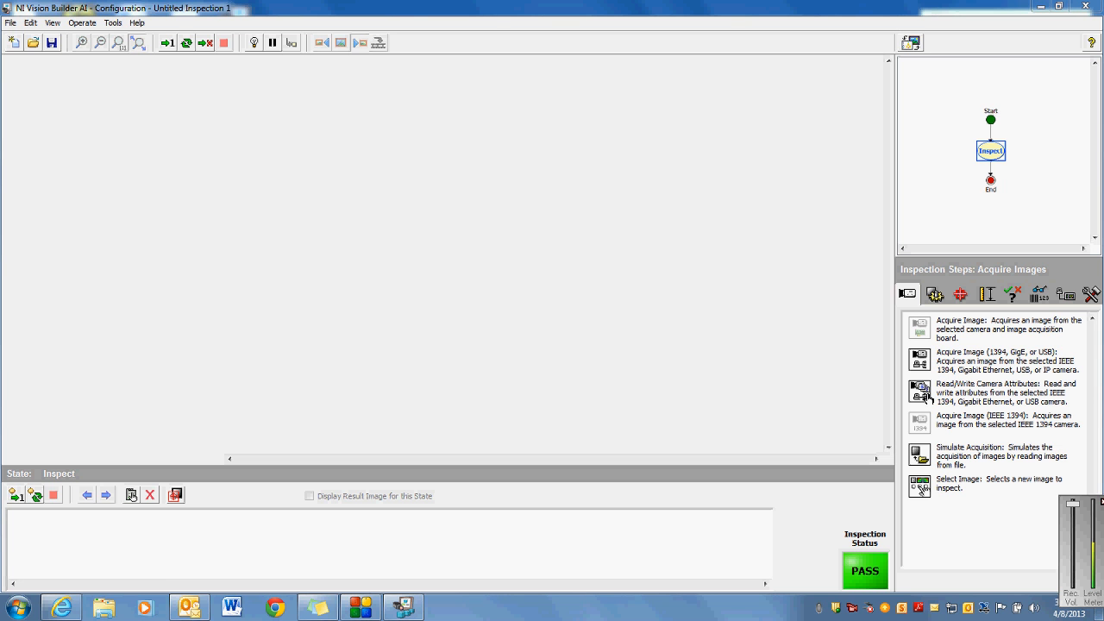
{"action": "mouse_move", "coordinate": [935, 456]}
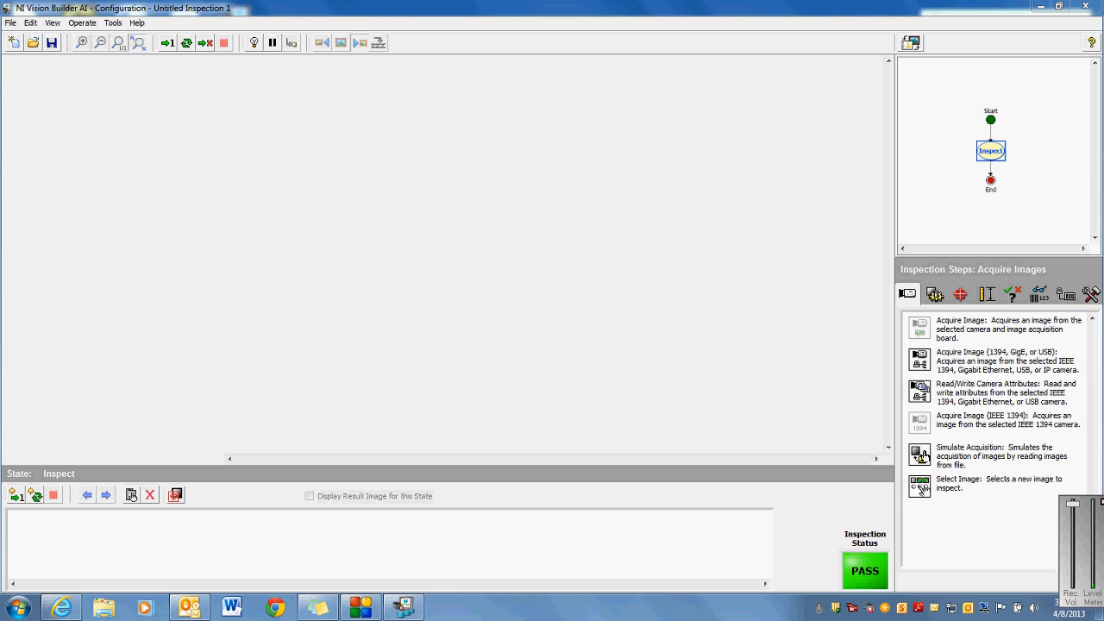
Step: Point the simulated acquisition's path to DSC06137.JPG in My Documents > ELTT1240 > NI Vision stuff > Domino Photos
{"action": "double_click", "coordinate": [919, 455]}
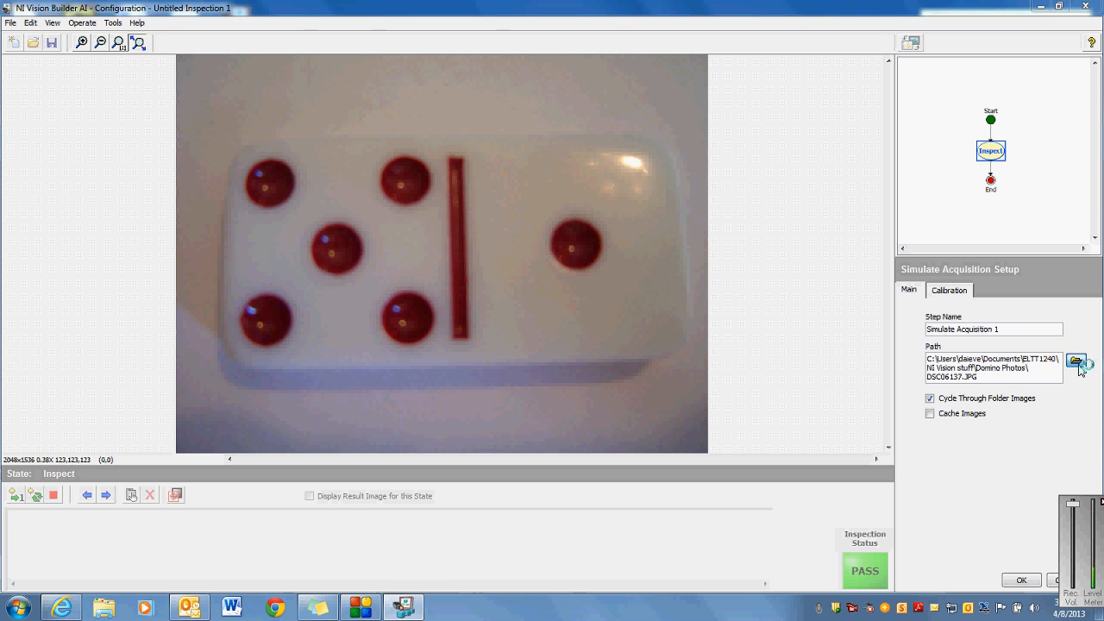
{"action": "left_click", "coordinate": [1076, 360]}
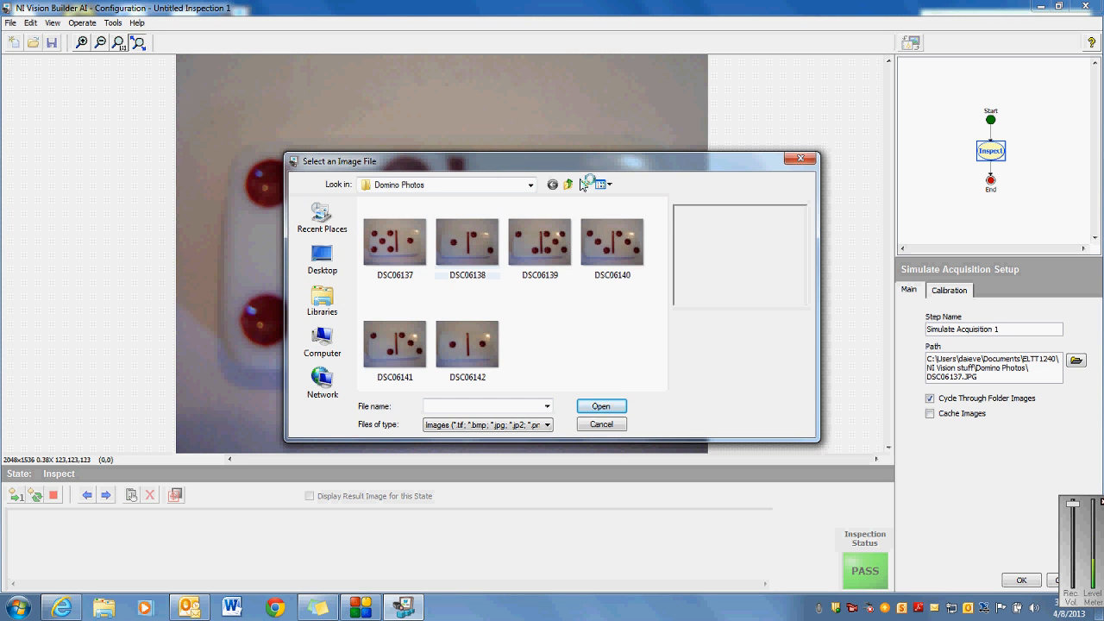
{"action": "left_click", "coordinate": [567, 182]}
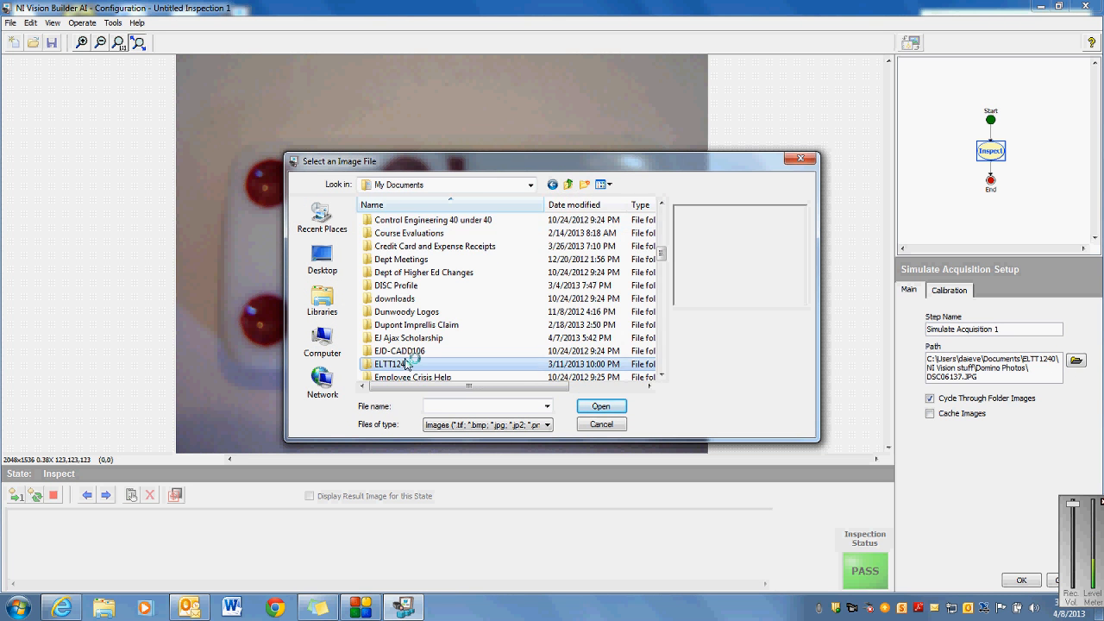
{"action": "double_click", "coordinate": [397, 362]}
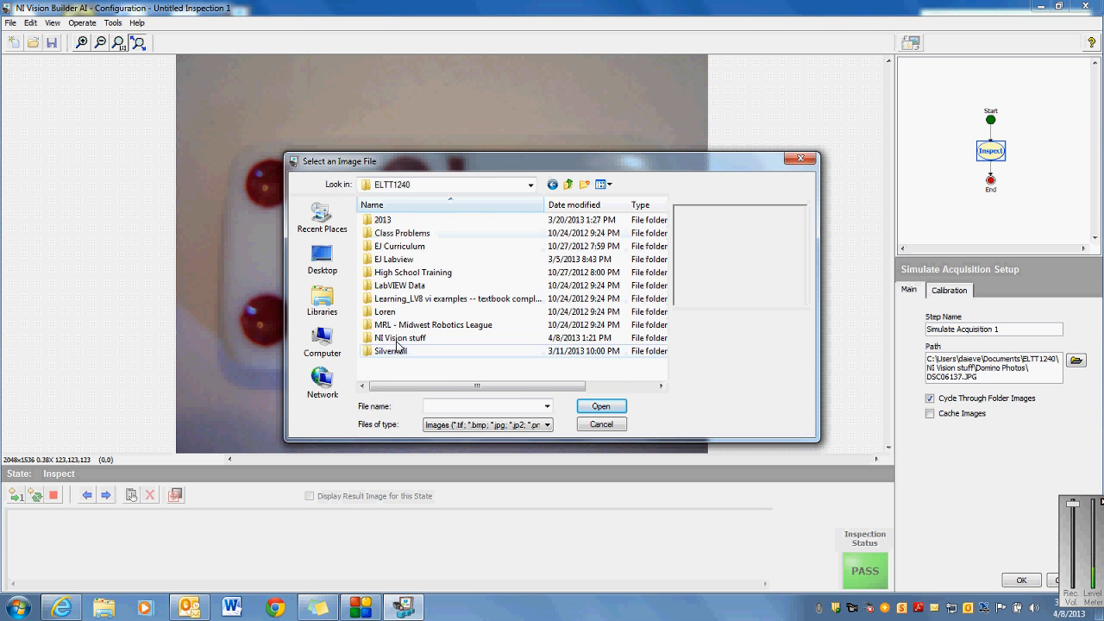
{"action": "double_click", "coordinate": [400, 336]}
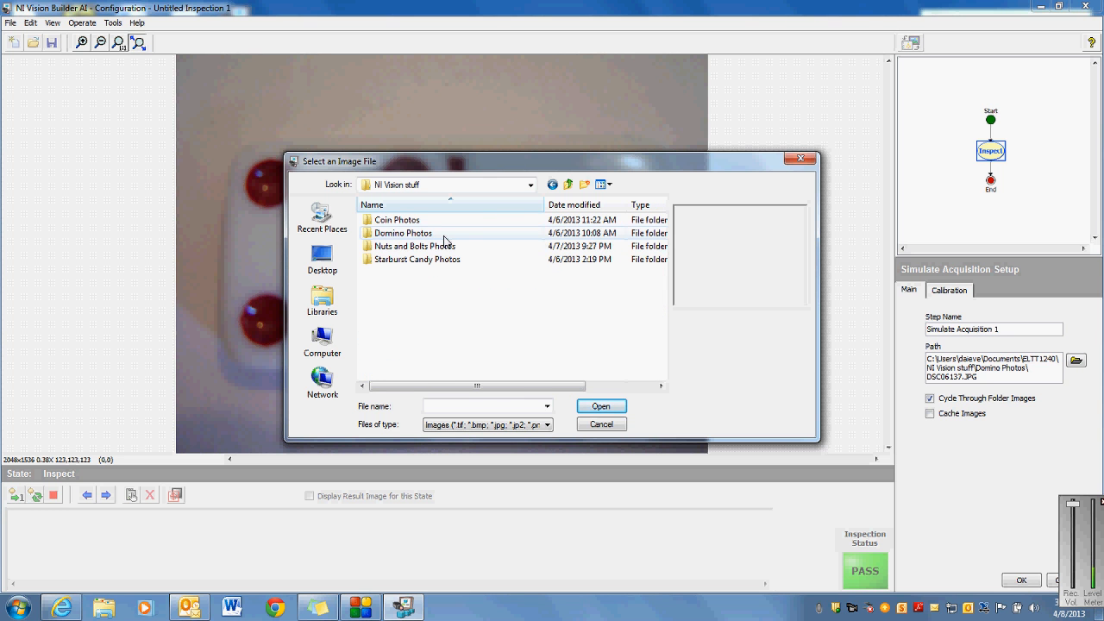
{"action": "double_click", "coordinate": [403, 233]}
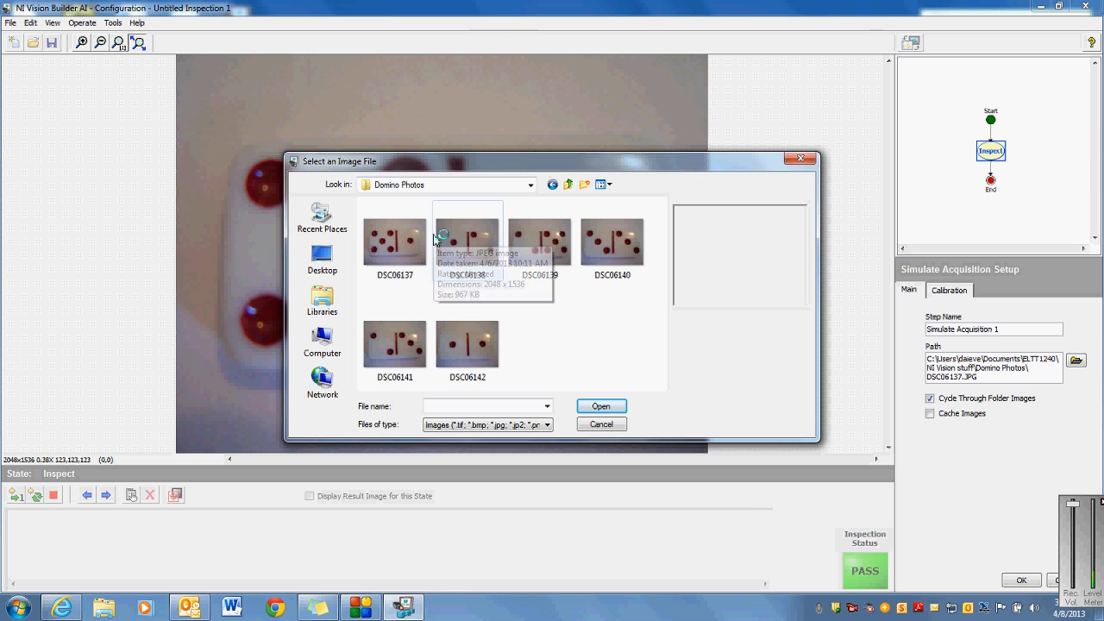
{"action": "left_click", "coordinate": [393, 240]}
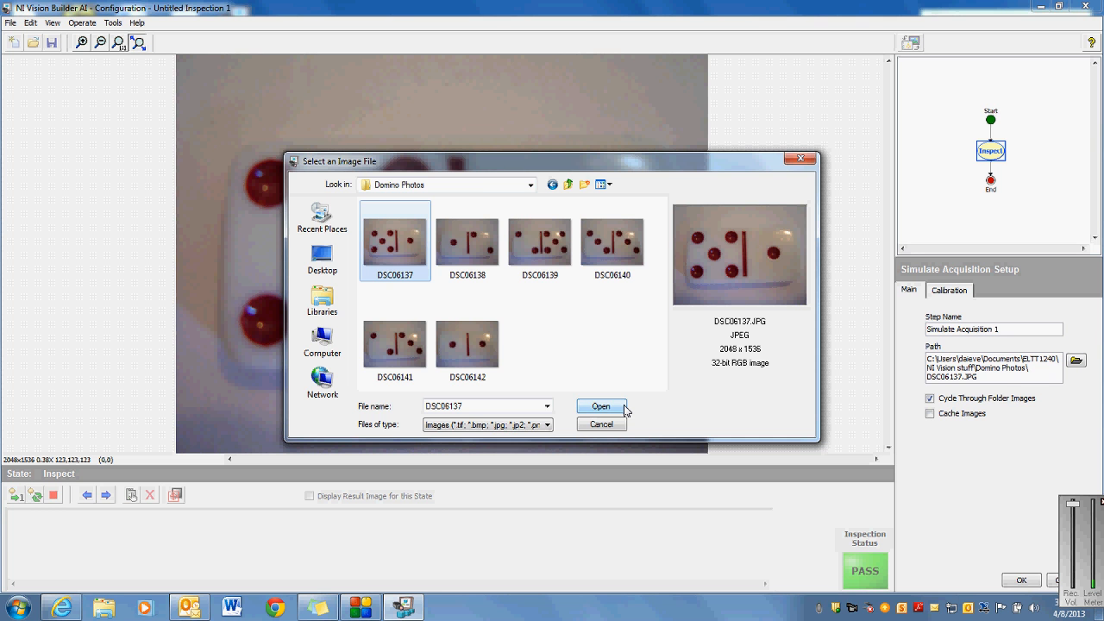
{"action": "left_click", "coordinate": [600, 407]}
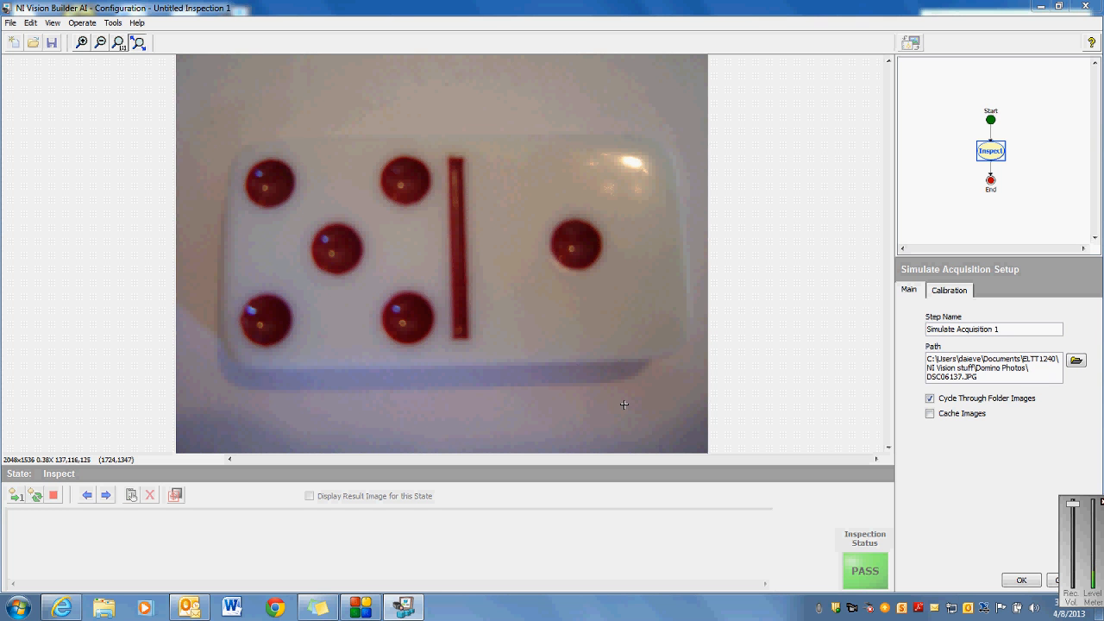
{"action": "mouse_move", "coordinate": [956, 572]}
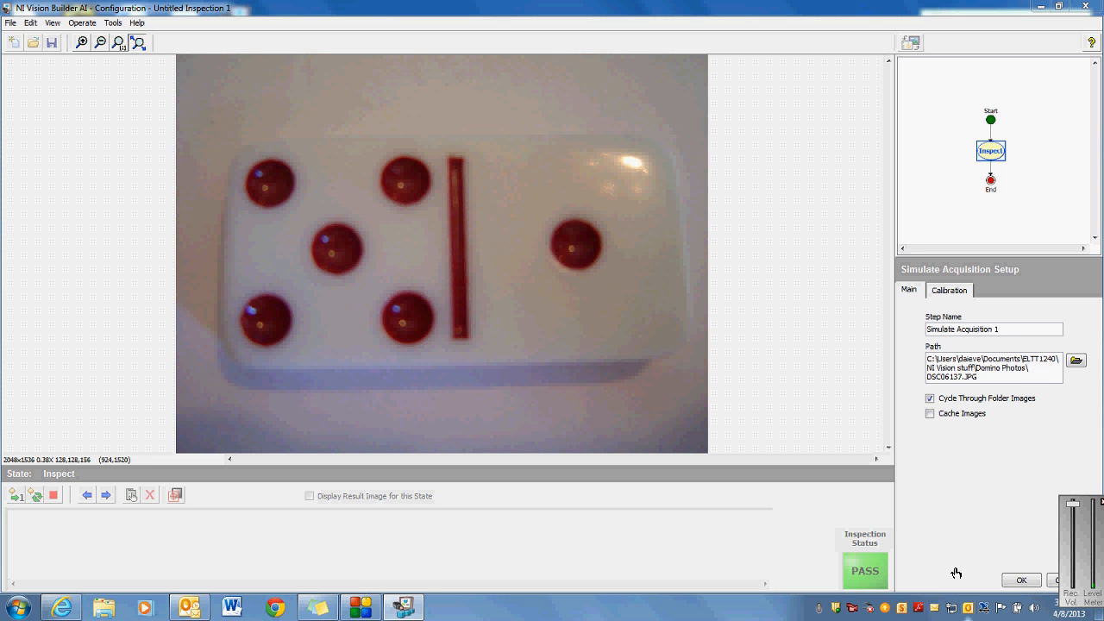
{"action": "mouse_move", "coordinate": [1083, 352]}
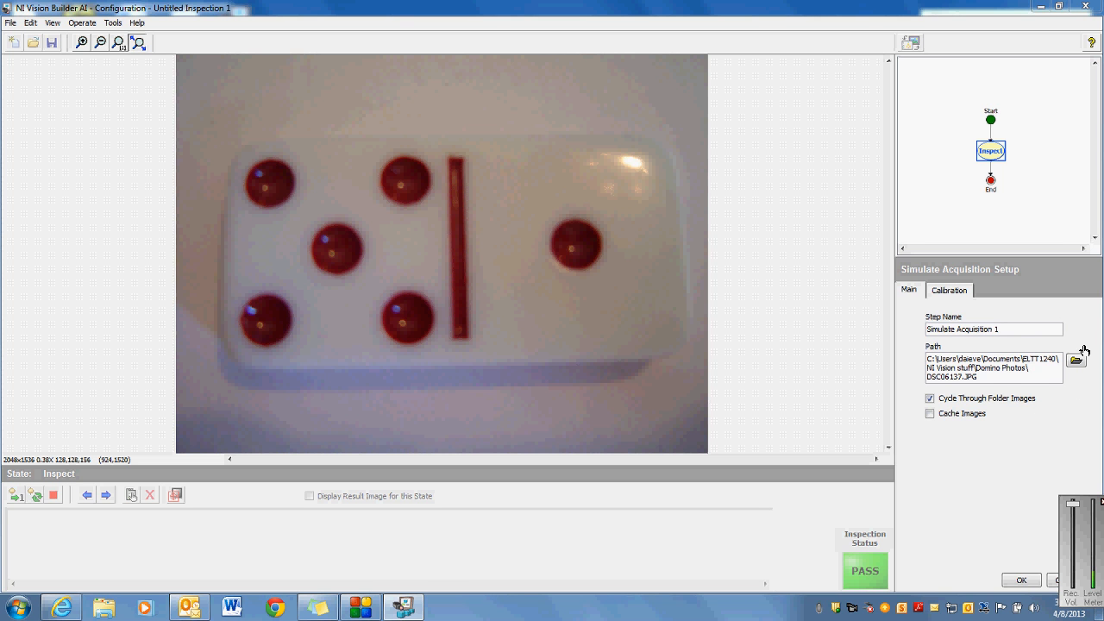
Step: Confirm Simulate Acquisition Setup so Simulate Acquisition 1 reading DSC06137.JPG joins the Inspect state
{"action": "left_click", "coordinate": [1021, 580]}
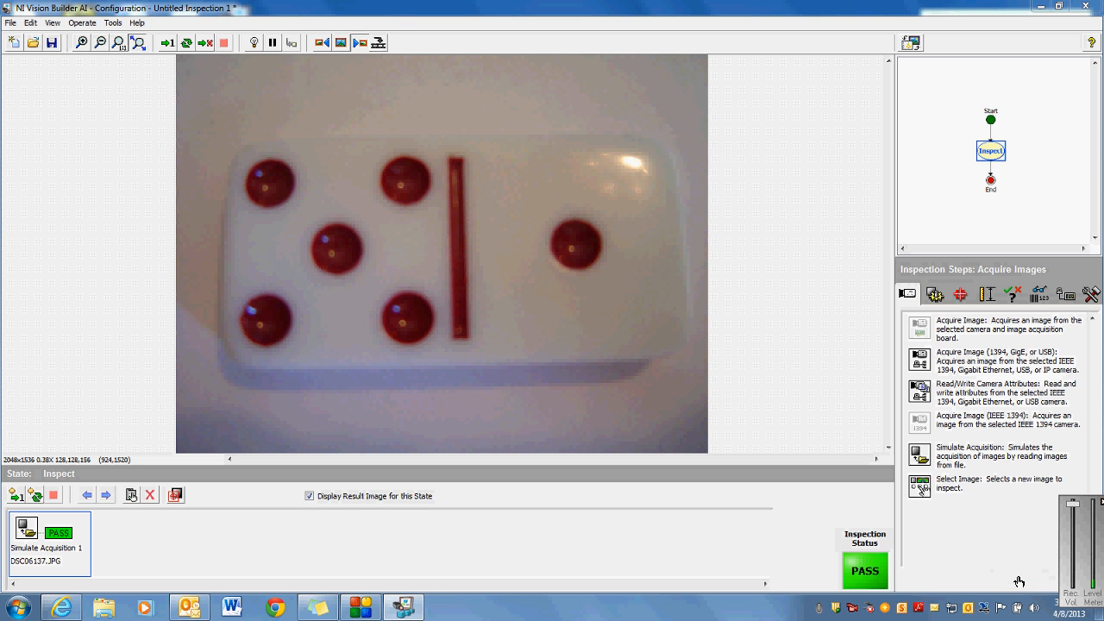
{"action": "mouse_move", "coordinate": [204, 559]}
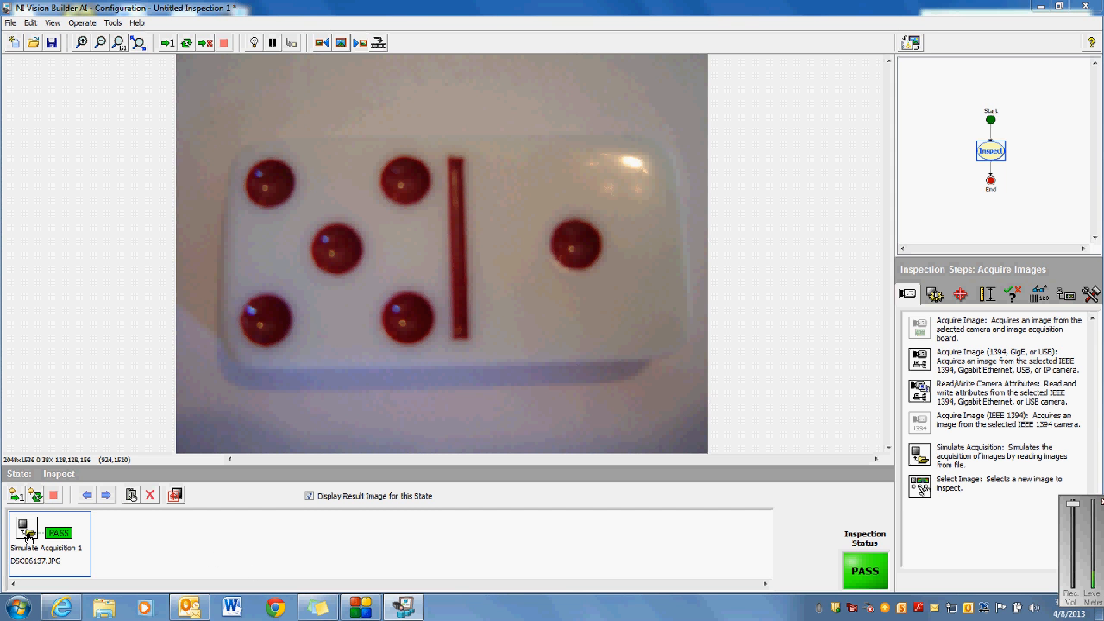
{"action": "mouse_move", "coordinate": [690, 449]}
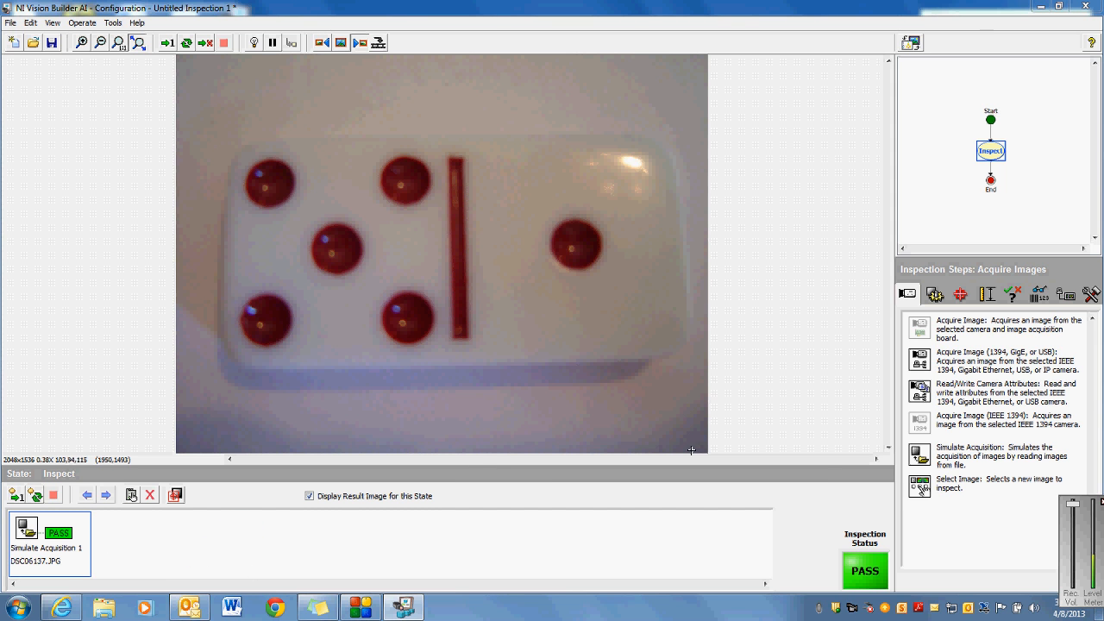
{"action": "mouse_move", "coordinate": [531, 450]}
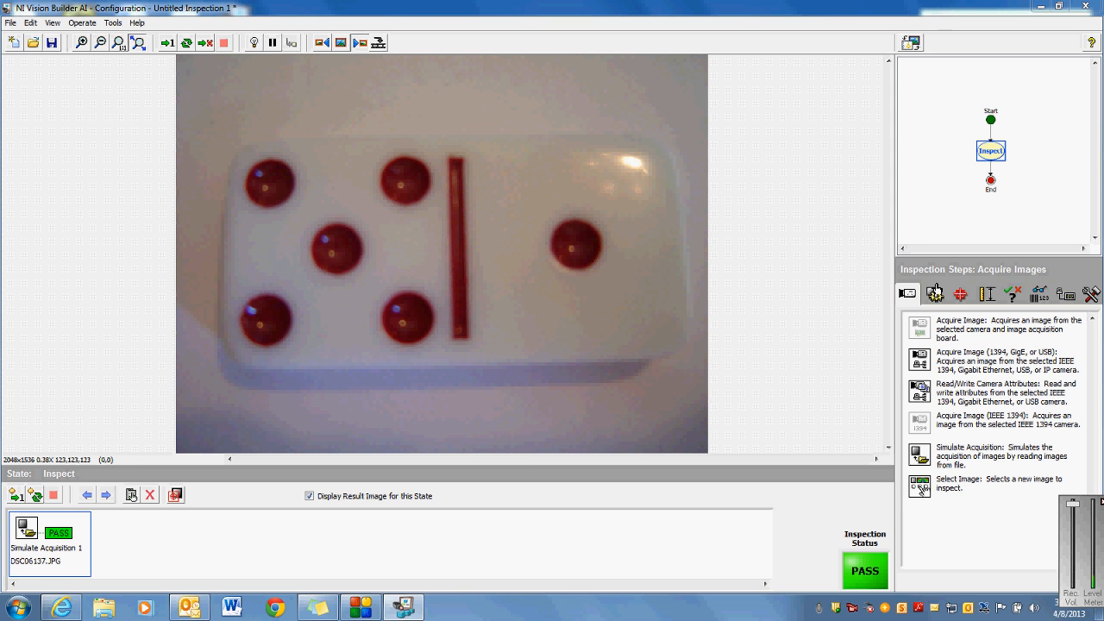
Step: Show the Enhance Images step list, briefly checking Acquire Images and returning
{"action": "left_click", "coordinate": [935, 293]}
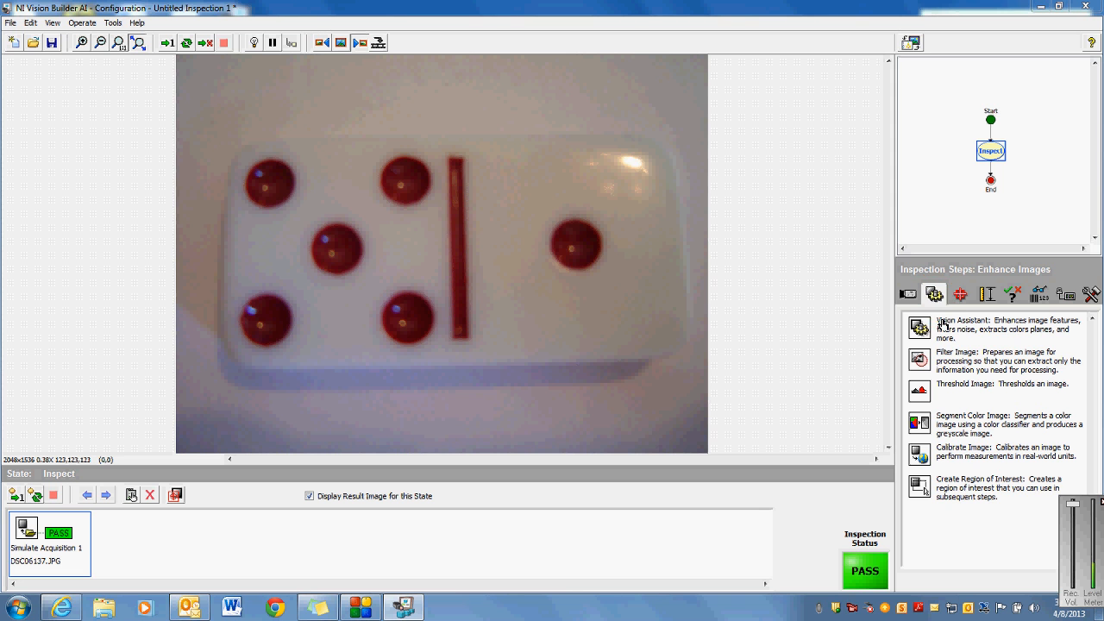
{"action": "mouse_move", "coordinate": [590, 337]}
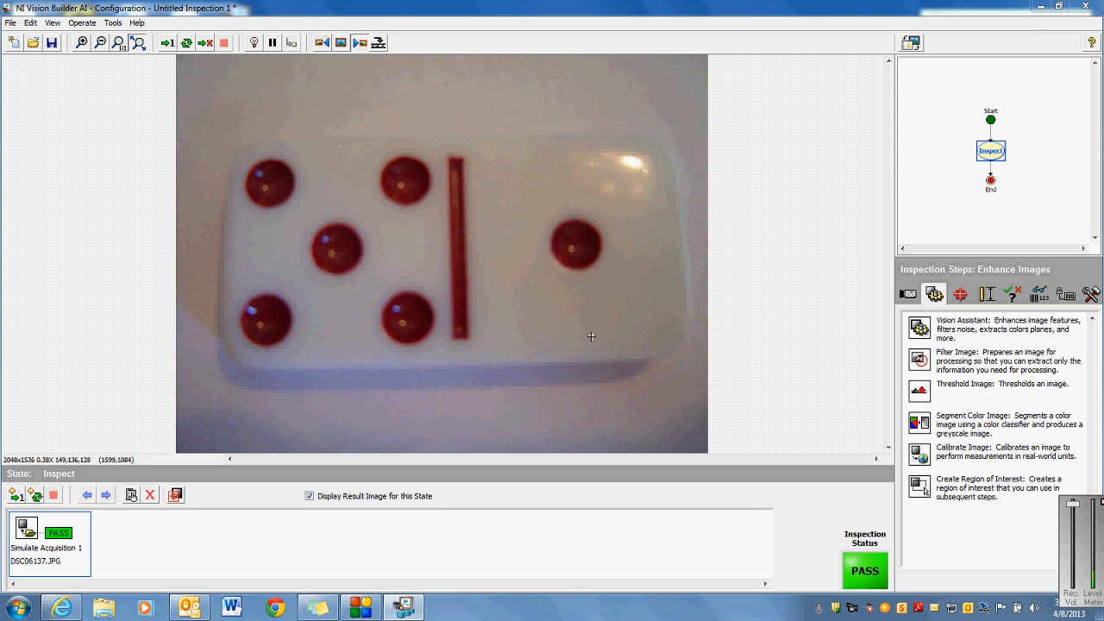
{"action": "mouse_move", "coordinate": [907, 345]}
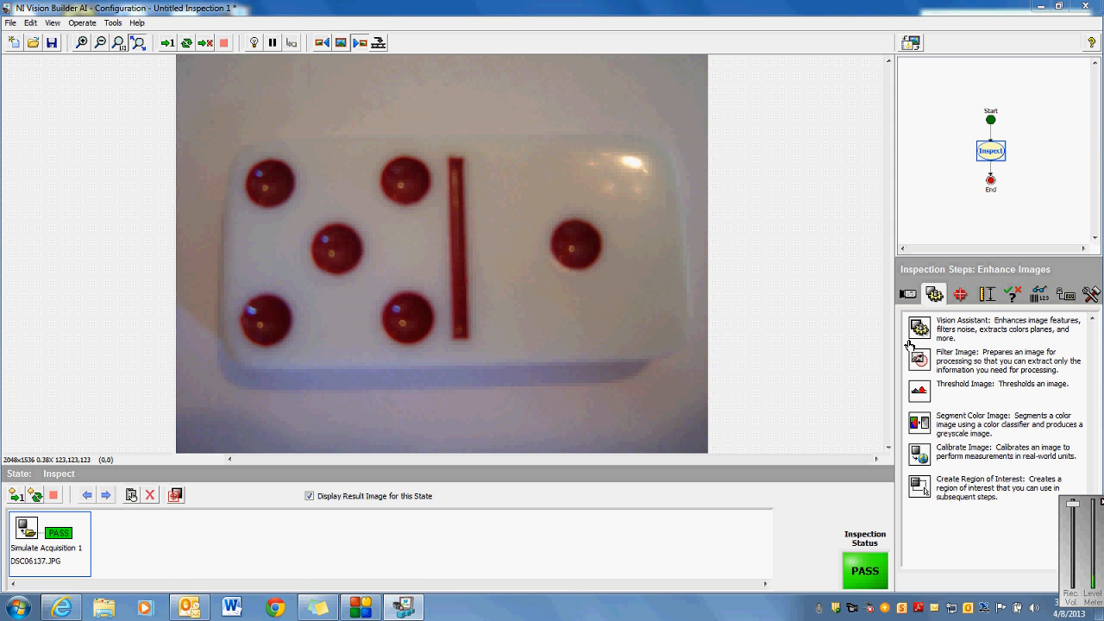
{"action": "left_click", "coordinate": [907, 294]}
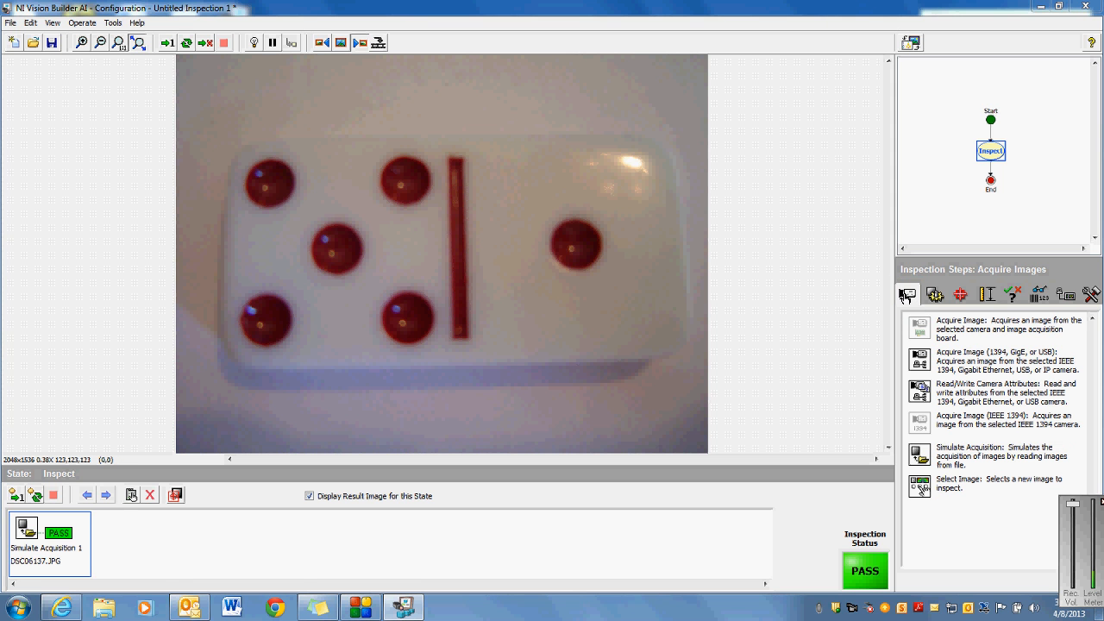
{"action": "left_click", "coordinate": [935, 293]}
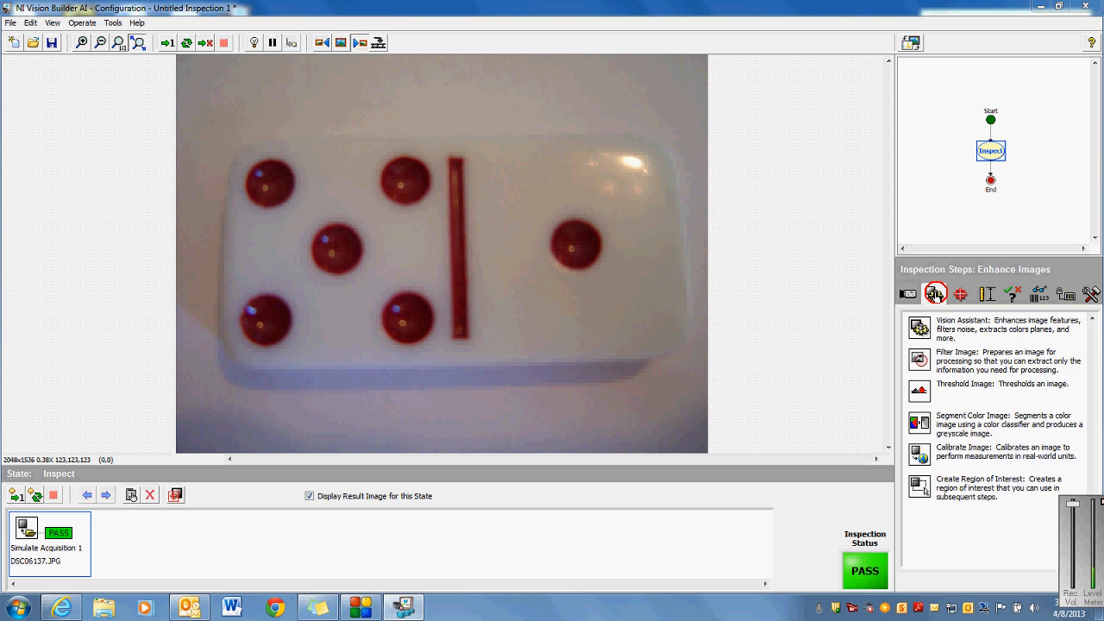
{"action": "mouse_move", "coordinate": [935, 293]}
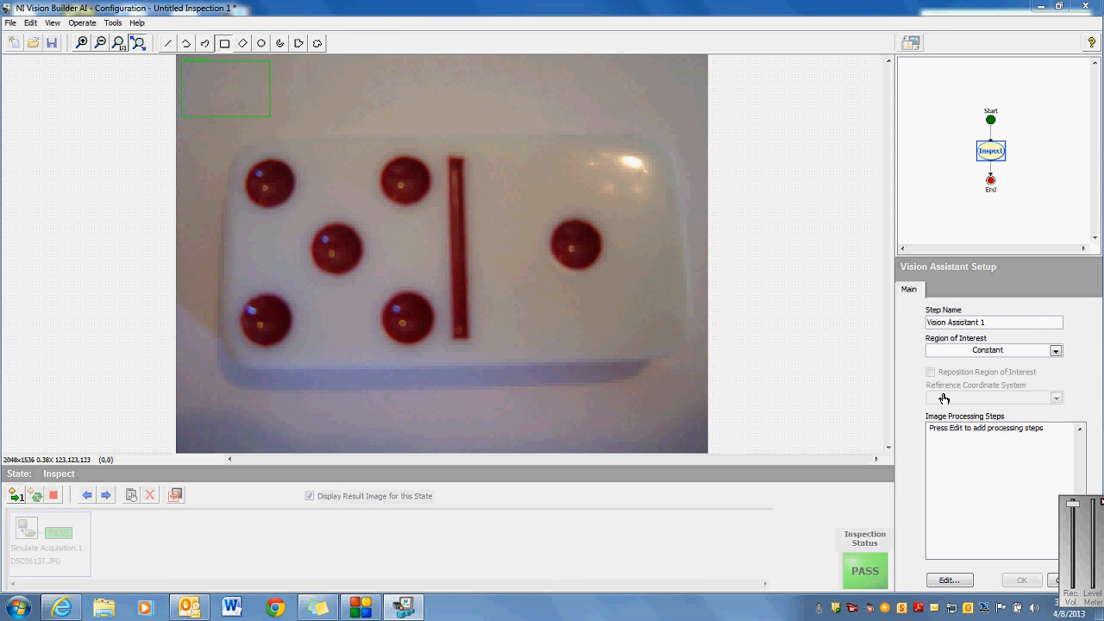
{"action": "mouse_move", "coordinate": [210, 124]}
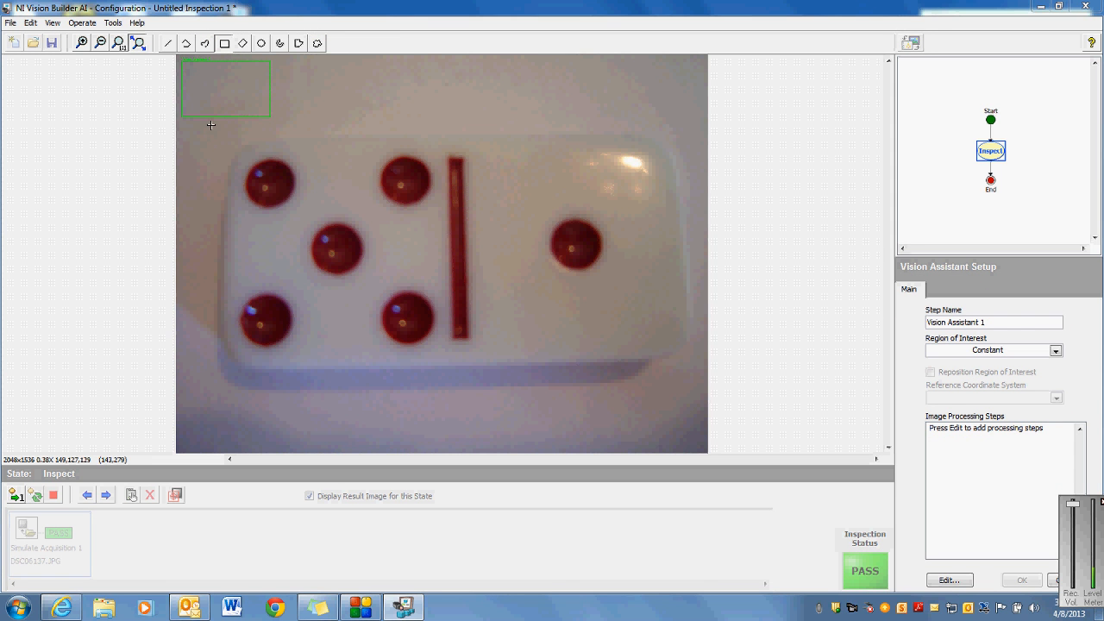
{"action": "mouse_move", "coordinate": [349, 203]}
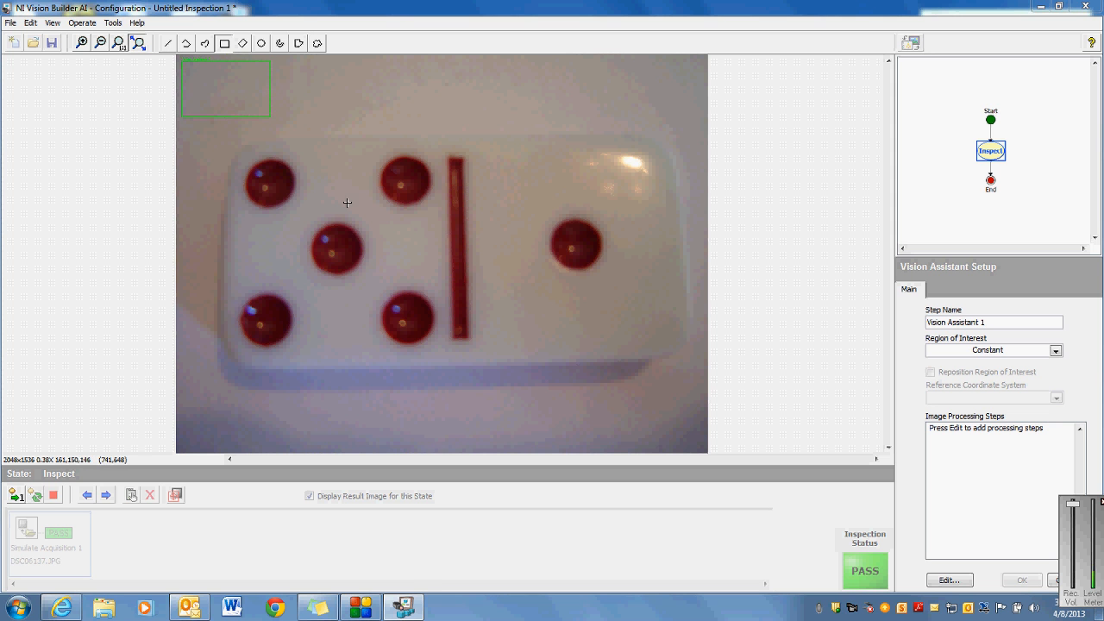
Step: Enlarge the Vision Assistant ROI over the domino, then set Region of Interest to Full Image
{"action": "left_click_drag", "start_coordinate": [181, 60], "coordinate": [396, 218]}
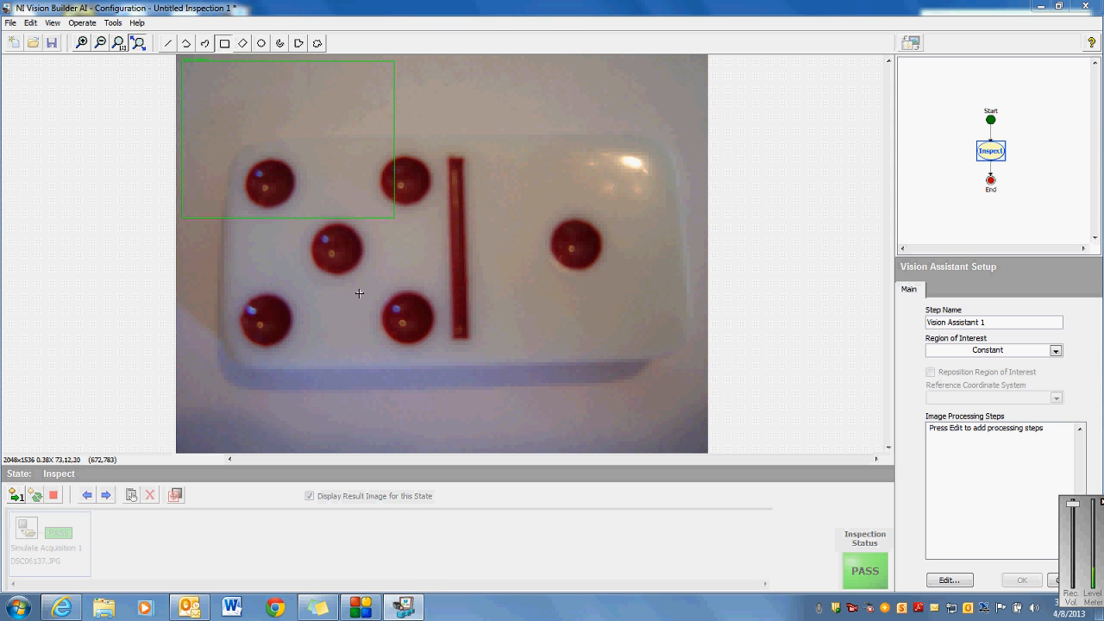
{"action": "mouse_move", "coordinate": [800, 341]}
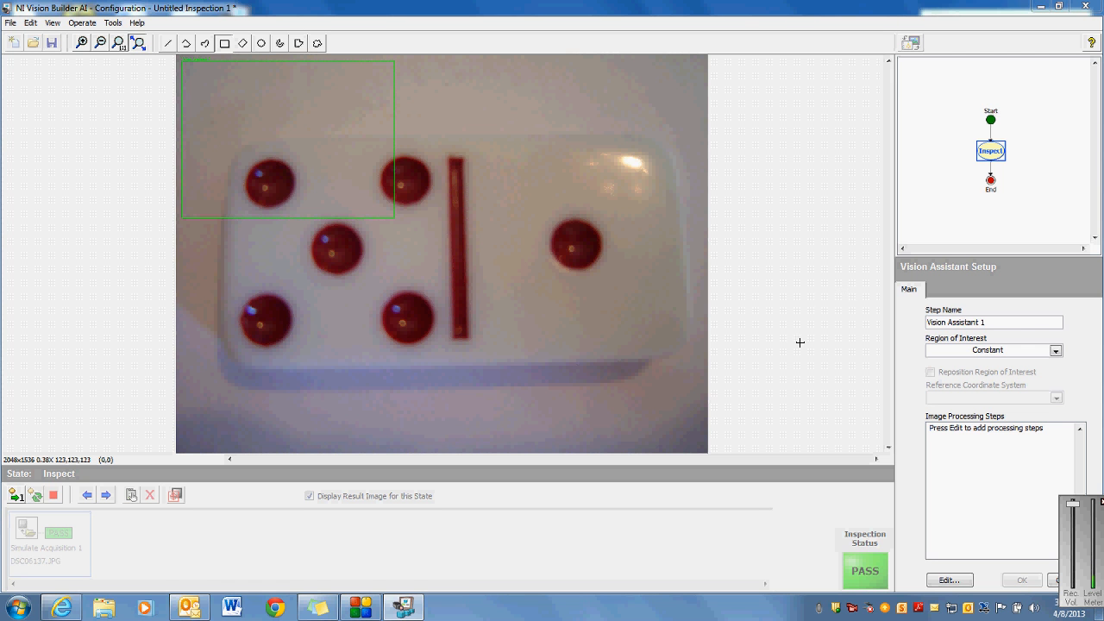
{"action": "mouse_move", "coordinate": [855, 342]}
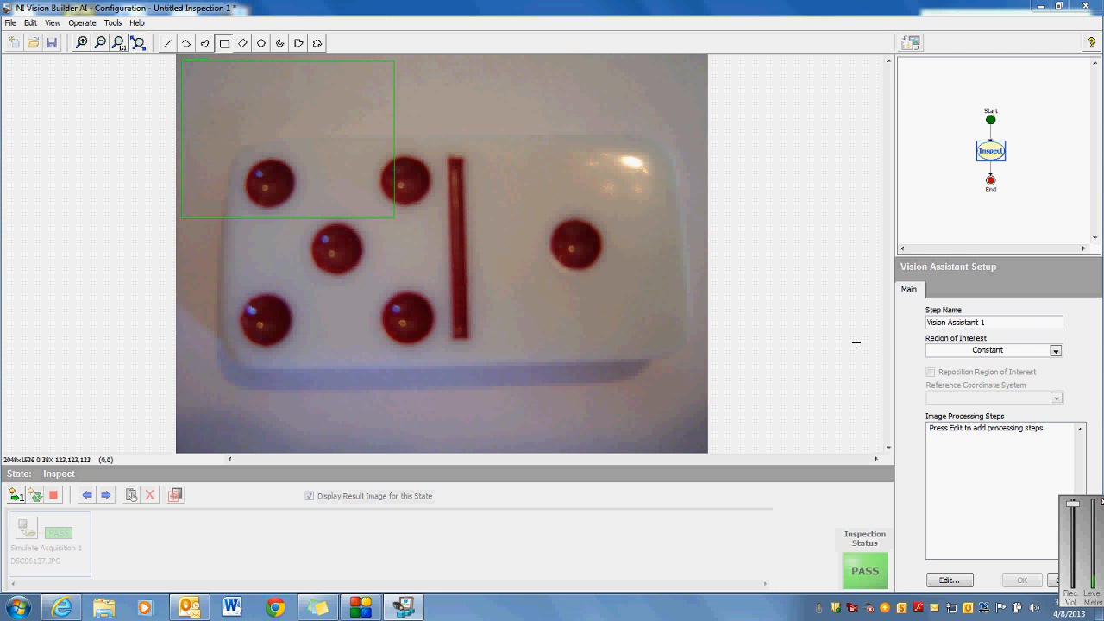
{"action": "left_click", "coordinate": [1056, 350]}
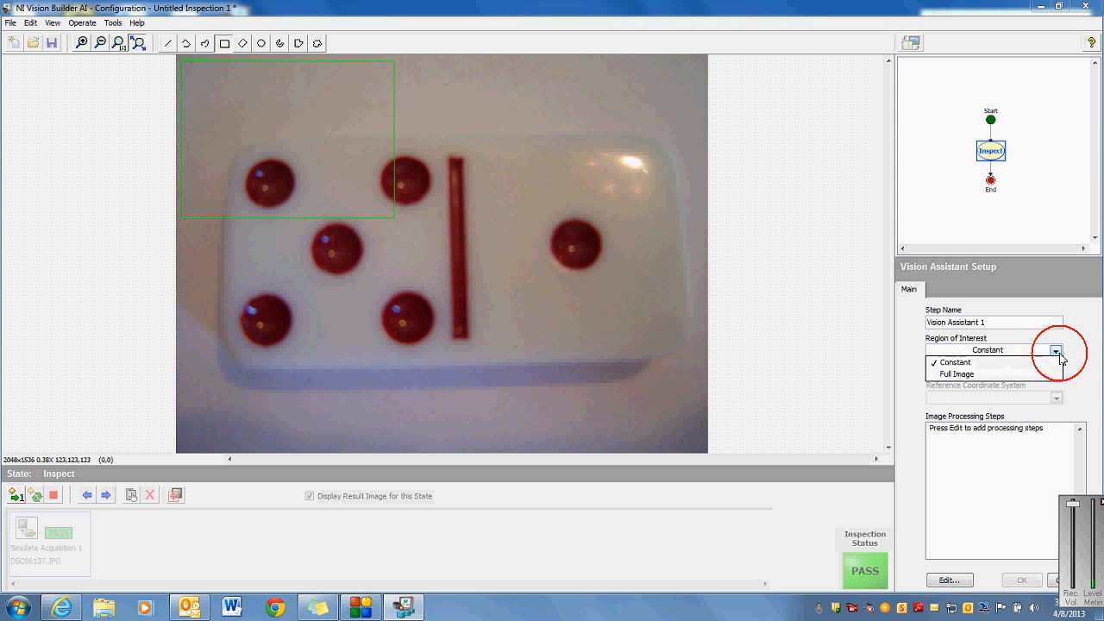
{"action": "left_click", "coordinate": [956, 373]}
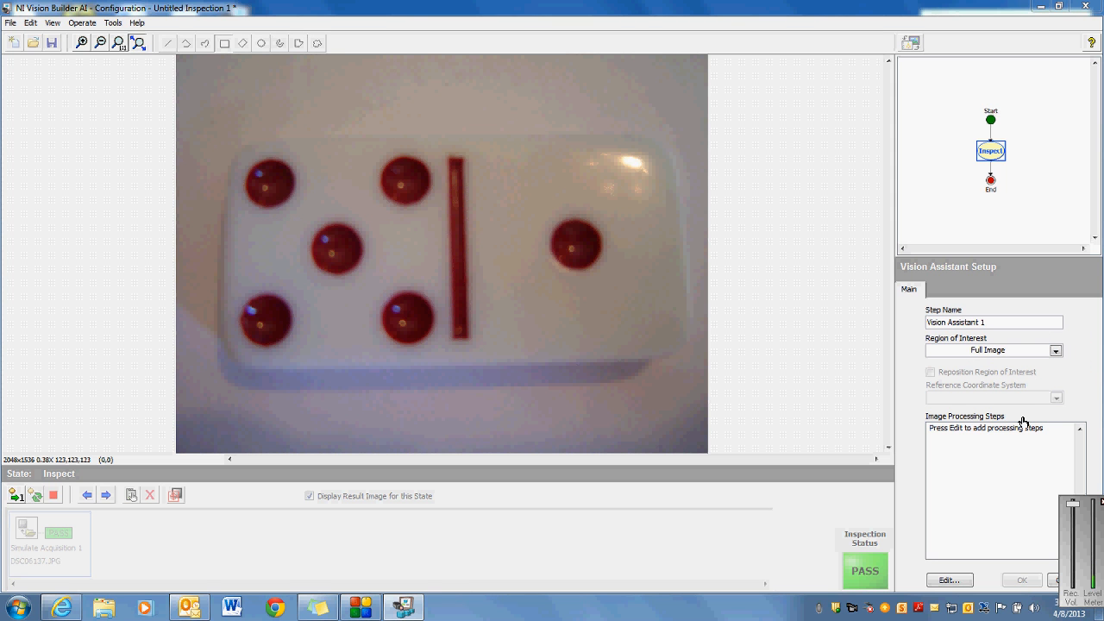
{"action": "mouse_move", "coordinate": [1014, 411]}
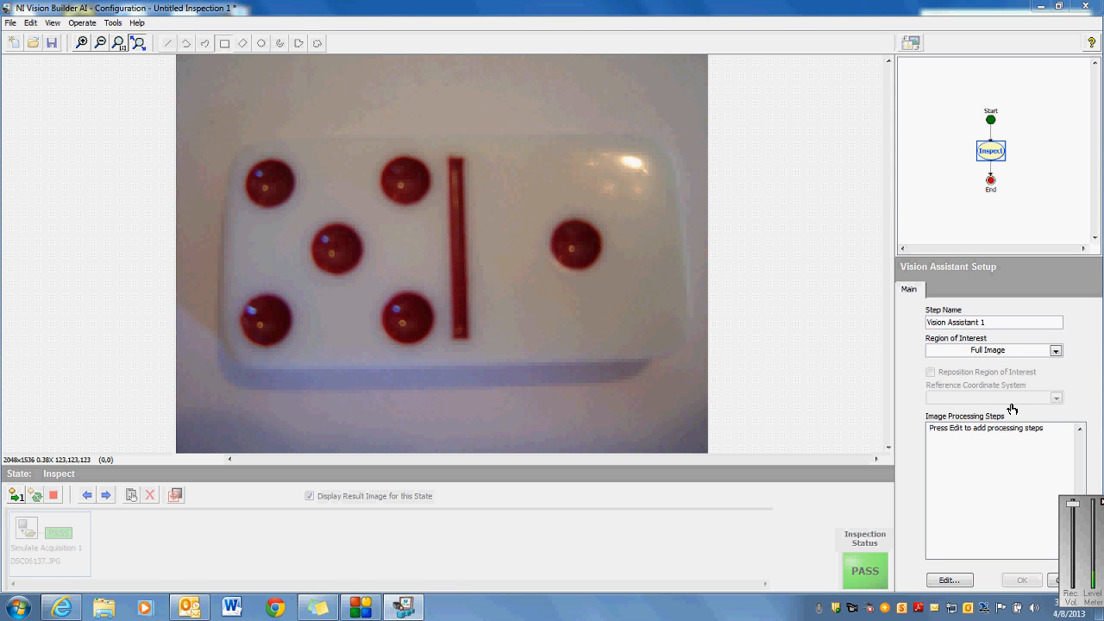
{"action": "mouse_move", "coordinate": [961, 569]}
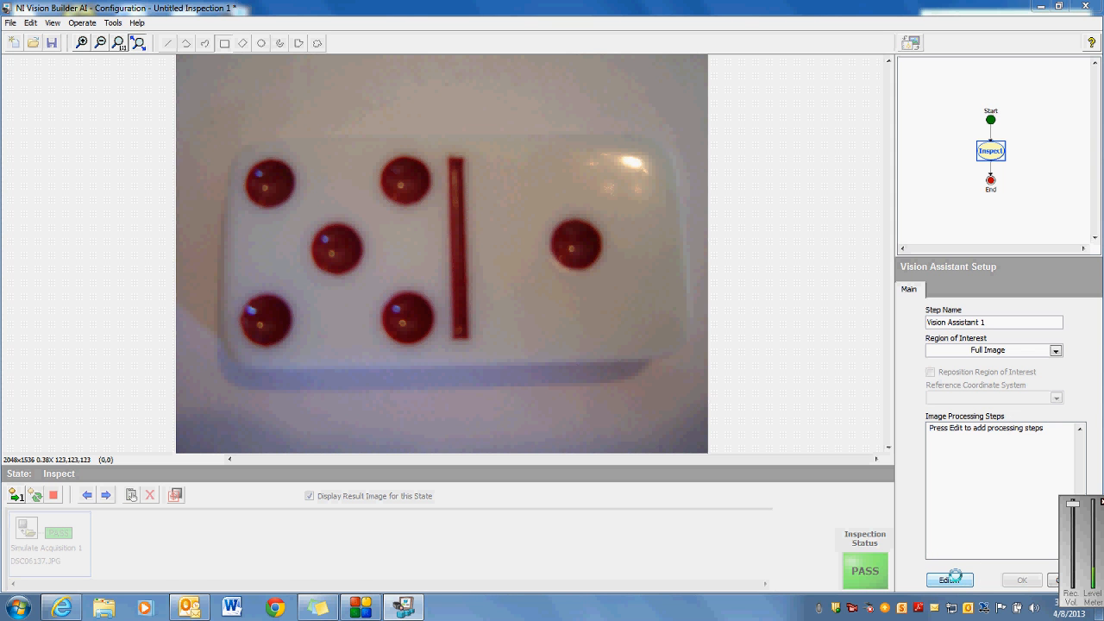
Step: Launch NI Vision Assistant via Edit, fit the domino image in view and show the Color functions
{"action": "left_click", "coordinate": [949, 580]}
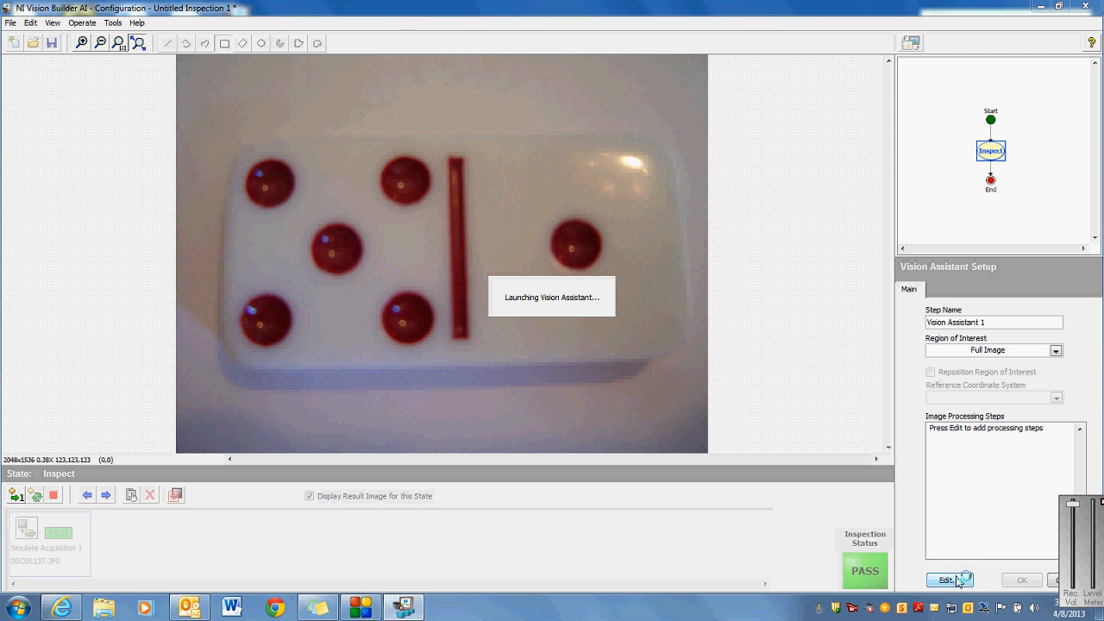
{"action": "left_click", "coordinate": [947, 580]}
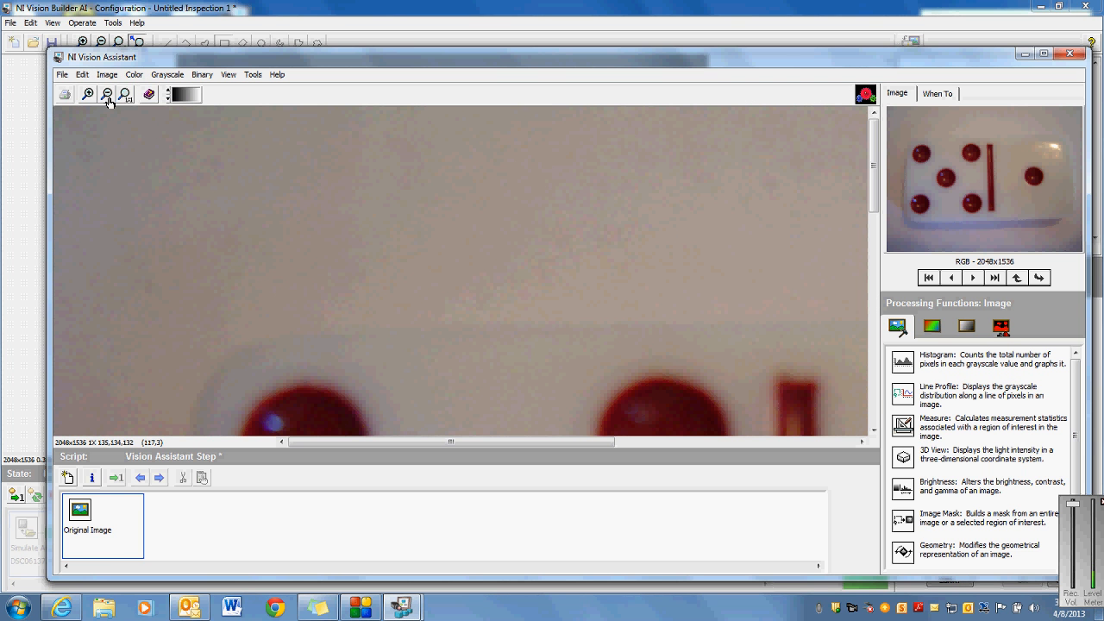
{"action": "left_click", "coordinate": [125, 93]}
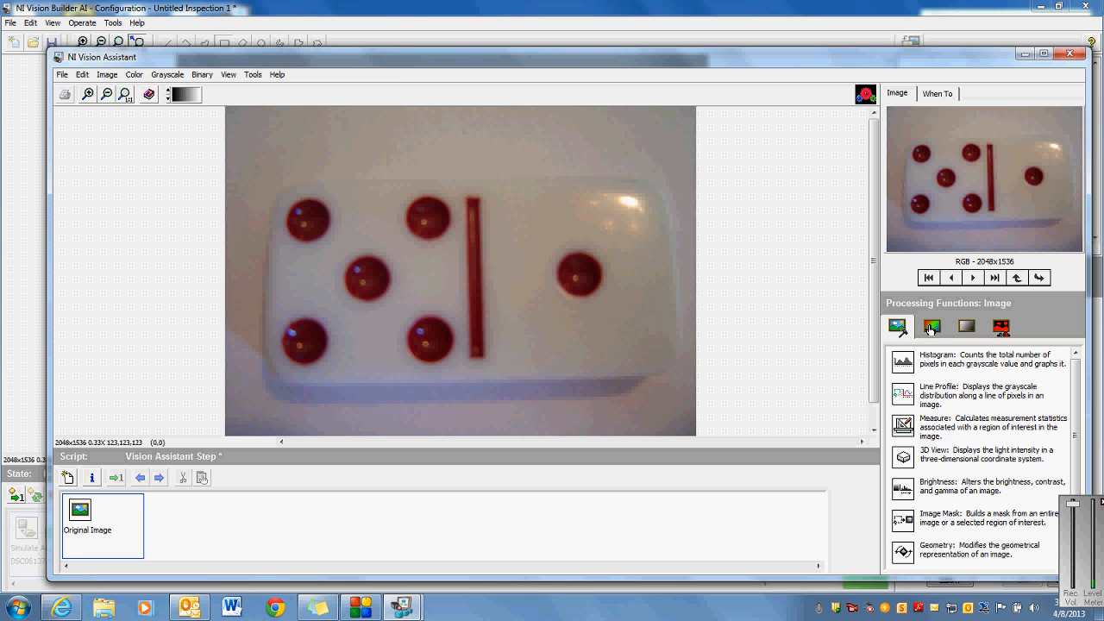
{"action": "left_click", "coordinate": [932, 326]}
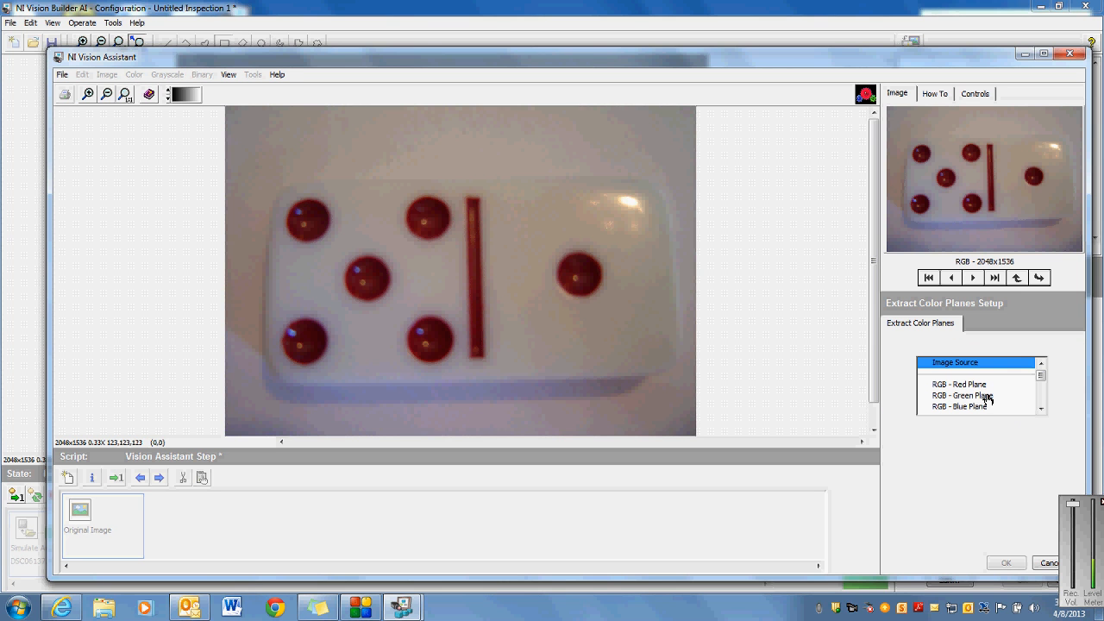
Step: Preview the red, blue, green, hue and saturation planes of the domino image for comparison
{"action": "left_click", "coordinate": [957, 383]}
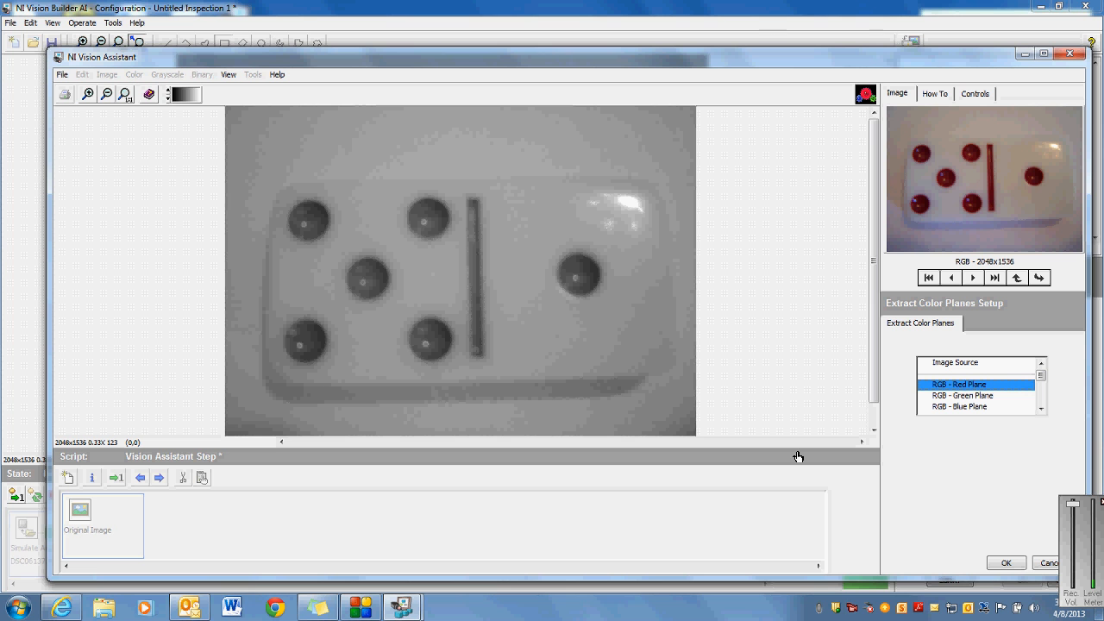
{"action": "mouse_move", "coordinate": [890, 441]}
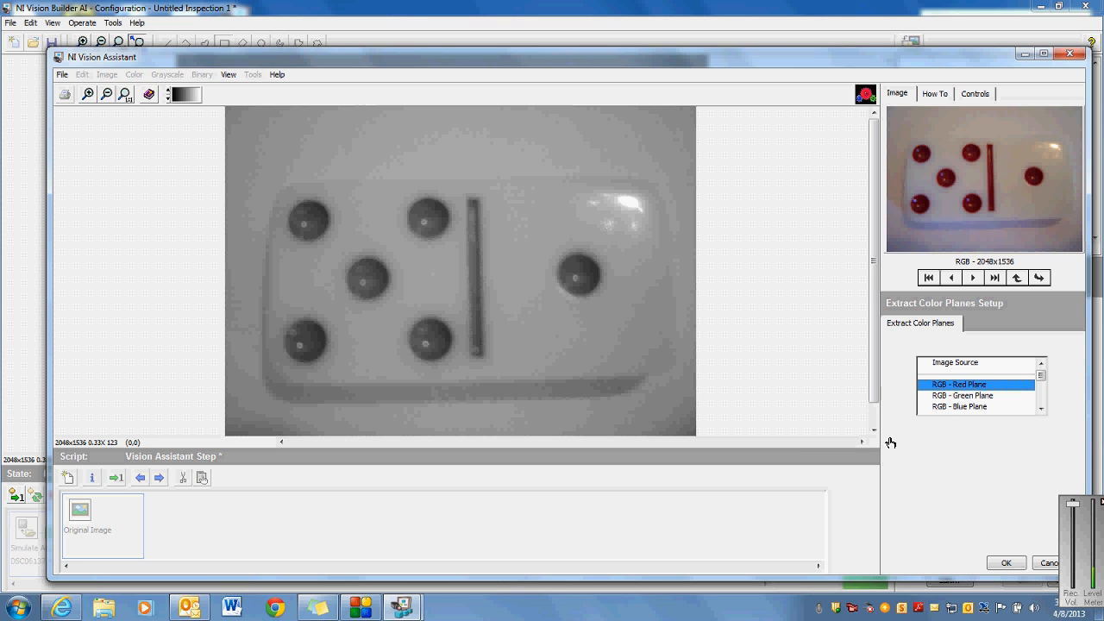
{"action": "left_click", "coordinate": [960, 408]}
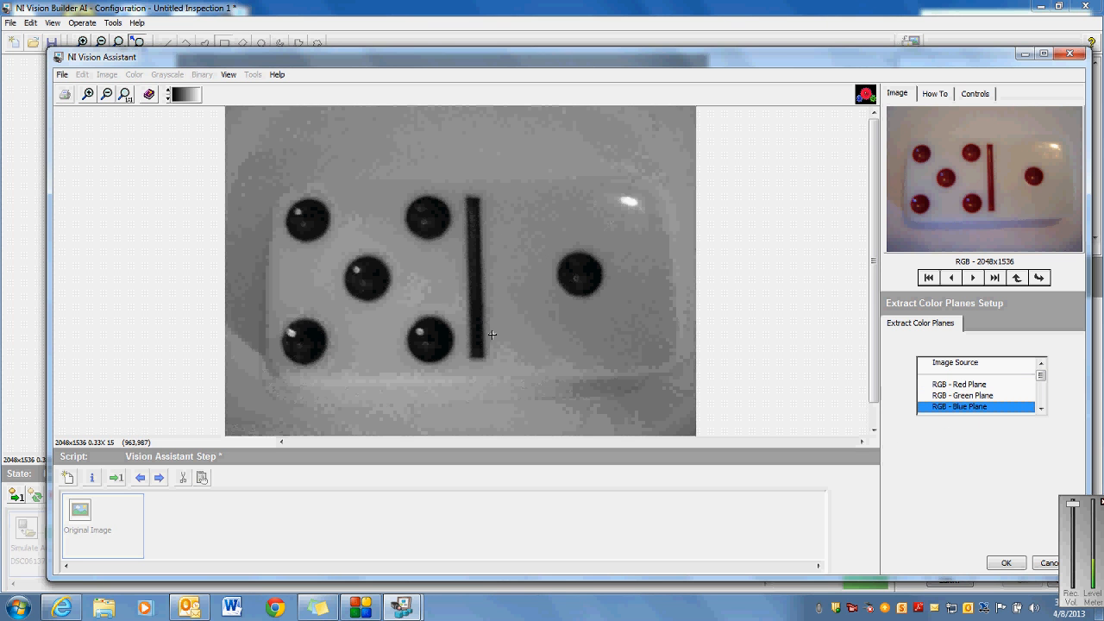
{"action": "left_click", "coordinate": [963, 395]}
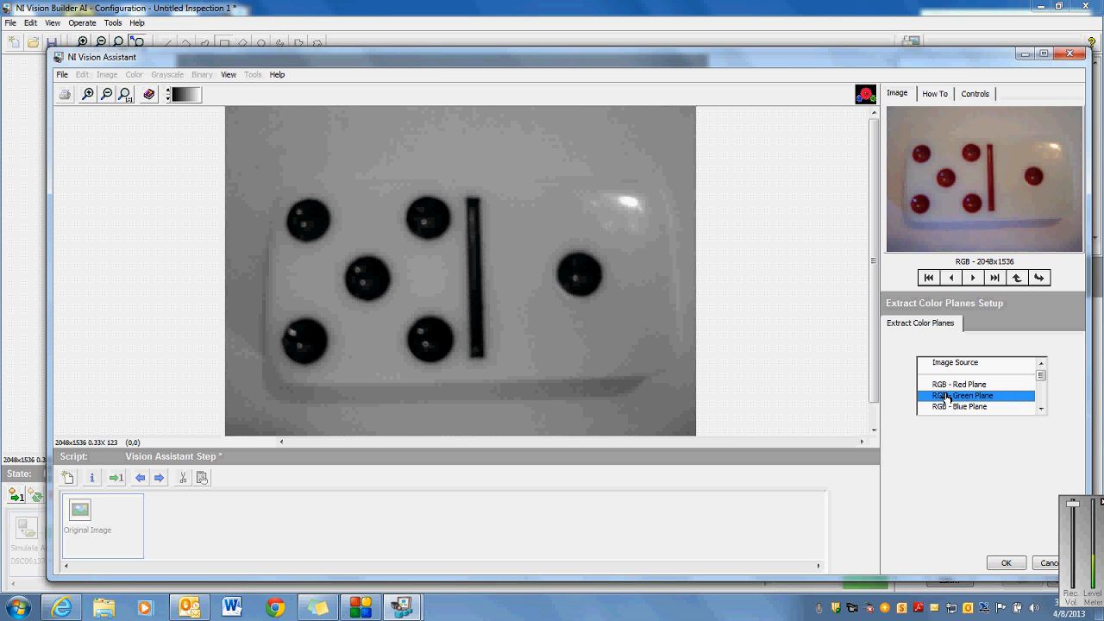
{"action": "mouse_move", "coordinate": [586, 319]}
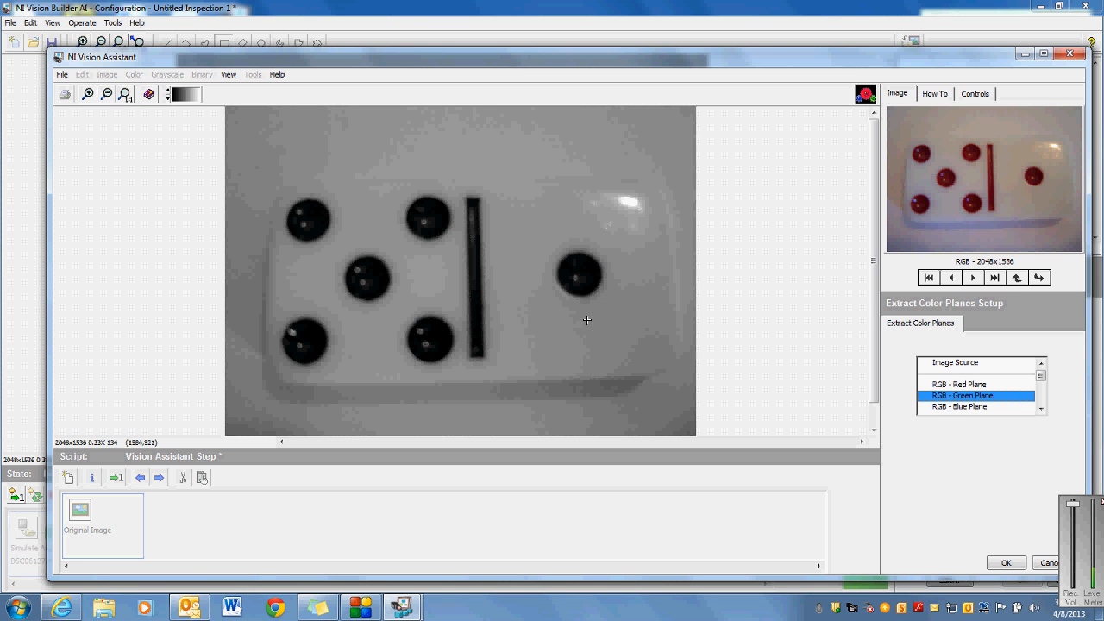
{"action": "left_click", "coordinate": [959, 383]}
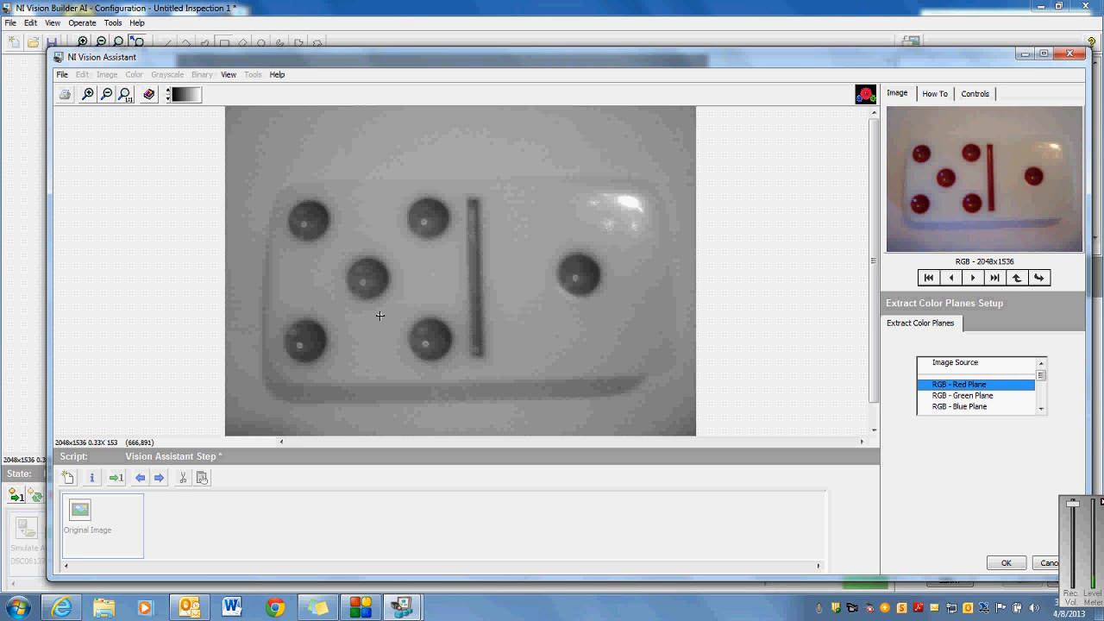
{"action": "left_click", "coordinate": [962, 395]}
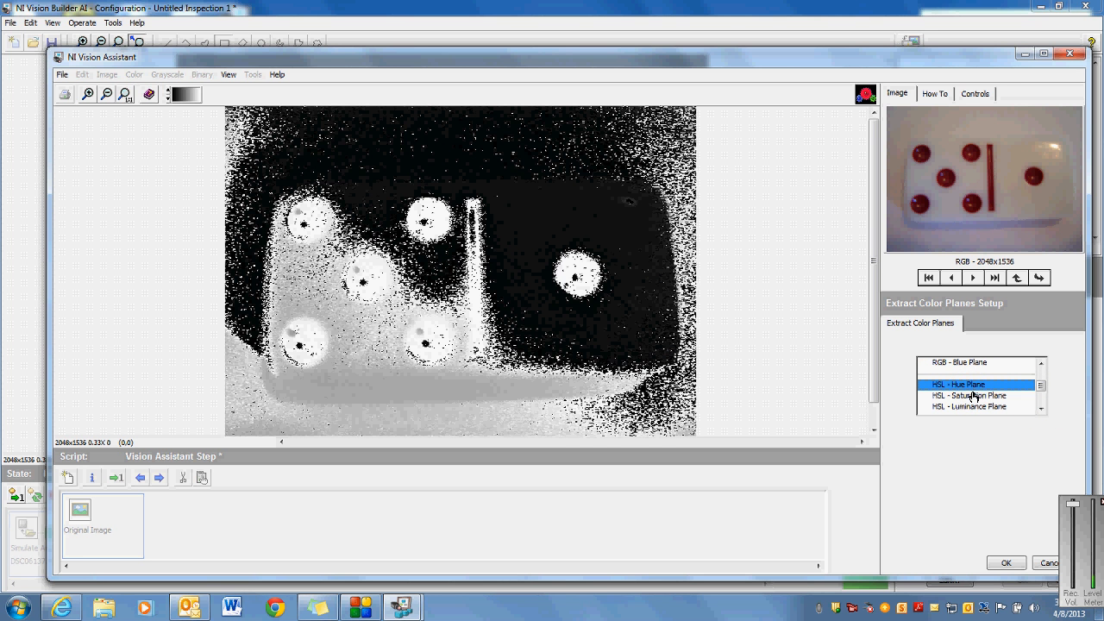
{"action": "left_click", "coordinate": [967, 395]}
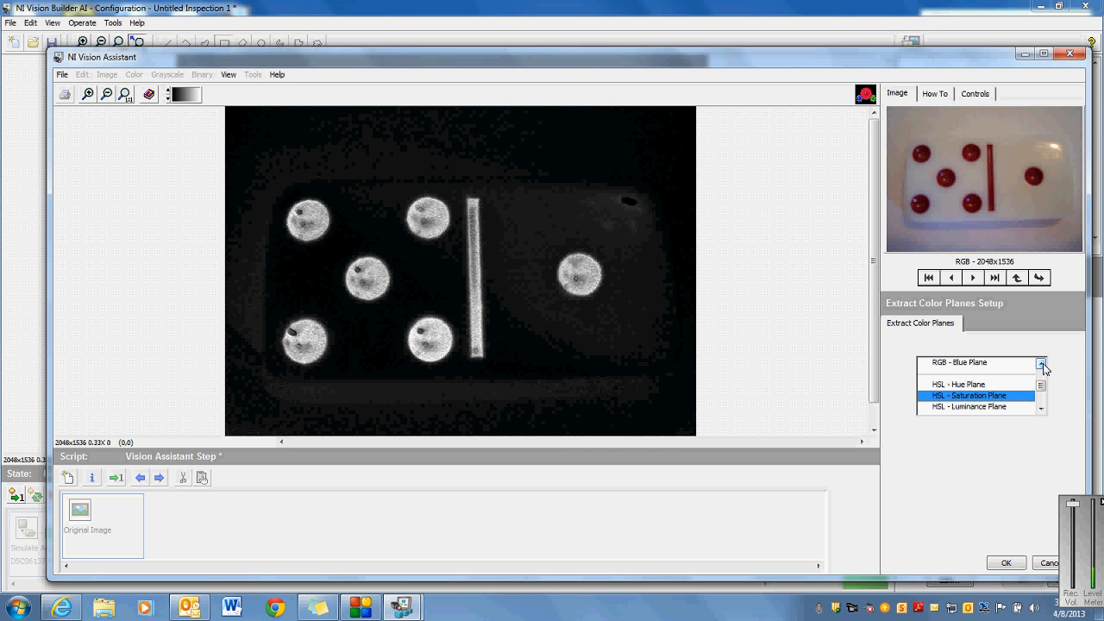
{"action": "scroll", "scroll_direction": "up", "scroll_amount": 3}
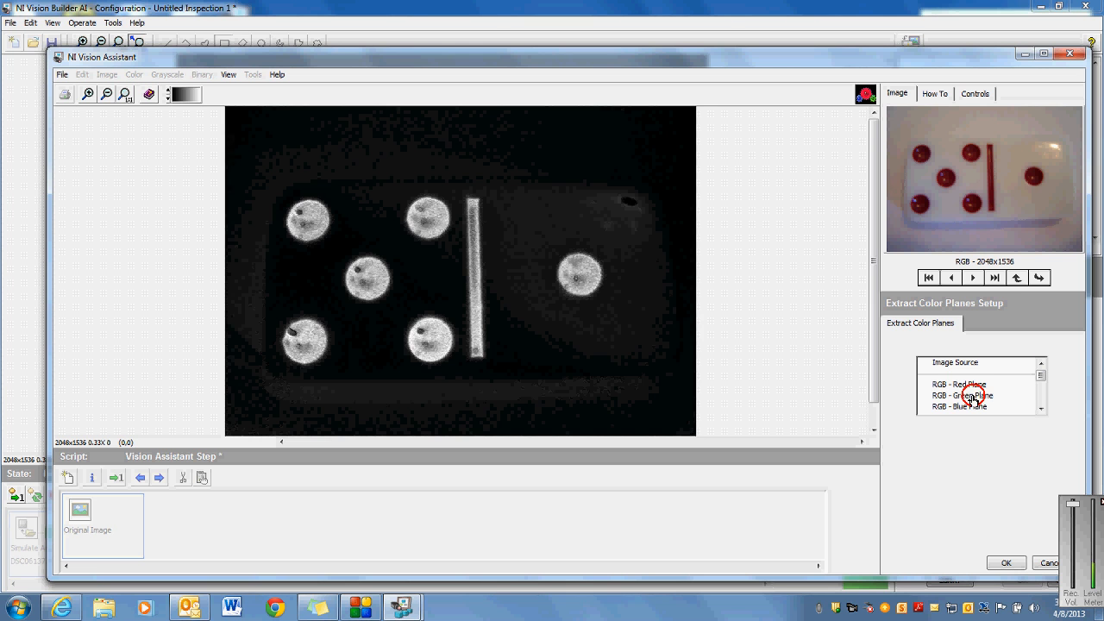
Step: Extract the RGB Green Plane, giving a grayscale domino with black pips
{"action": "left_click", "coordinate": [961, 395]}
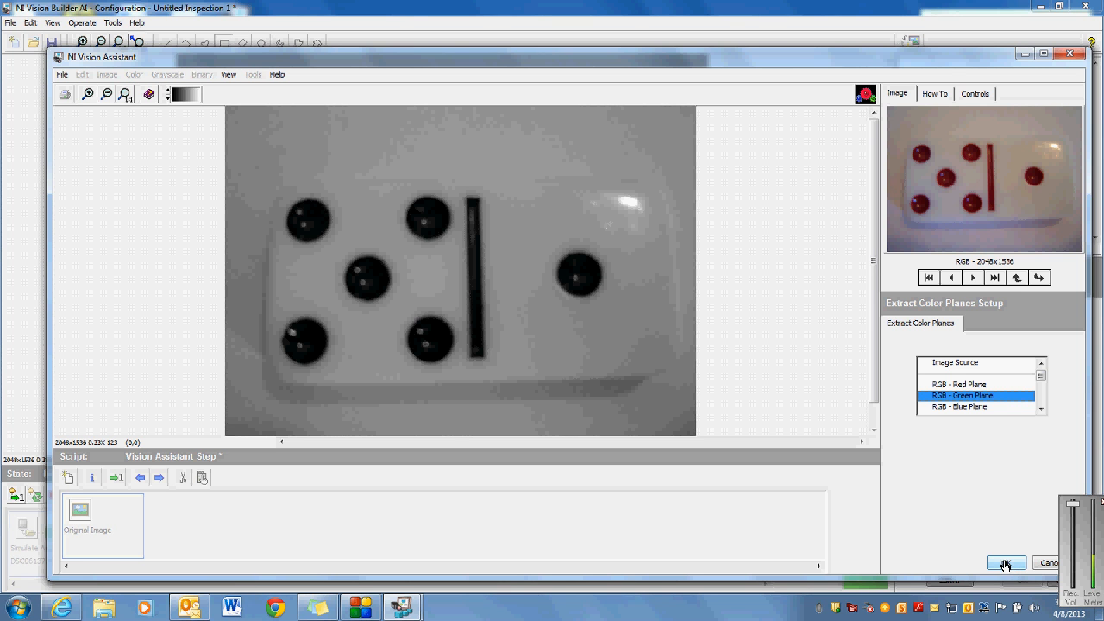
{"action": "left_click", "coordinate": [1004, 562]}
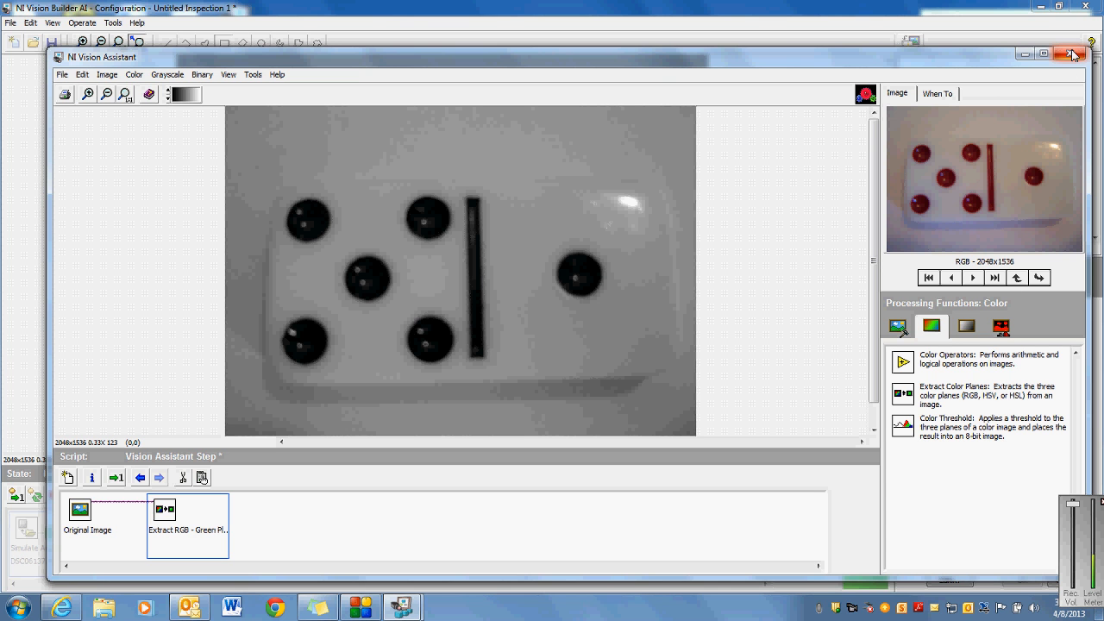
Step: Accept the Vision Assistant 1 step and view its grayscale domino result in the state
{"action": "left_click", "coordinate": [1073, 53]}
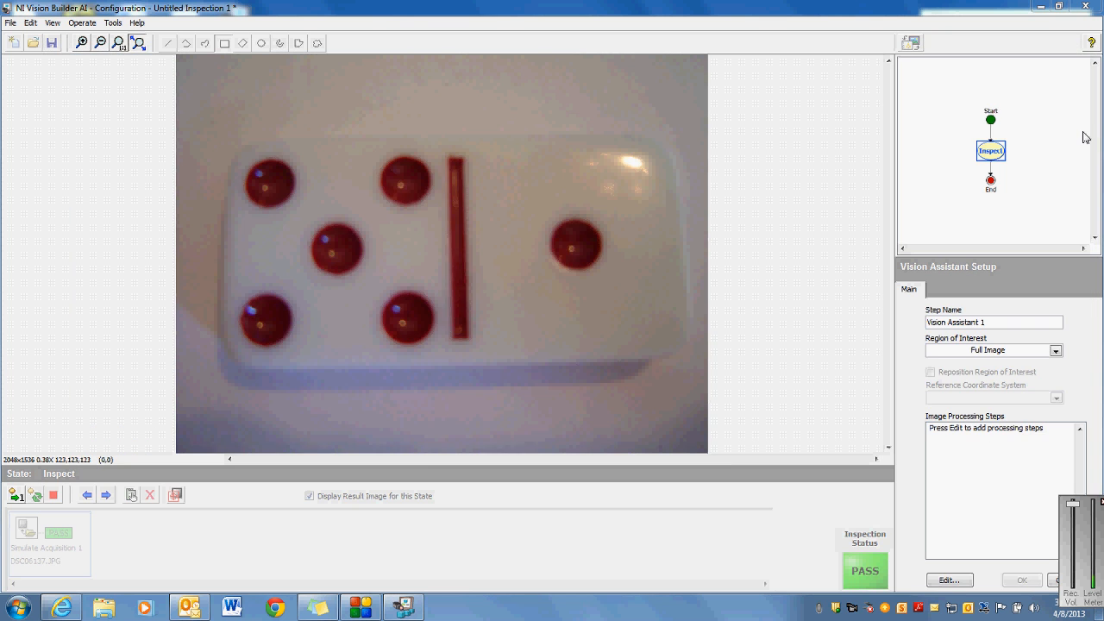
{"action": "left_click", "coordinate": [949, 580]}
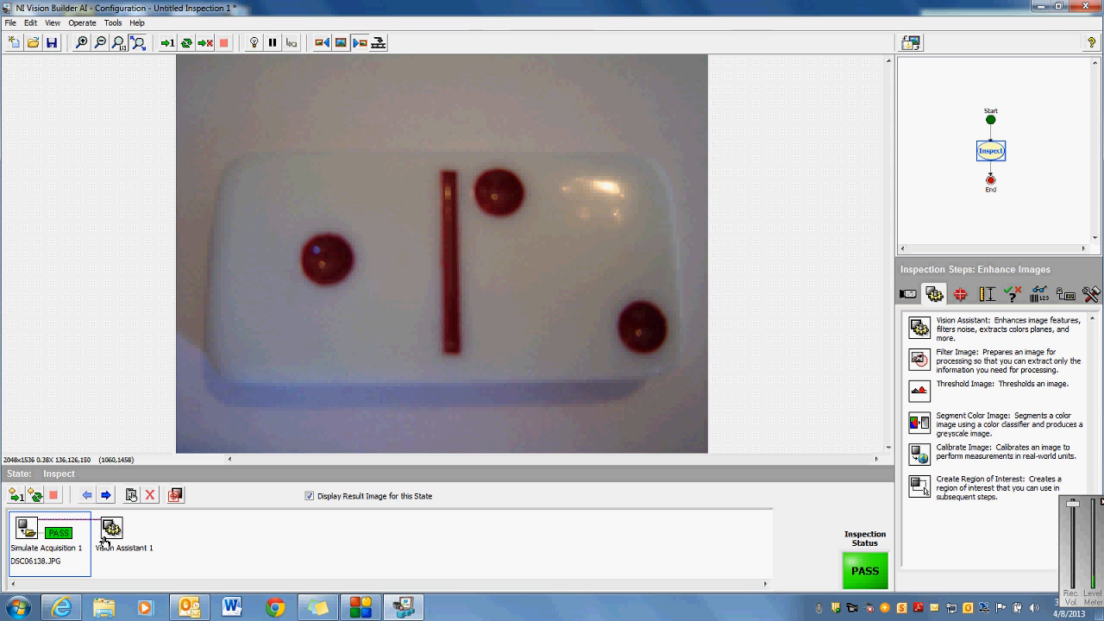
{"action": "left_click", "coordinate": [111, 526]}
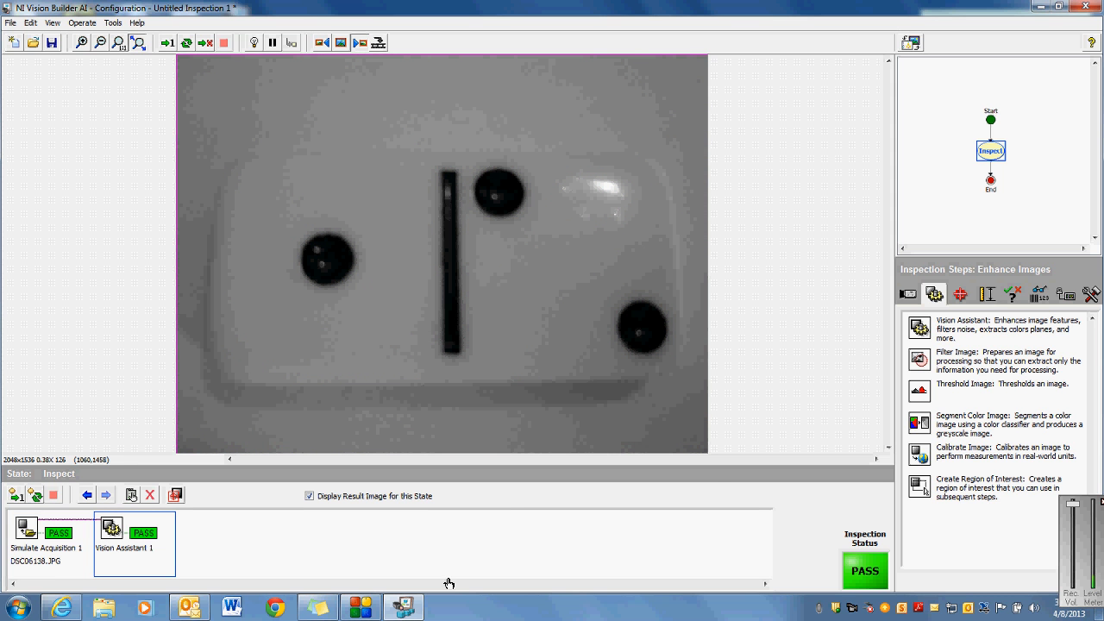
{"action": "mouse_move", "coordinate": [976, 311]}
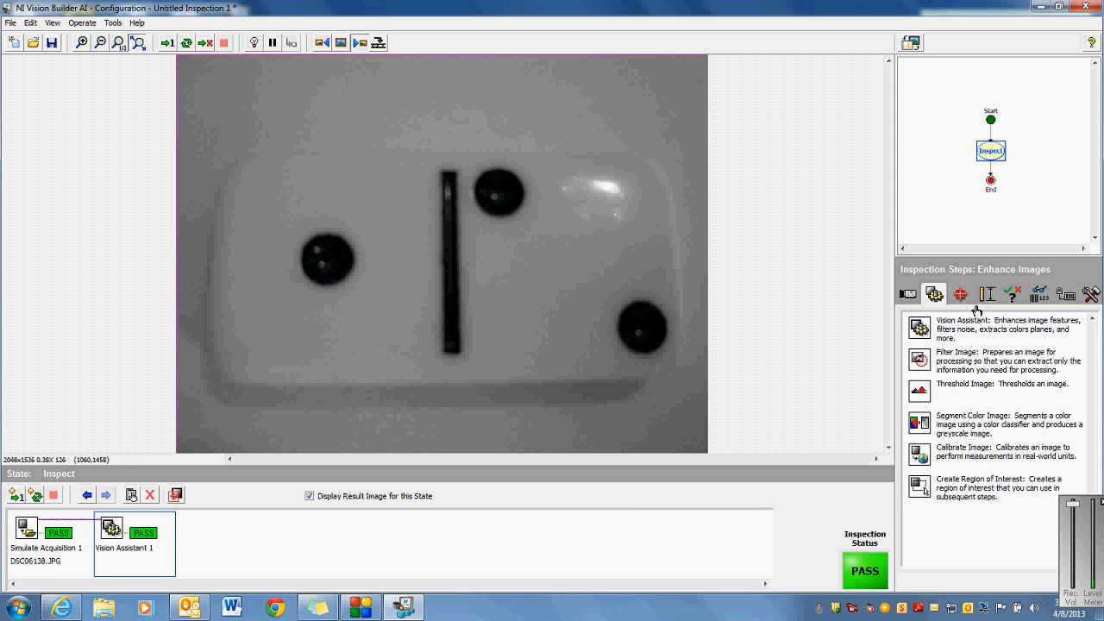
Step: Show the Locate Features steps such as Find Edges and Detect Objects in the palette
{"action": "left_click", "coordinate": [959, 293]}
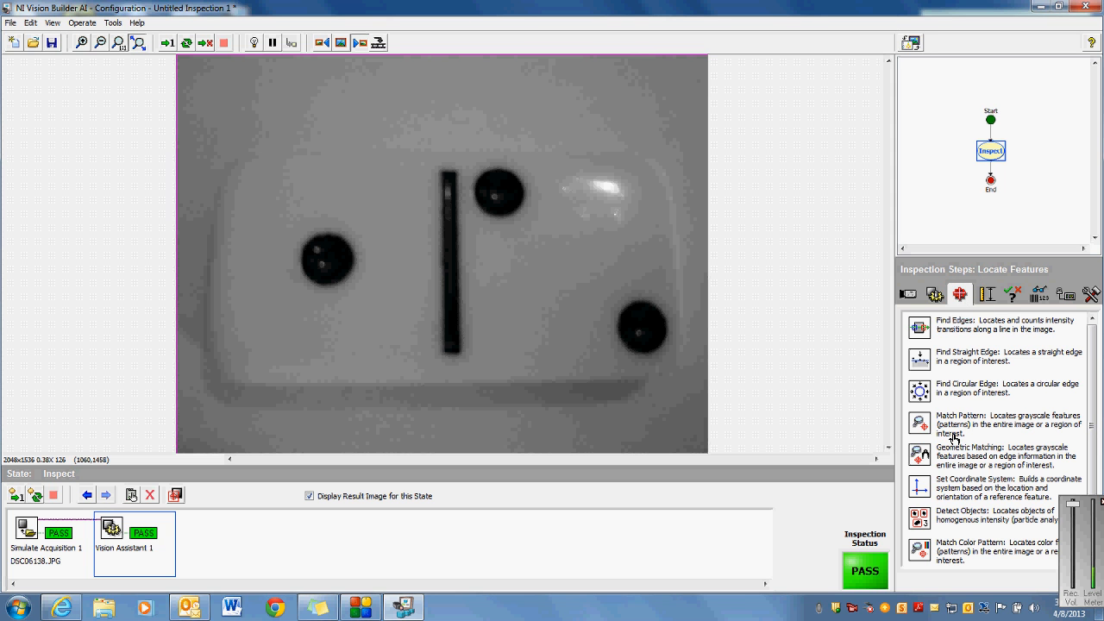
{"action": "mouse_move", "coordinate": [304, 297]}
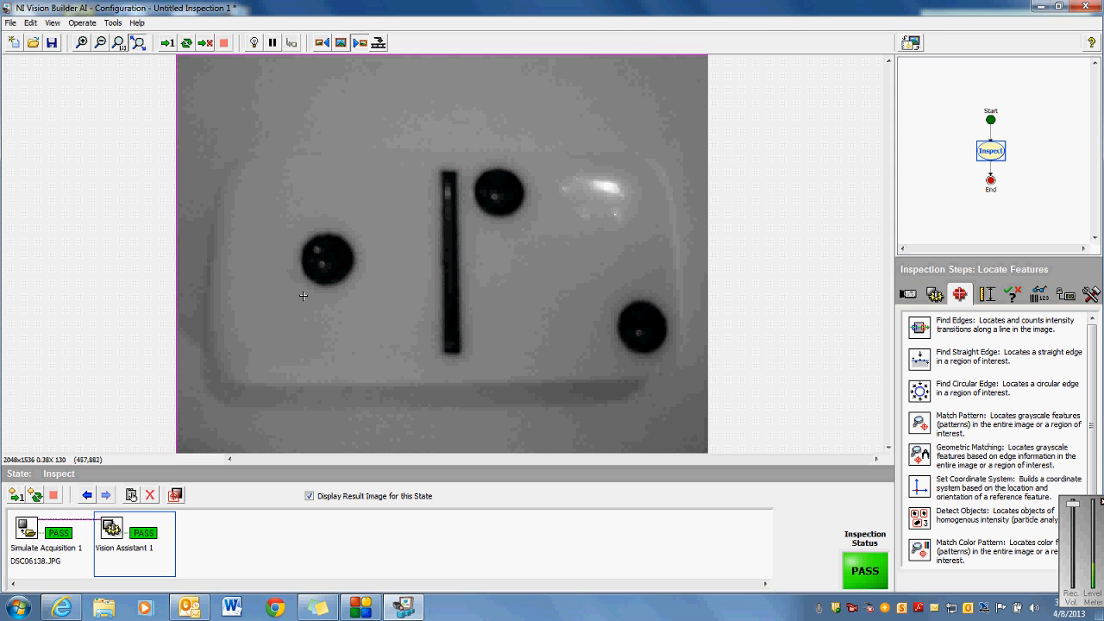
{"action": "mouse_move", "coordinate": [593, 342]}
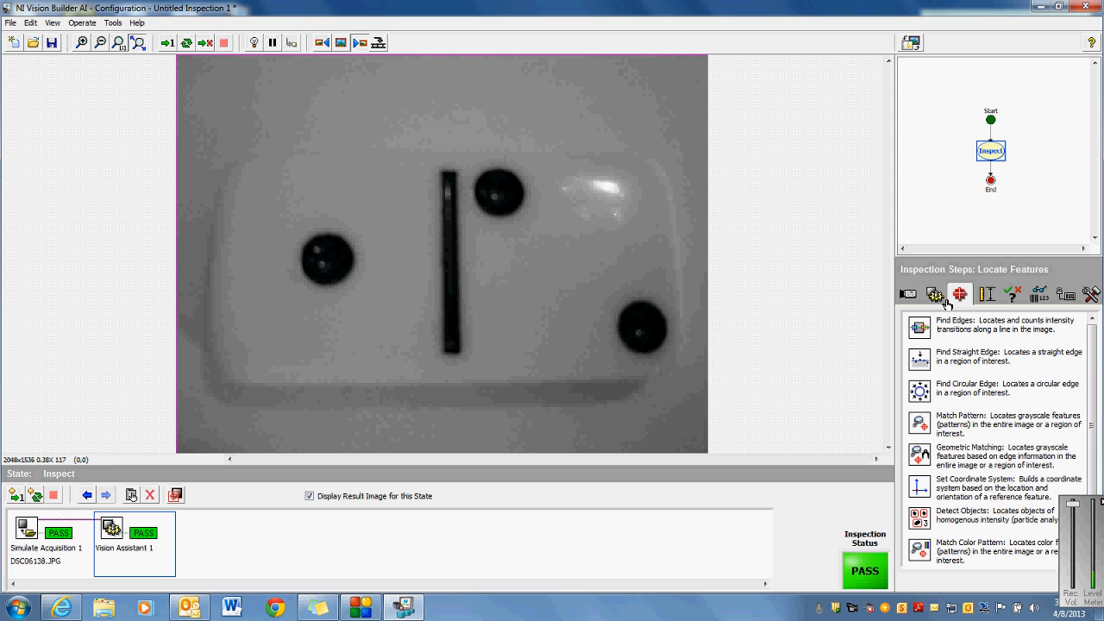
{"action": "left_click", "coordinate": [935, 293]}
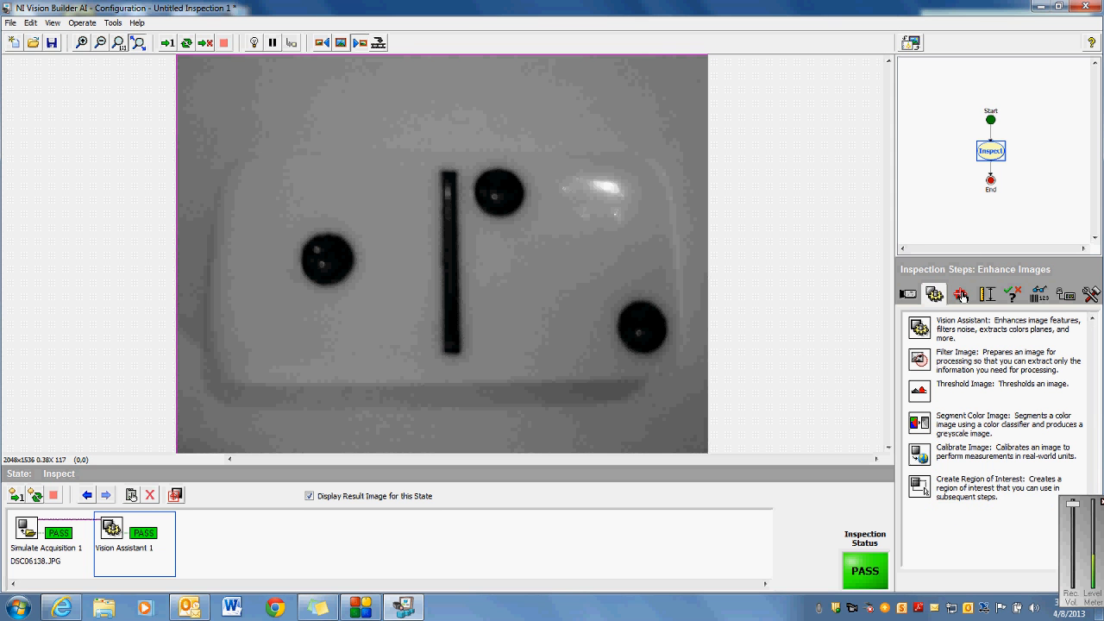
{"action": "left_click", "coordinate": [959, 293]}
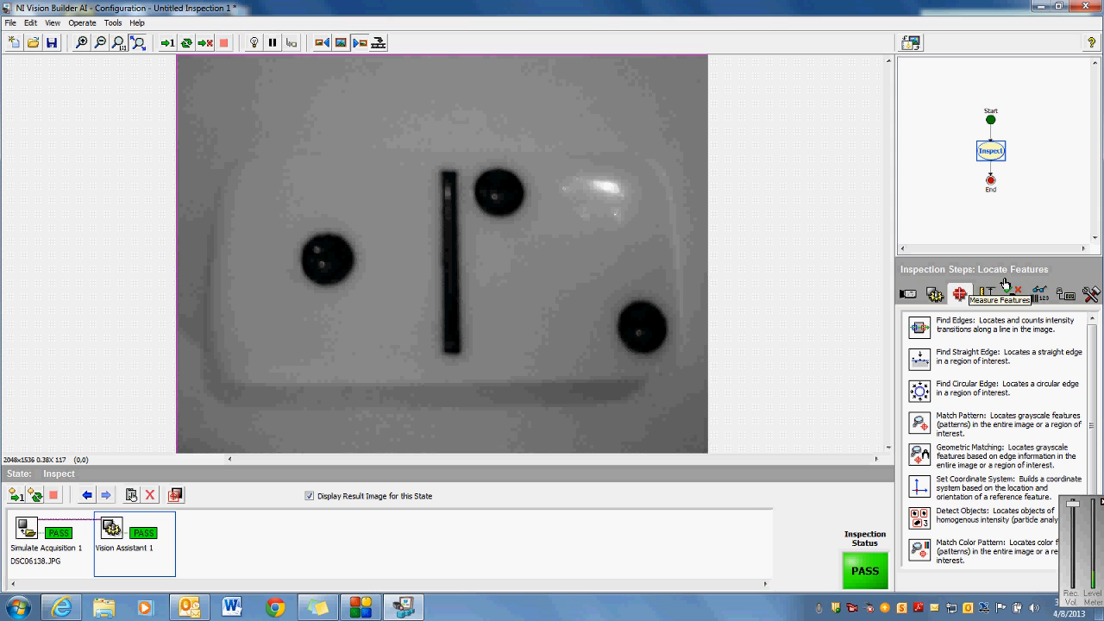
{"action": "mouse_move", "coordinate": [957, 538]}
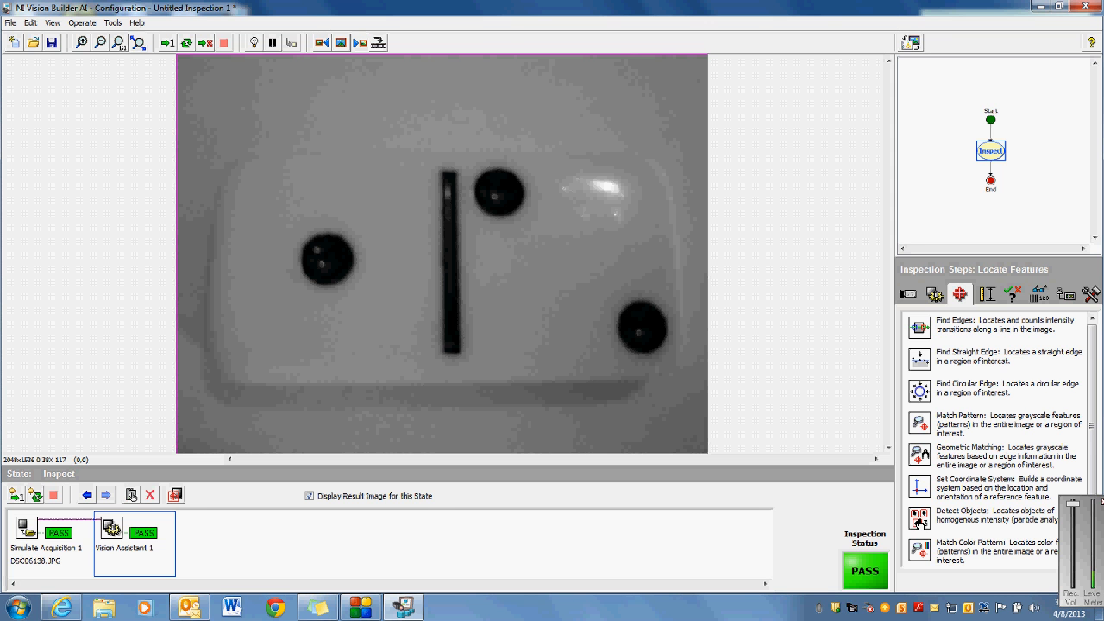
Step: Add a Detect Objects step and set its Region of Interest to Full Image
{"action": "left_click", "coordinate": [918, 518]}
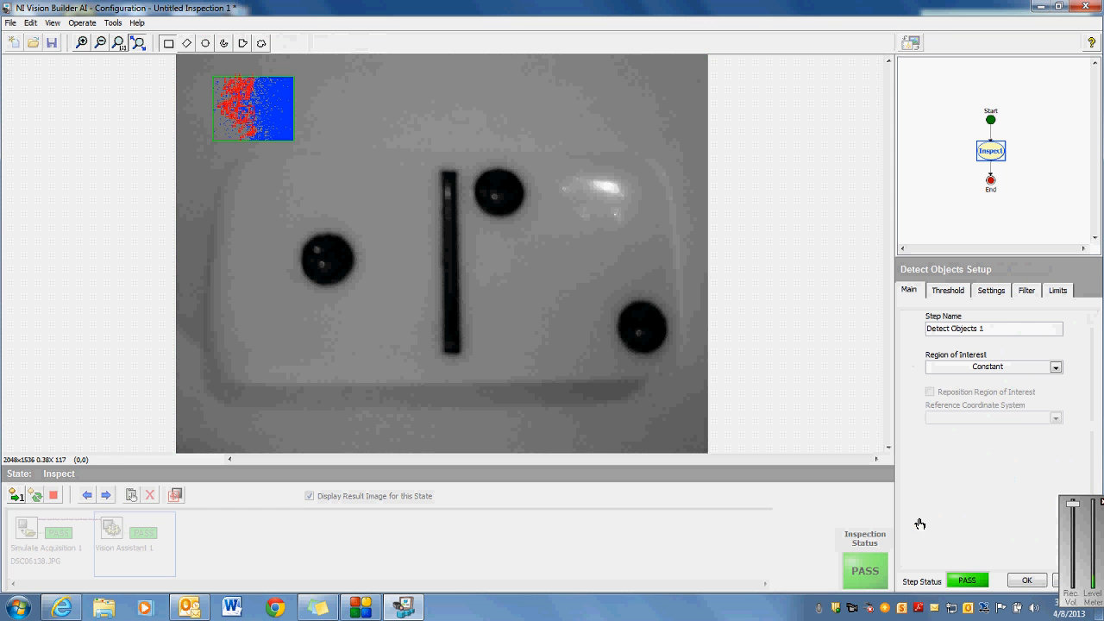
{"action": "mouse_move", "coordinate": [993, 426]}
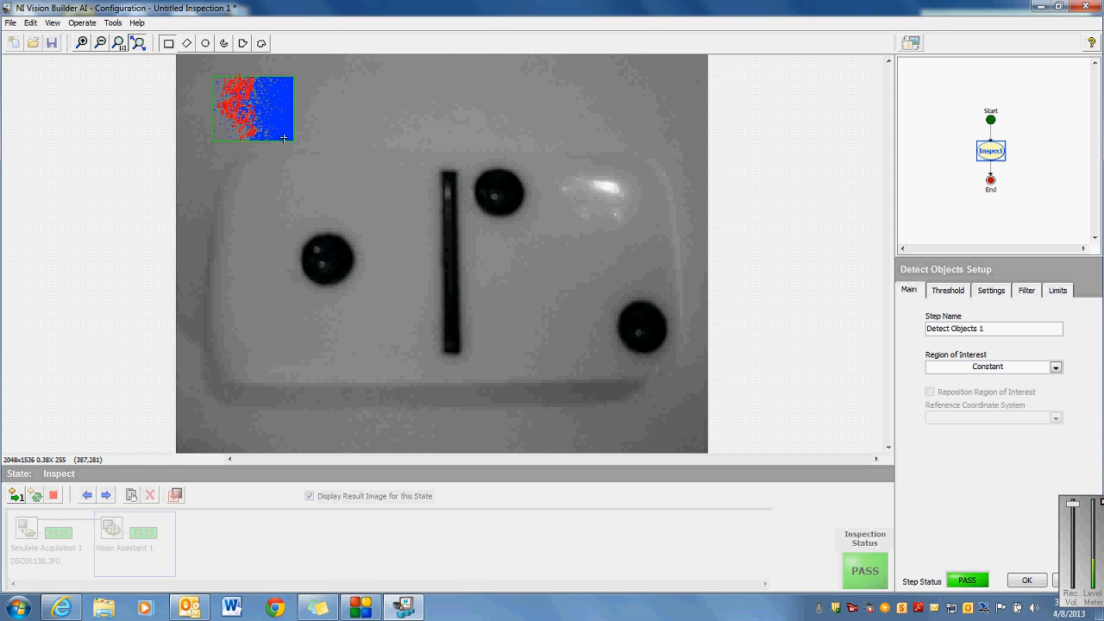
{"action": "left_click_drag", "start_coordinate": [294, 141], "coordinate": [438, 250]}
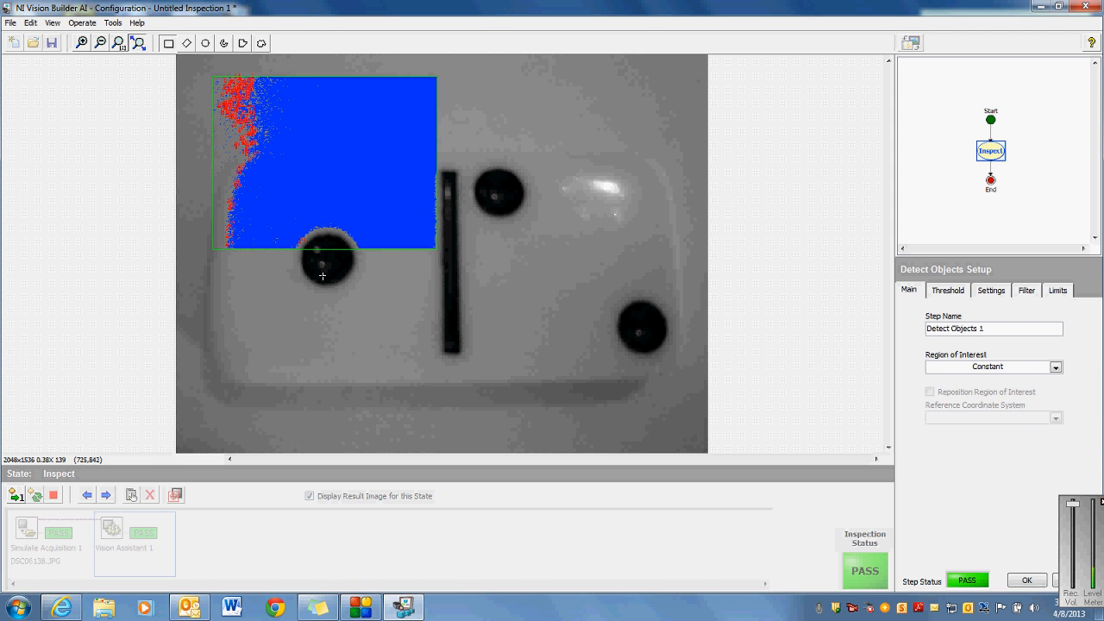
{"action": "mouse_move", "coordinate": [404, 365]}
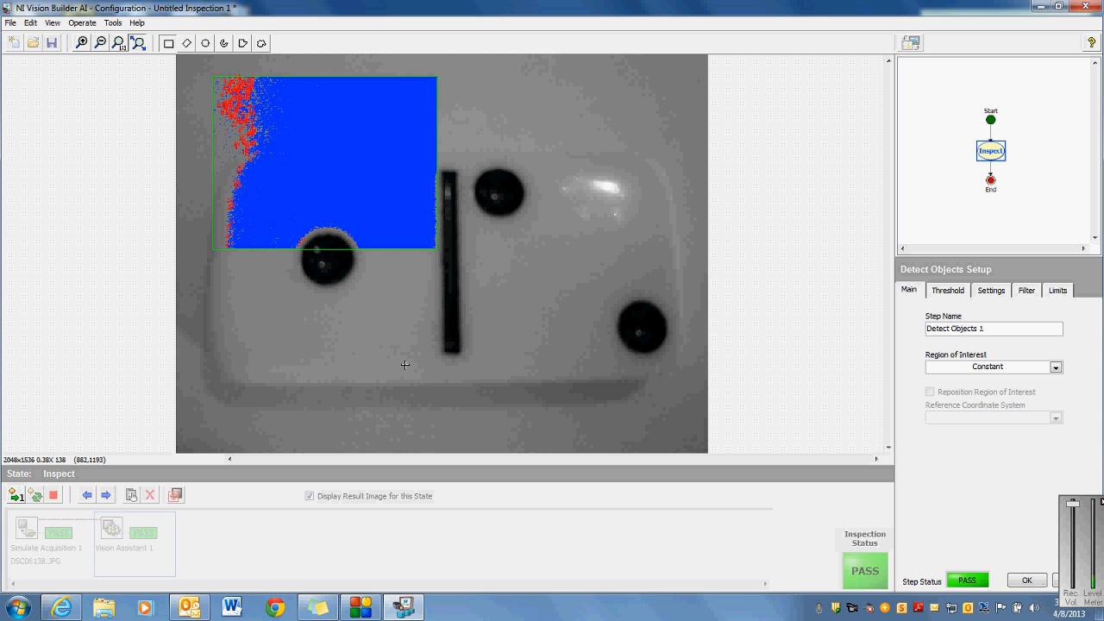
{"action": "mouse_move", "coordinate": [1055, 366]}
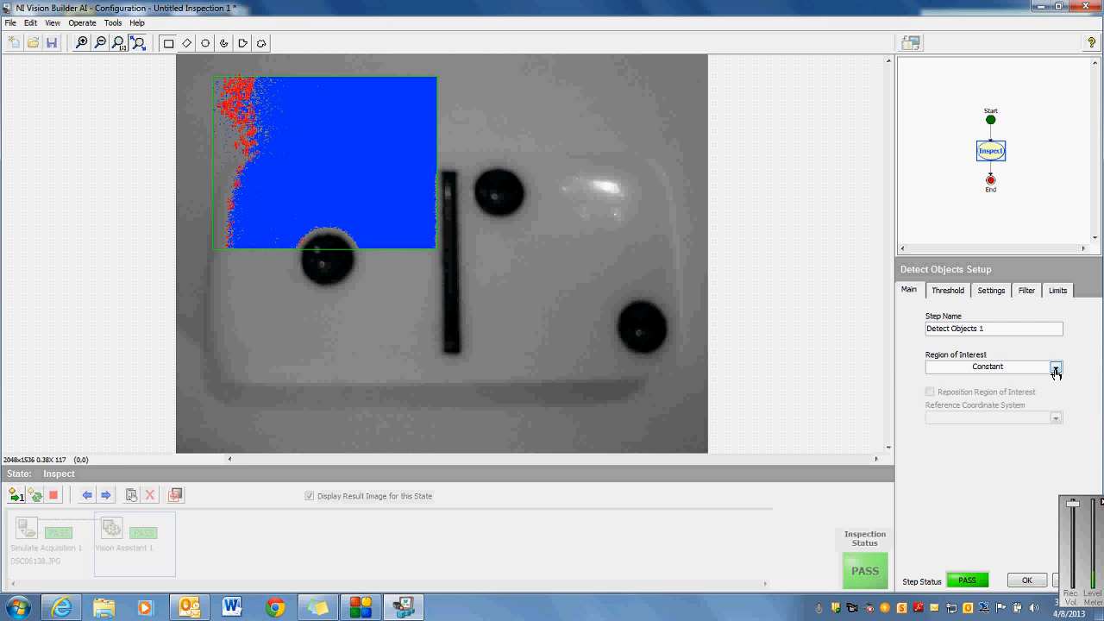
{"action": "left_click", "coordinate": [1056, 366]}
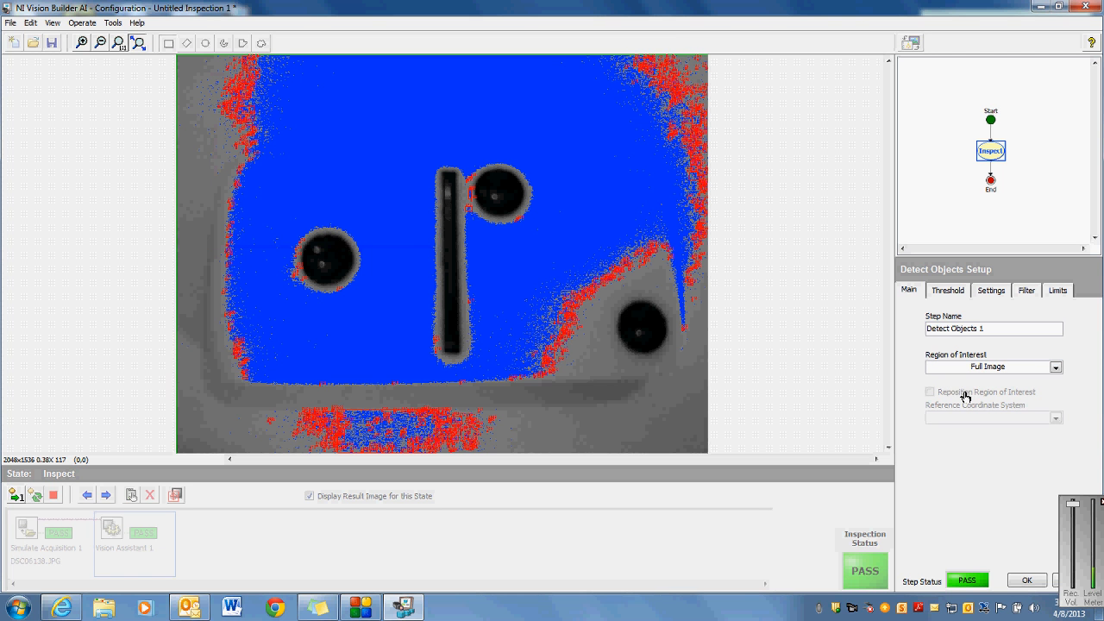
{"action": "mouse_move", "coordinate": [376, 293]}
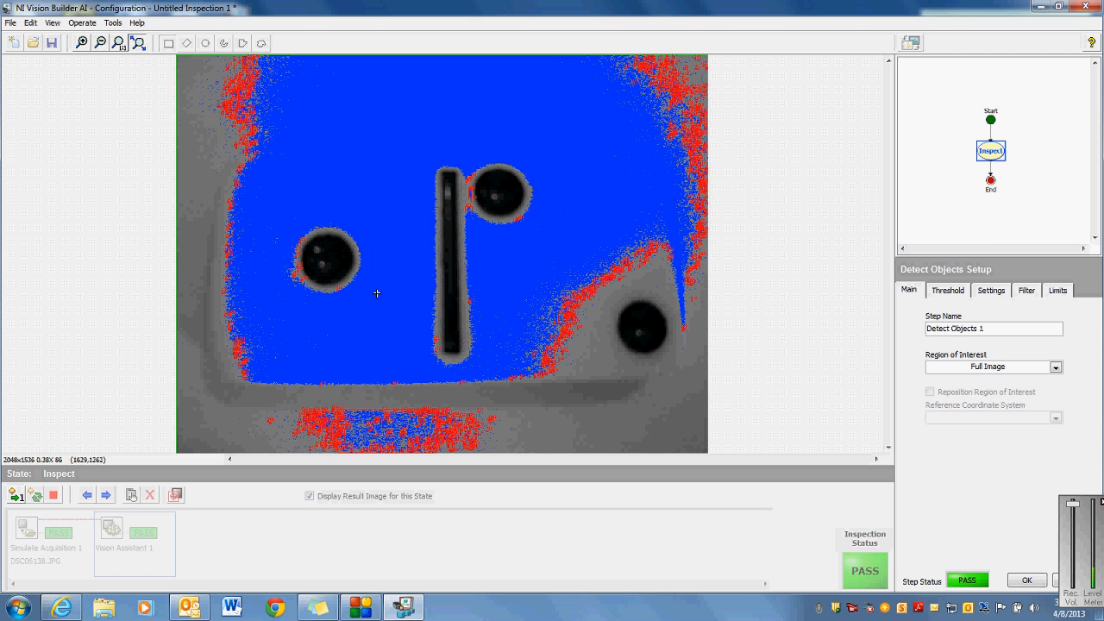
{"action": "mouse_move", "coordinate": [597, 324]}
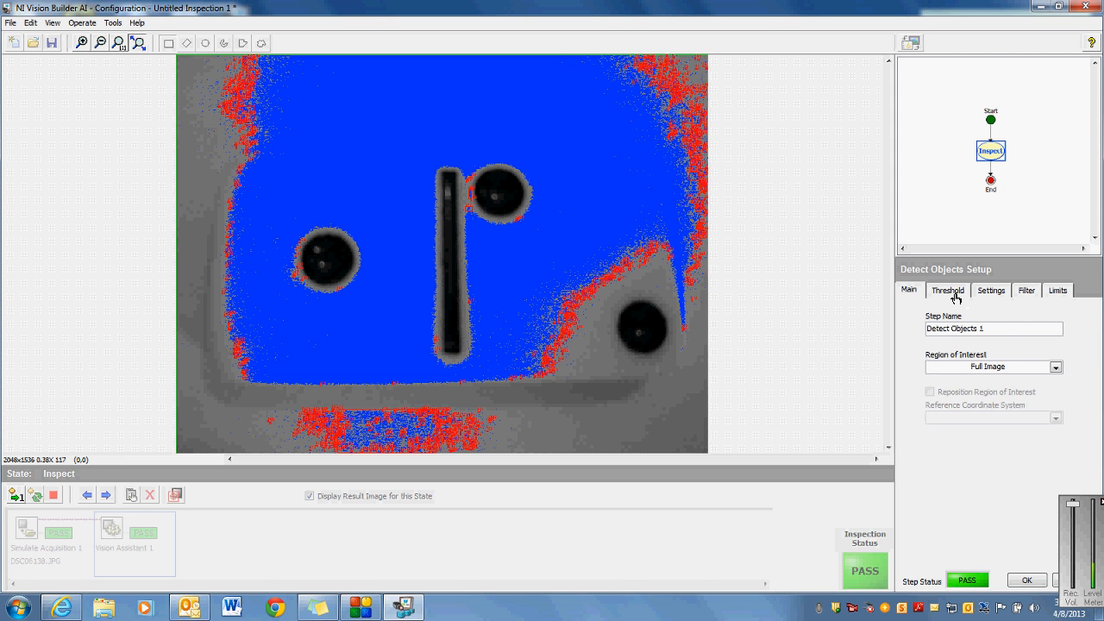
{"action": "mouse_move", "coordinate": [980, 376]}
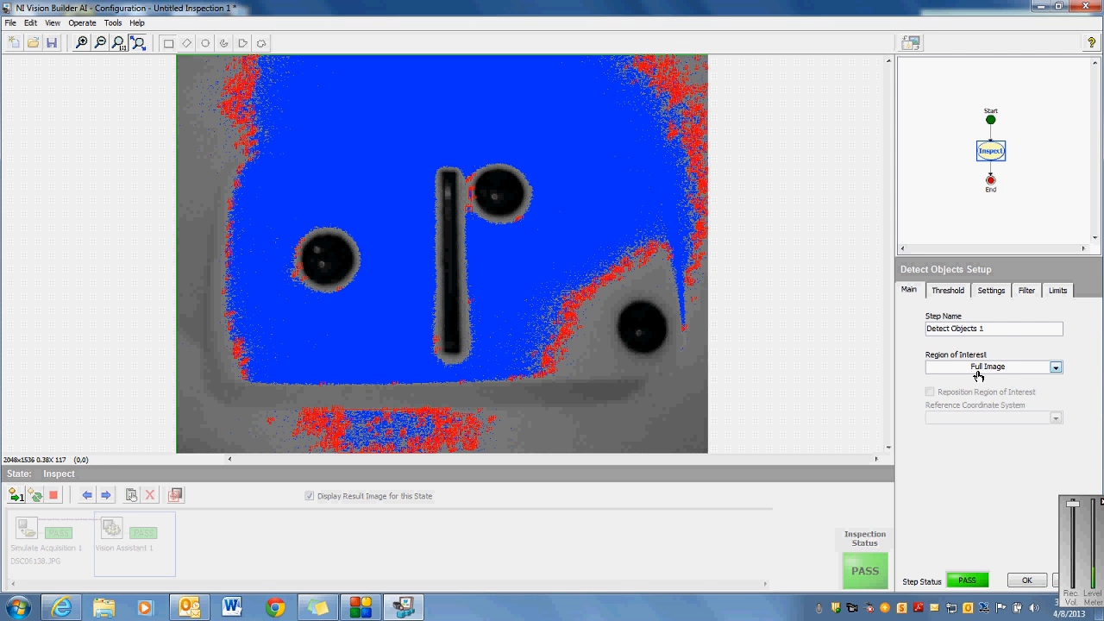
Step: Look for Dark Objects with the upper threshold lowered to 77, leaving 5 objects
{"action": "left_click", "coordinate": [947, 290]}
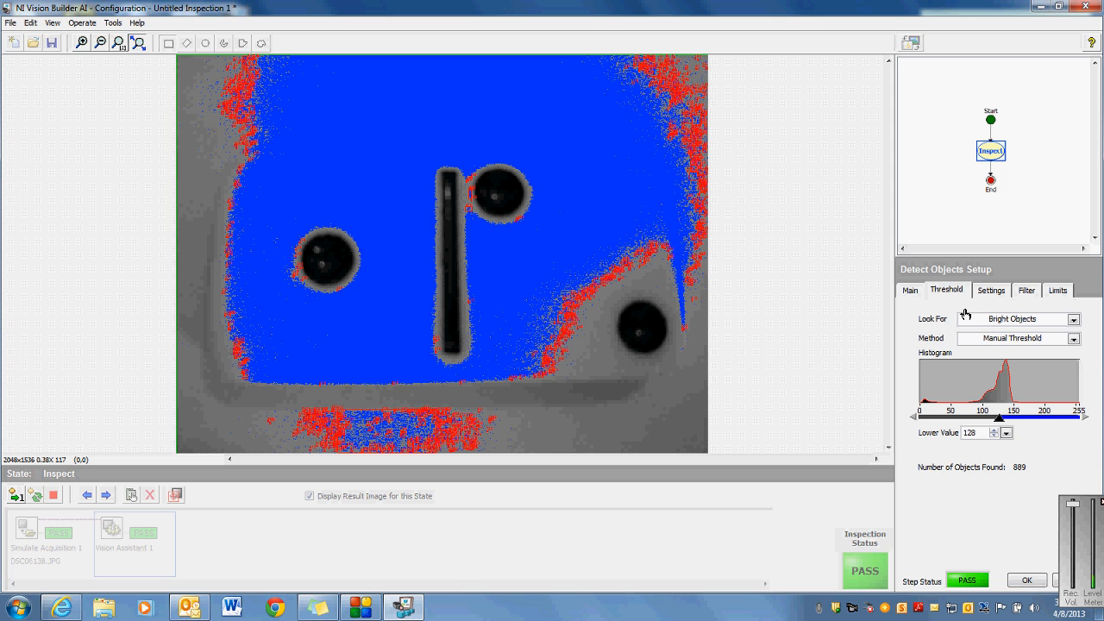
{"action": "mouse_move", "coordinate": [957, 324]}
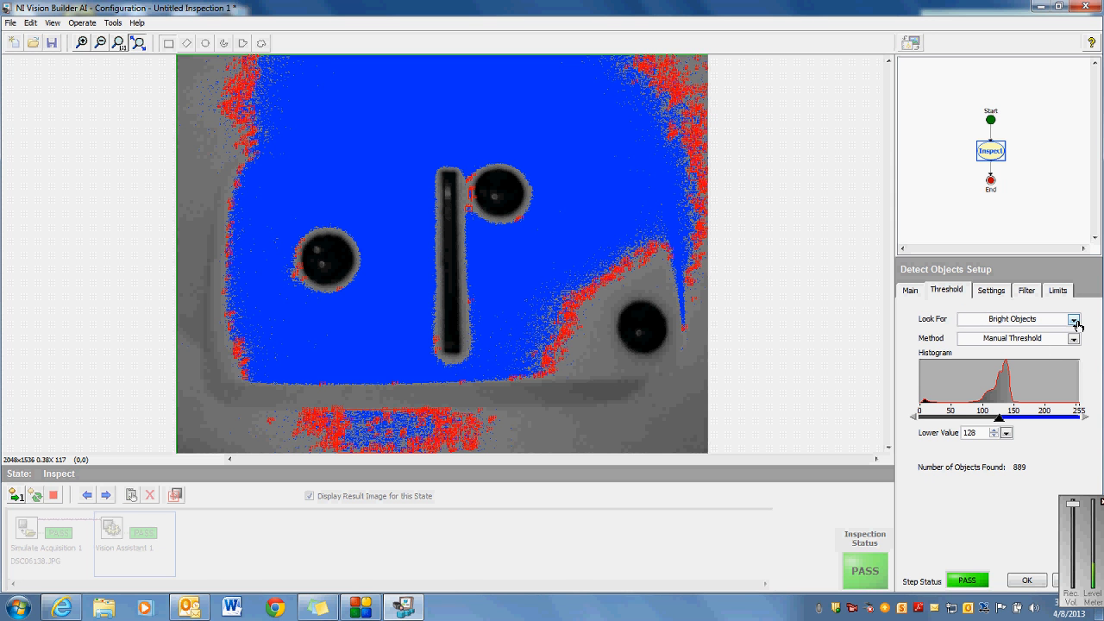
{"action": "mouse_move", "coordinate": [514, 205]}
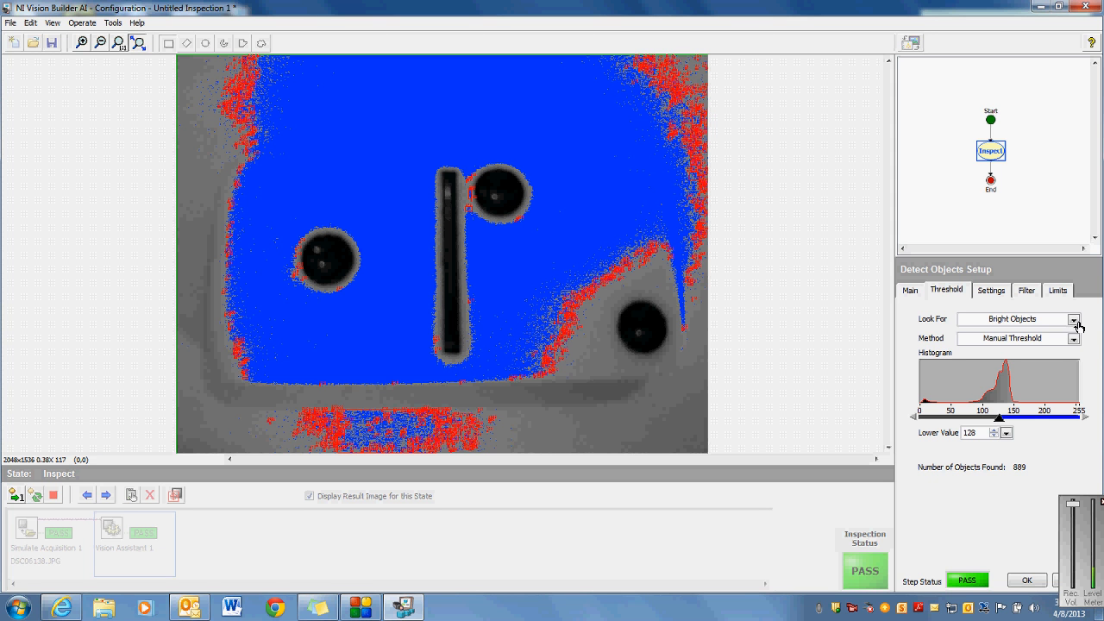
{"action": "left_click", "coordinate": [1073, 319]}
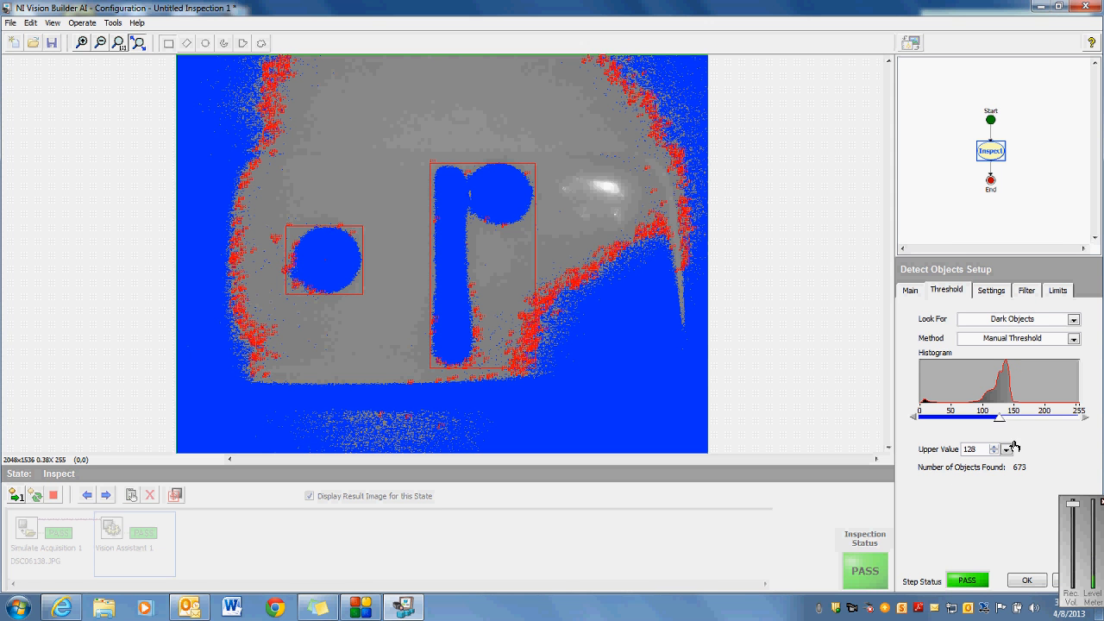
{"action": "left_click", "coordinate": [993, 450]}
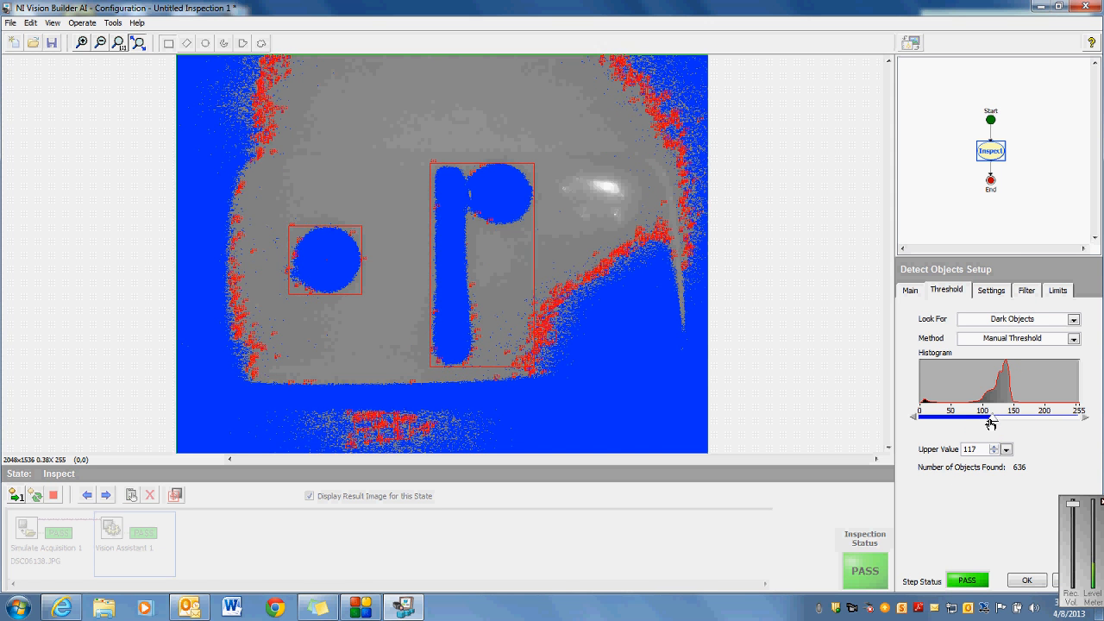
{"action": "left_click_drag", "start_coordinate": [990, 422], "coordinate": [969, 423]}
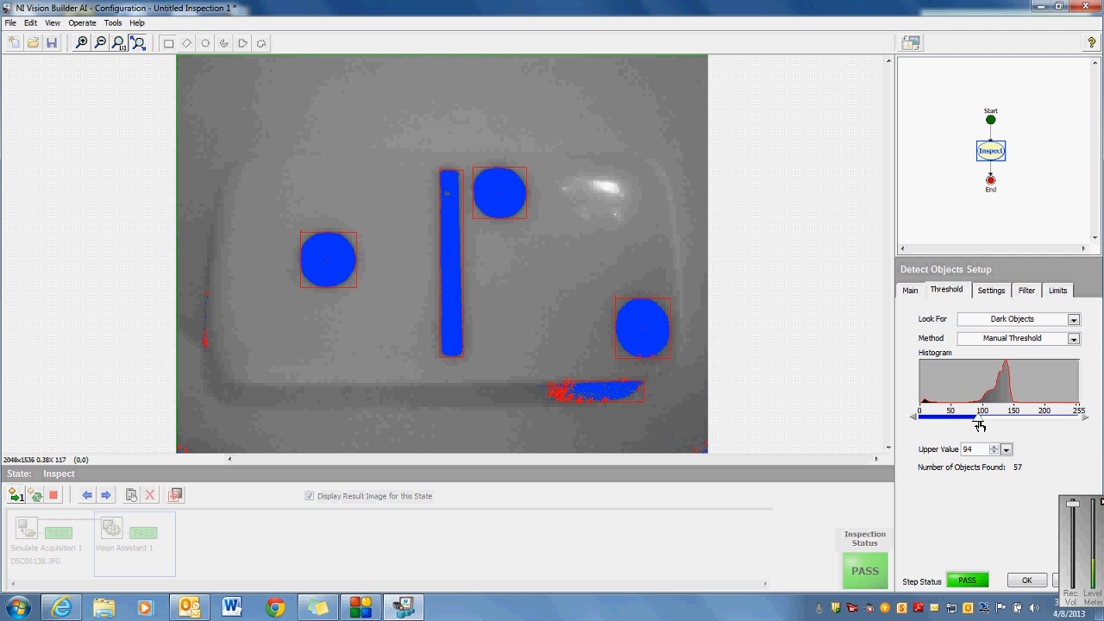
{"action": "left_click_drag", "start_coordinate": [980, 425], "coordinate": [1004, 419]}
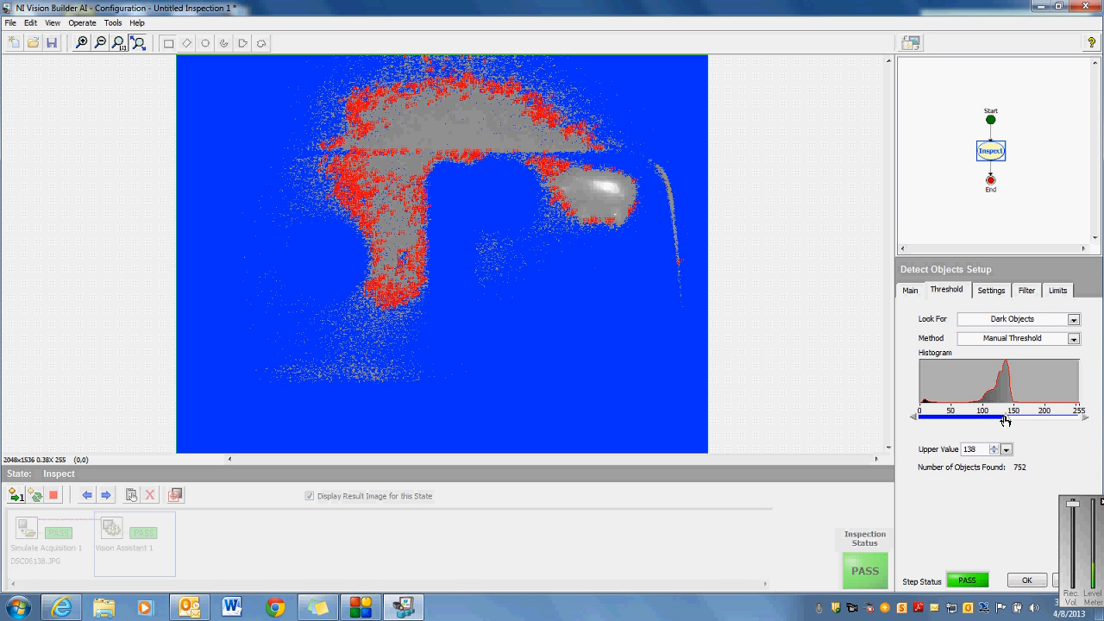
{"action": "left_click_drag", "start_coordinate": [1004, 421], "coordinate": [983, 420]}
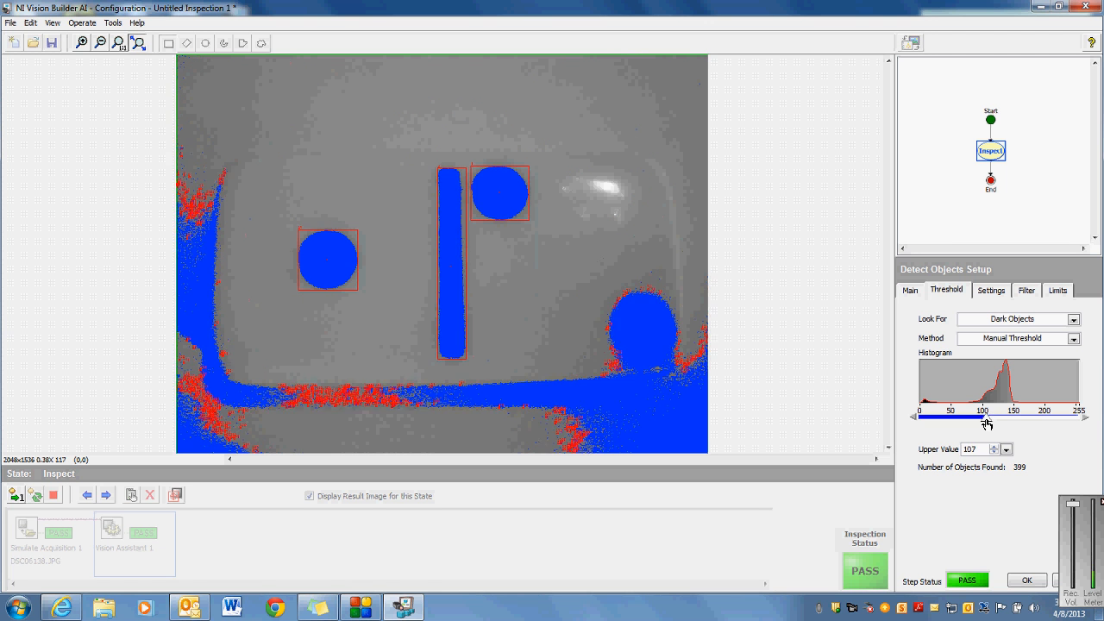
{"action": "left_click_drag", "start_coordinate": [984, 419], "coordinate": [969, 419]}
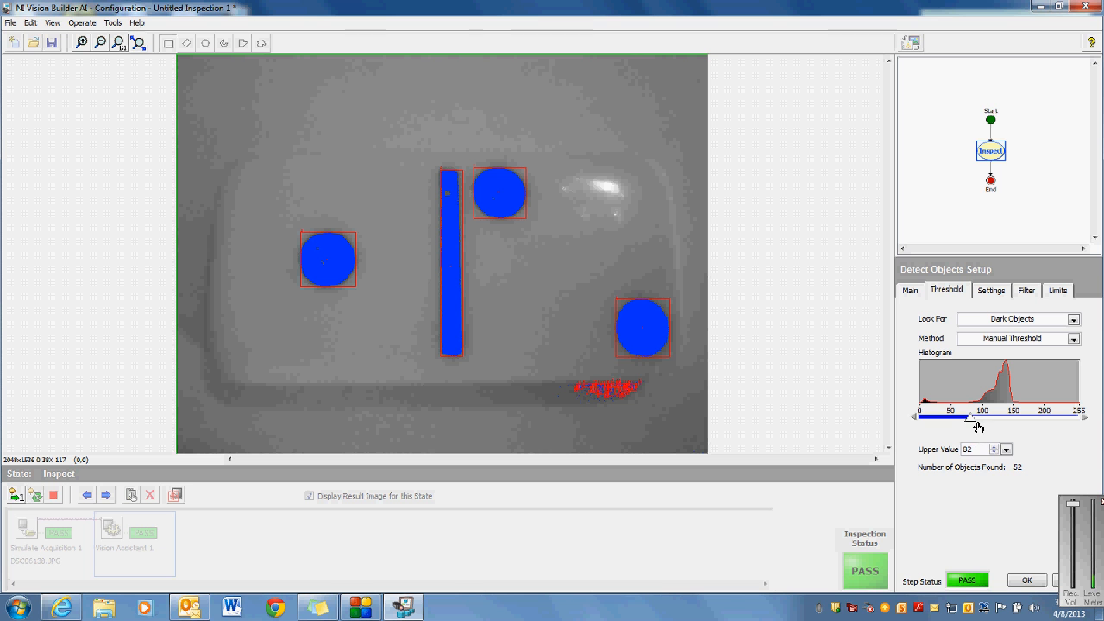
{"action": "left_click", "coordinate": [994, 445]}
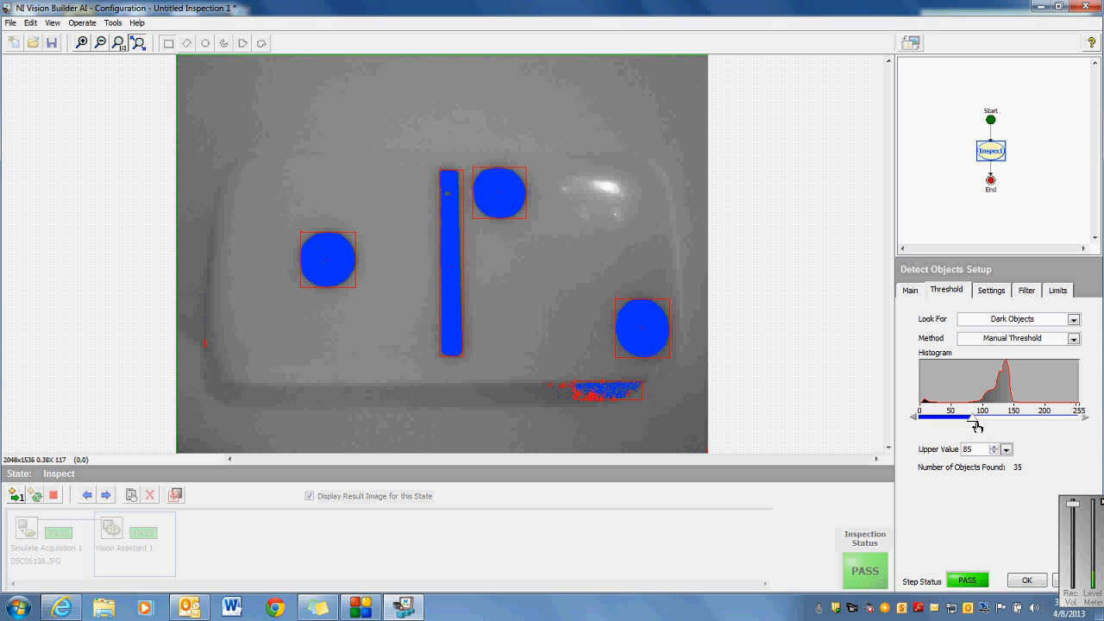
{"action": "mouse_move", "coordinate": [631, 394]}
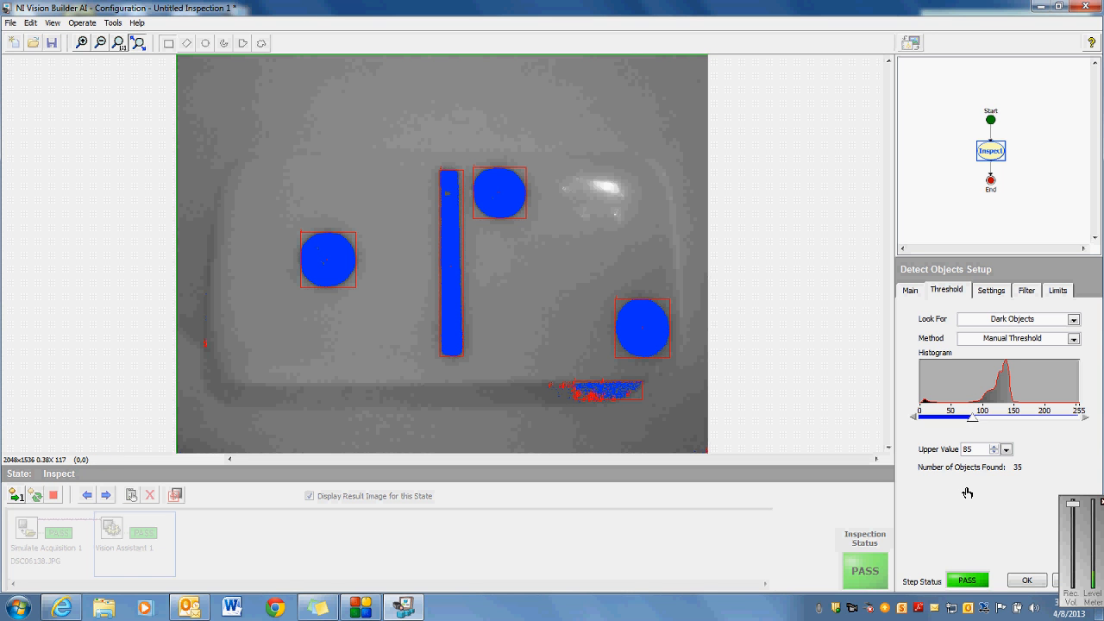
{"action": "mouse_move", "coordinate": [483, 186]}
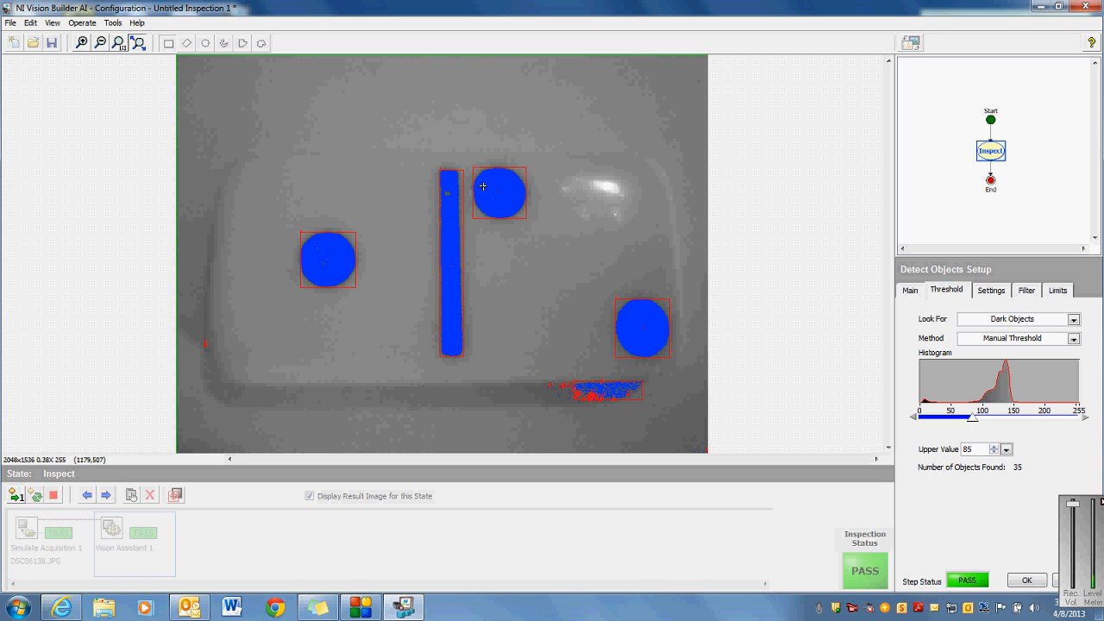
{"action": "mouse_move", "coordinate": [975, 422]}
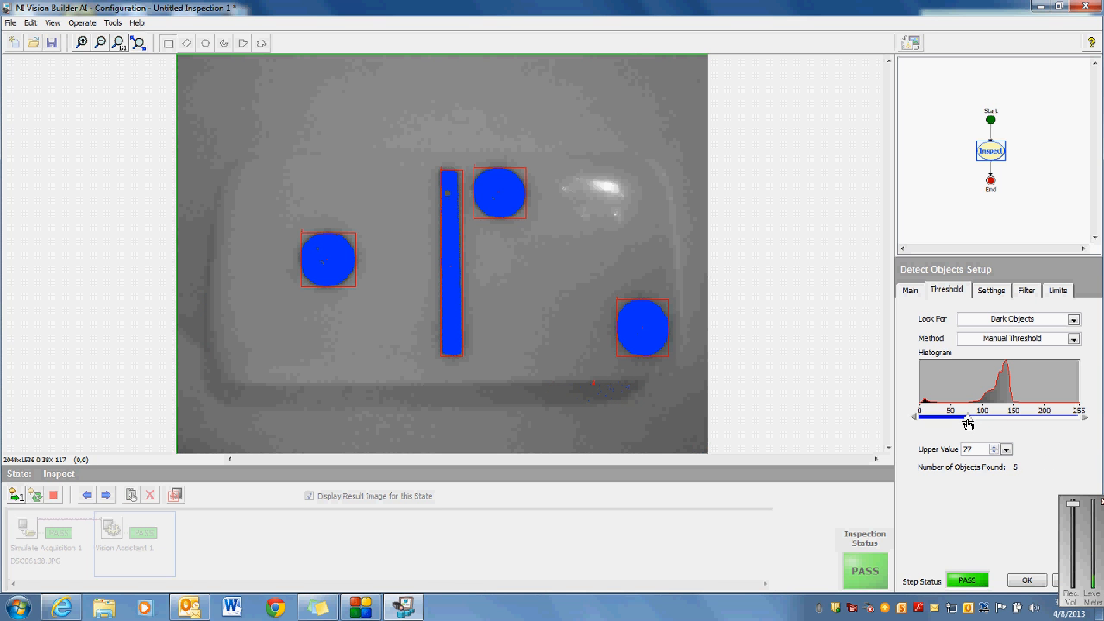
{"action": "left_click", "coordinate": [993, 445]}
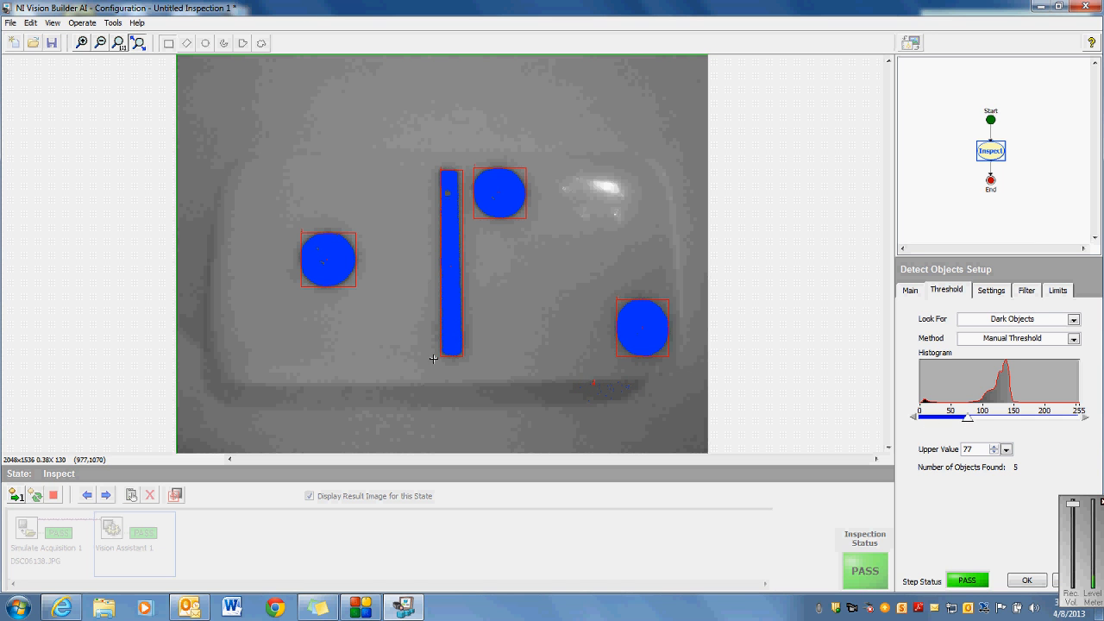
{"action": "mouse_move", "coordinate": [749, 519]}
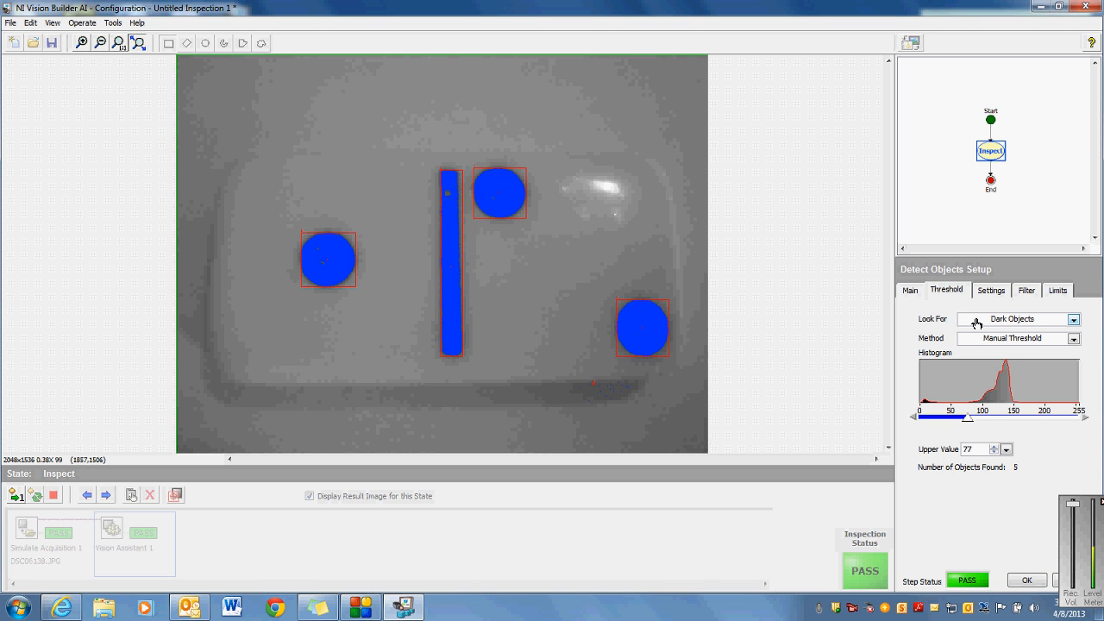
Step: Review the Settings list of 5 found objects and their sizes, minimum object size 10
{"action": "left_click", "coordinate": [990, 289]}
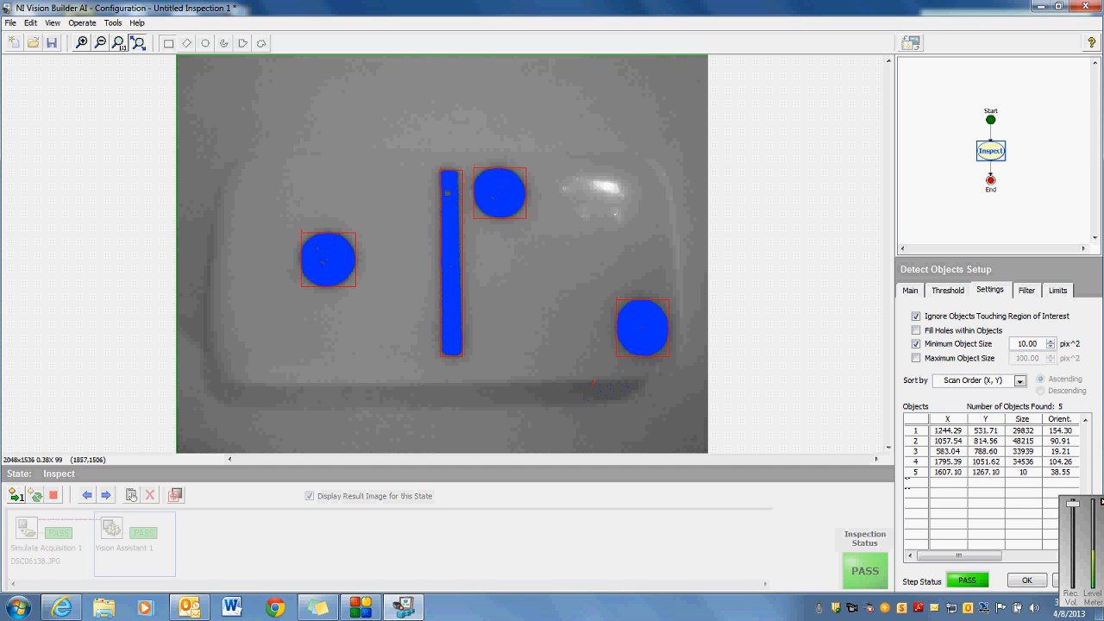
{"action": "mouse_move", "coordinate": [421, 239]}
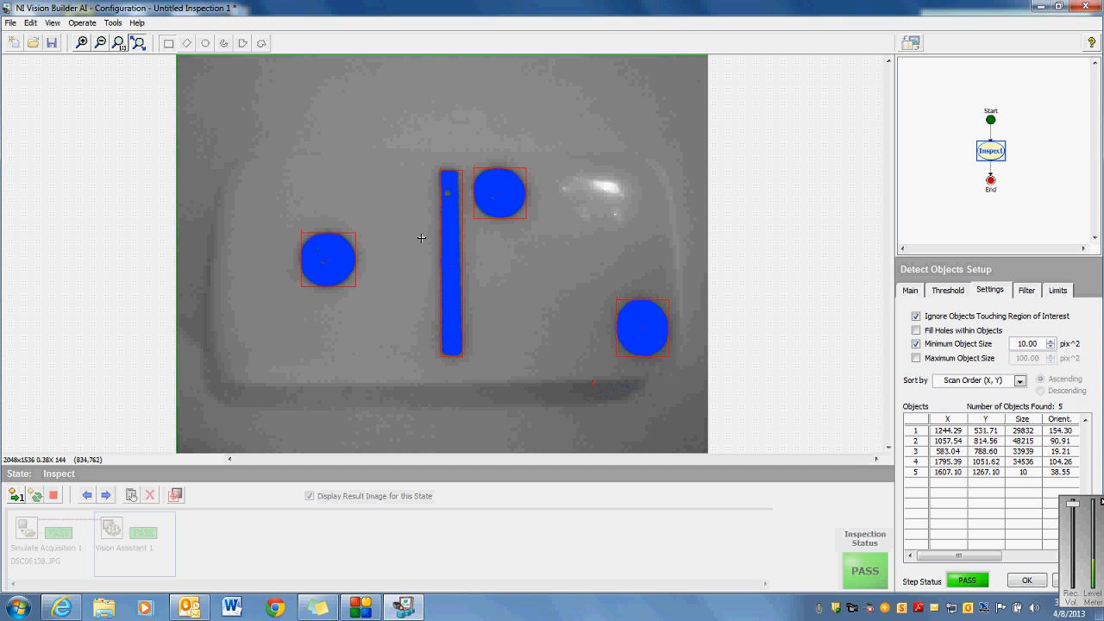
{"action": "mouse_move", "coordinate": [476, 174]}
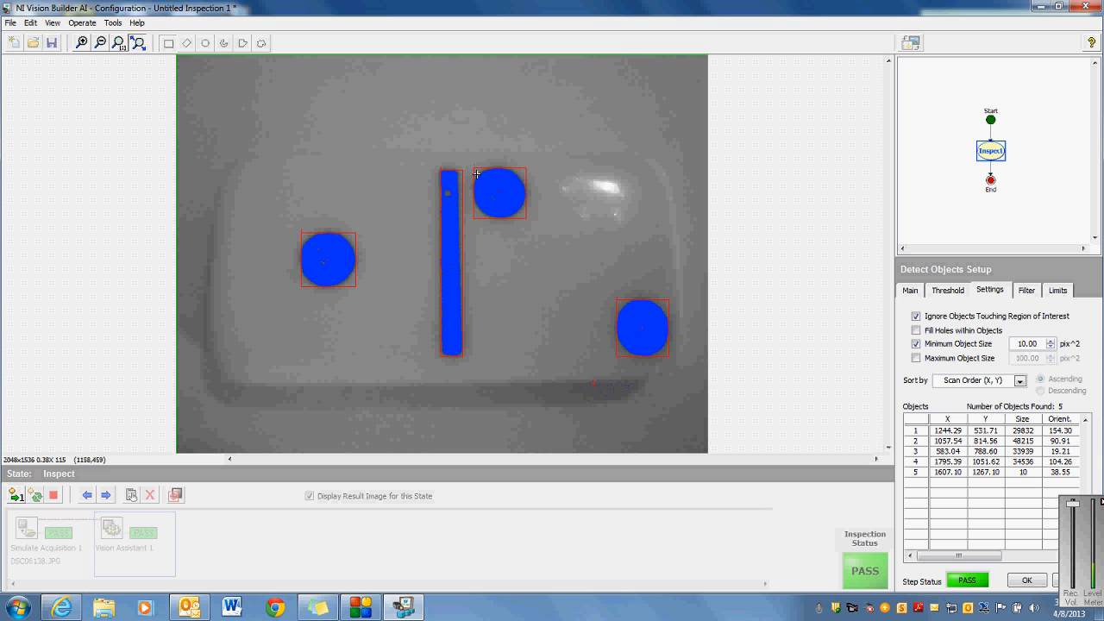
{"action": "mouse_move", "coordinate": [441, 179]}
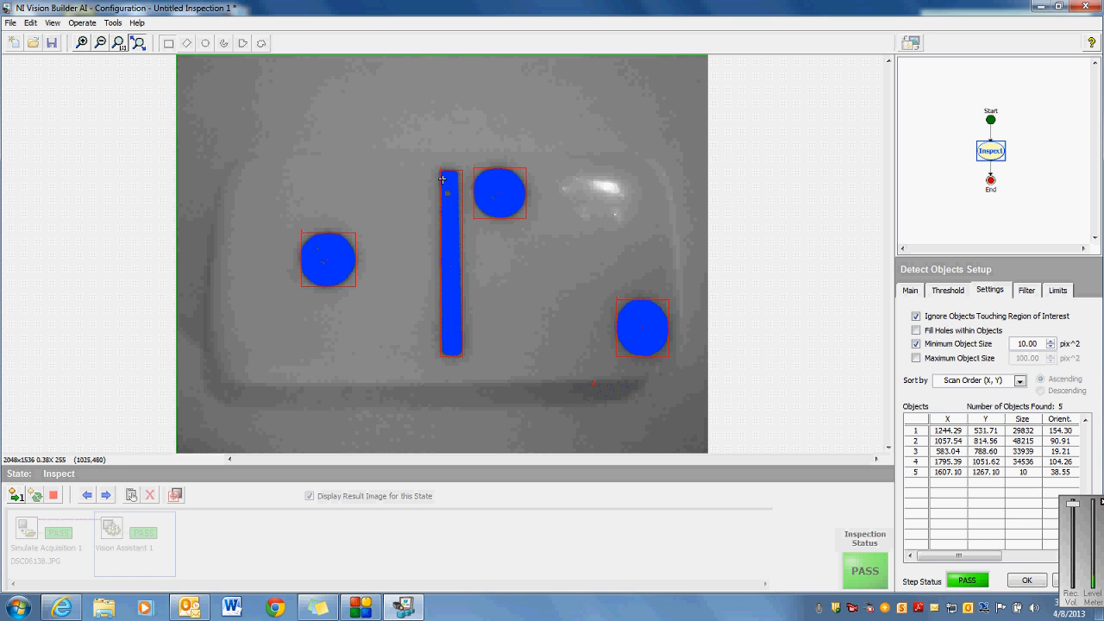
{"action": "mouse_move", "coordinate": [607, 376]}
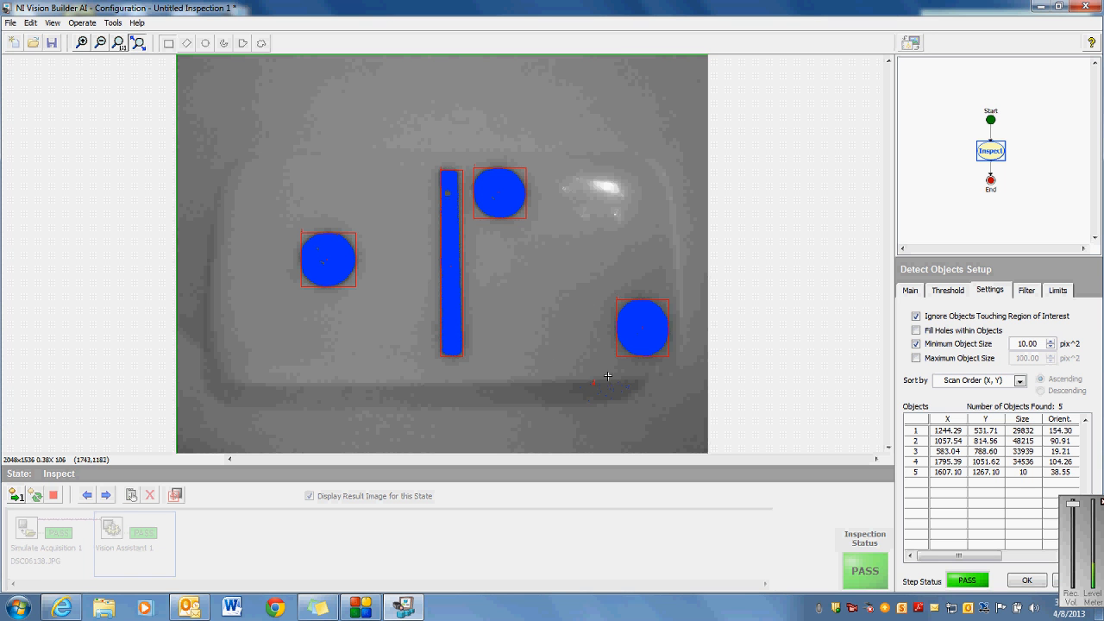
{"action": "mouse_move", "coordinate": [711, 438]}
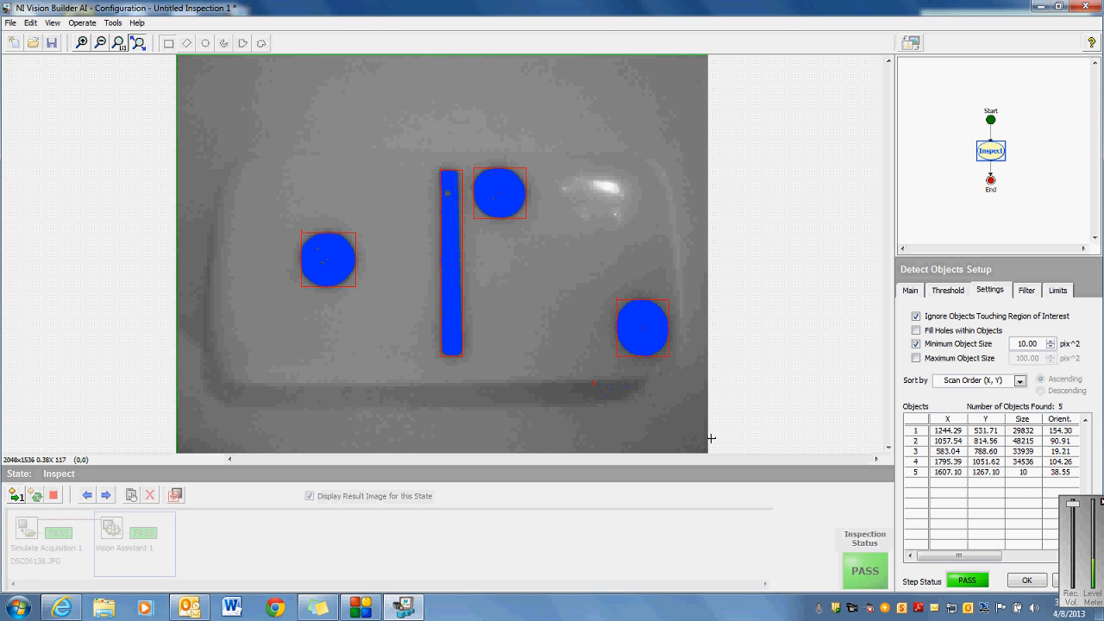
{"action": "mouse_move", "coordinate": [511, 246]}
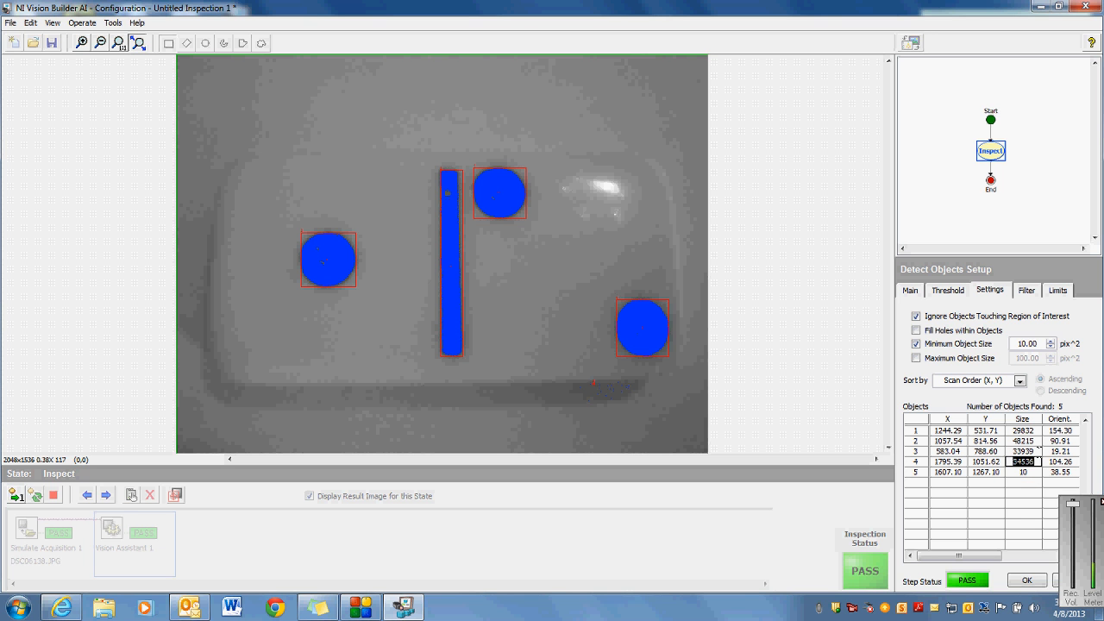
{"action": "left_click", "coordinate": [1023, 432]}
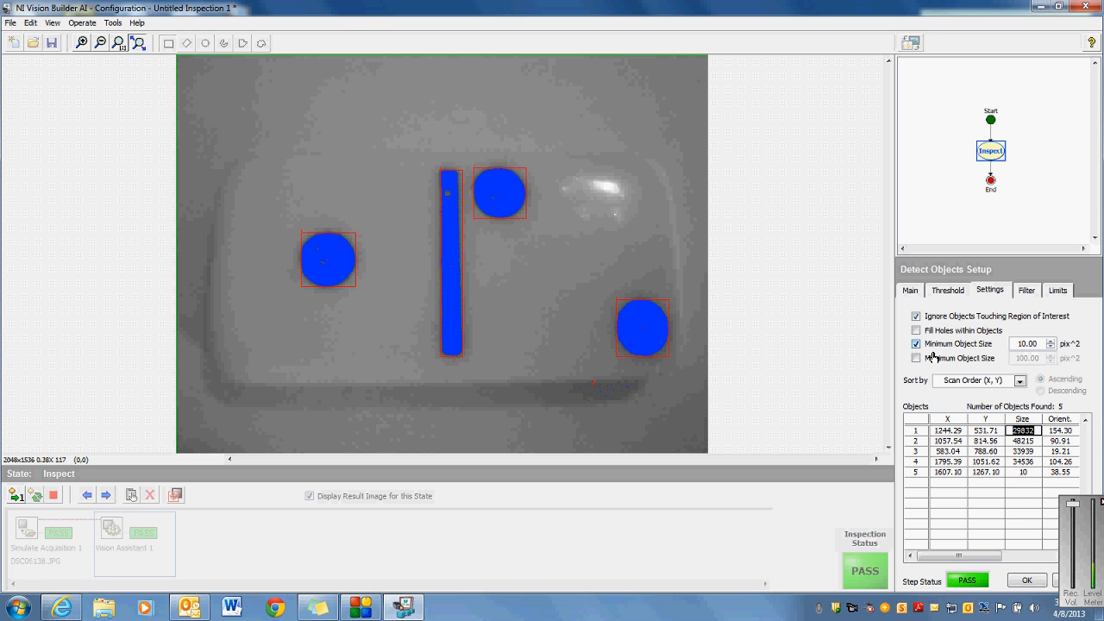
{"action": "left_click", "coordinate": [1022, 473]}
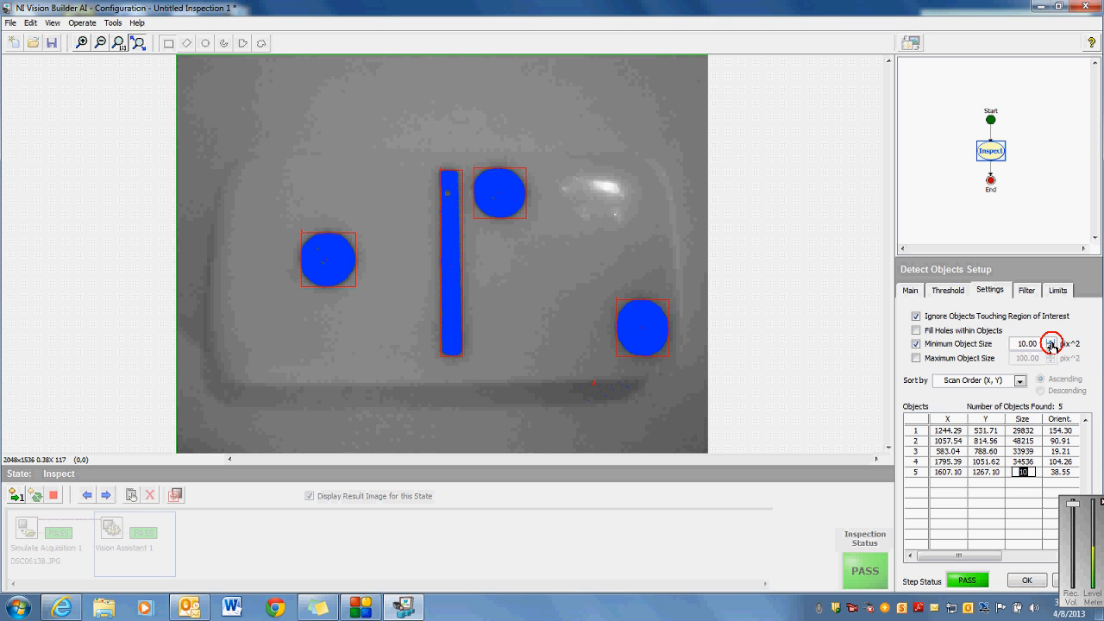
Step: Set Minimum Object Size to 25000 and enable Maximum Object Size of 40000
{"action": "left_click", "coordinate": [1052, 340]}
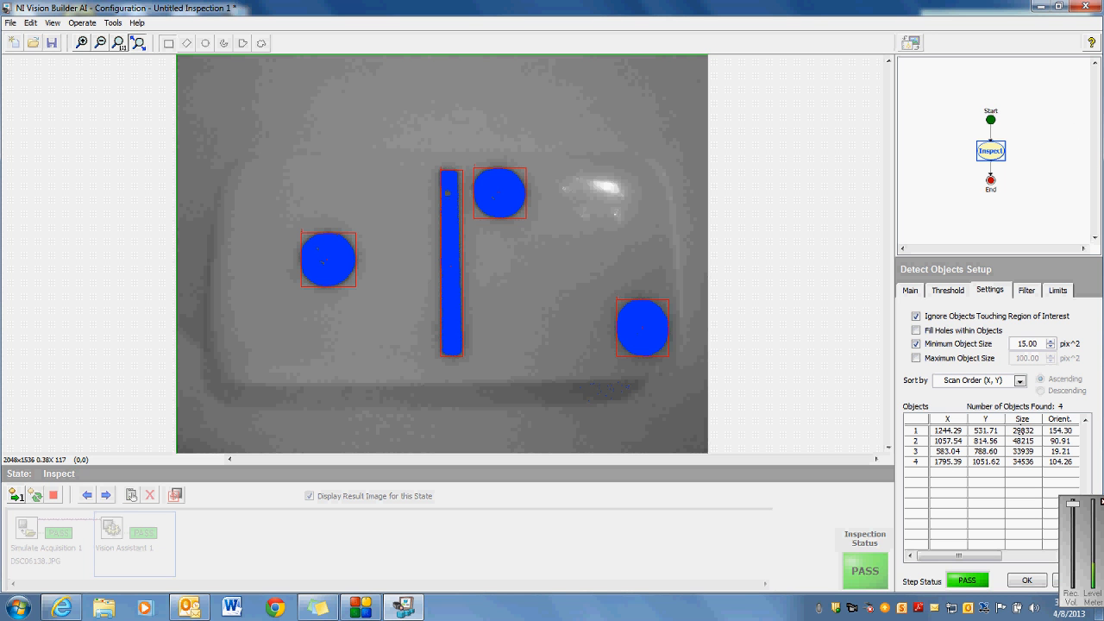
{"action": "triple_click", "coordinate": [1028, 343]}
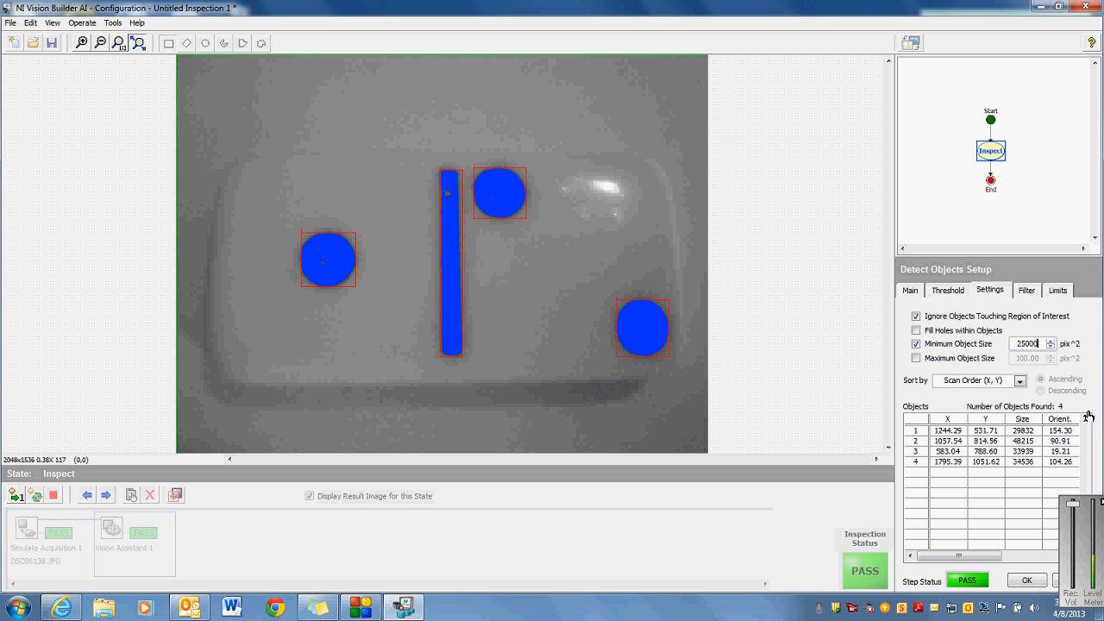
{"action": "left_click", "coordinate": [916, 357]}
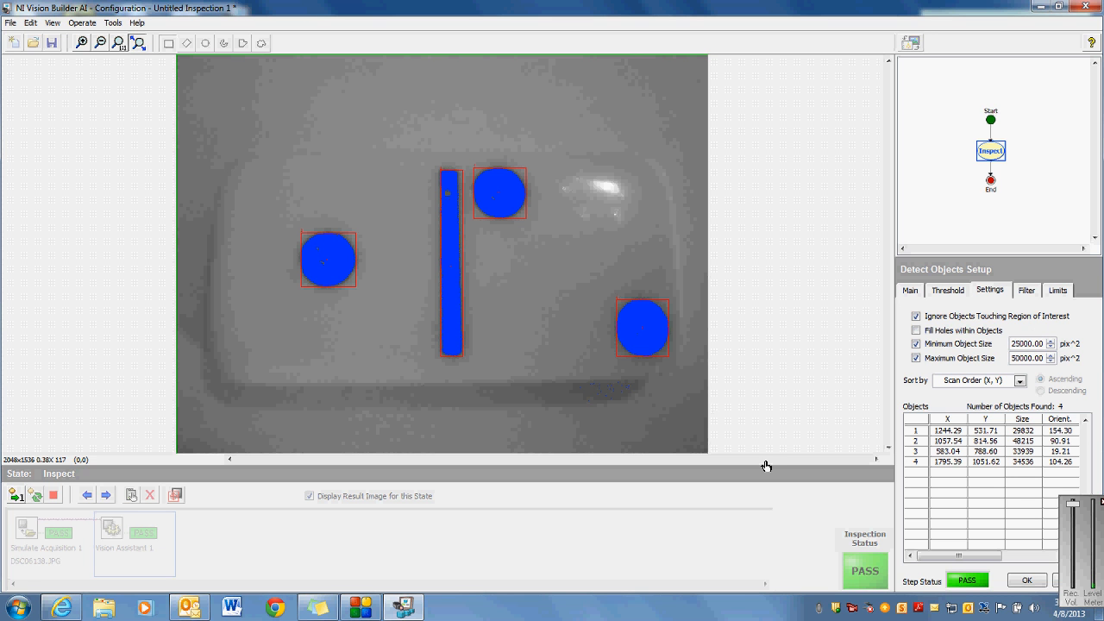
{"action": "mouse_move", "coordinate": [336, 273]}
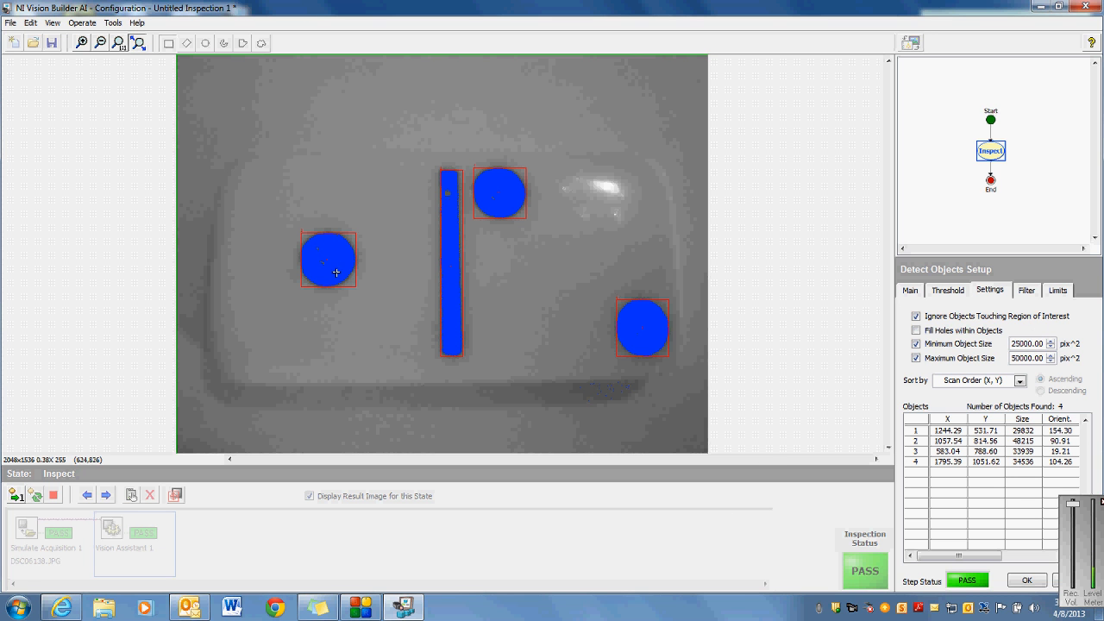
{"action": "mouse_move", "coordinate": [448, 190]}
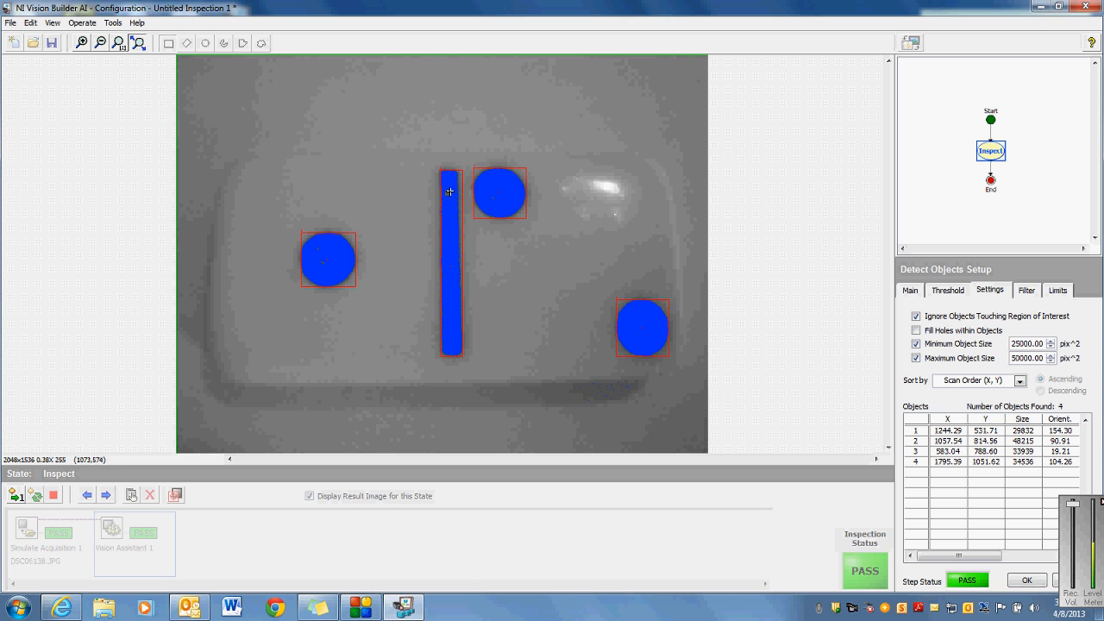
{"action": "mouse_move", "coordinate": [455, 340]}
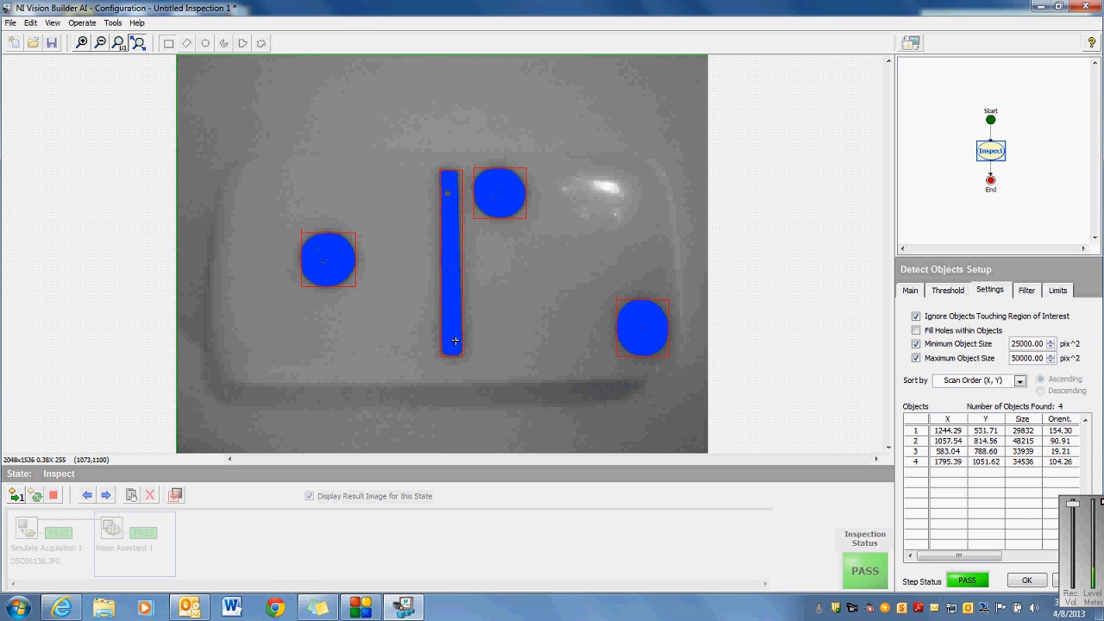
{"action": "mouse_move", "coordinate": [490, 350]}
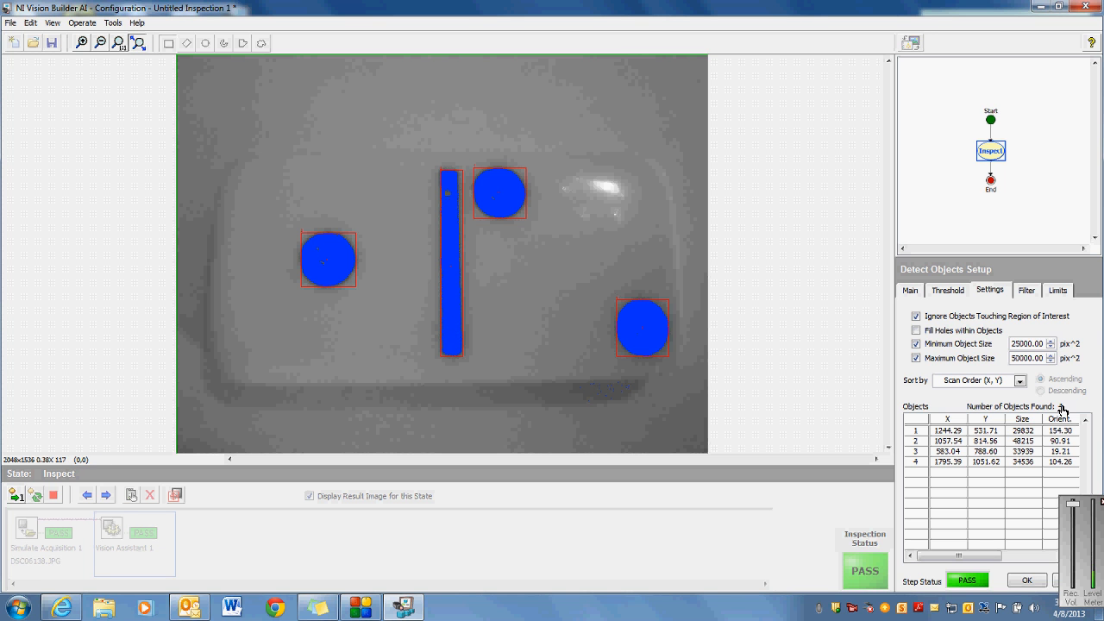
{"action": "mouse_move", "coordinate": [1062, 410]}
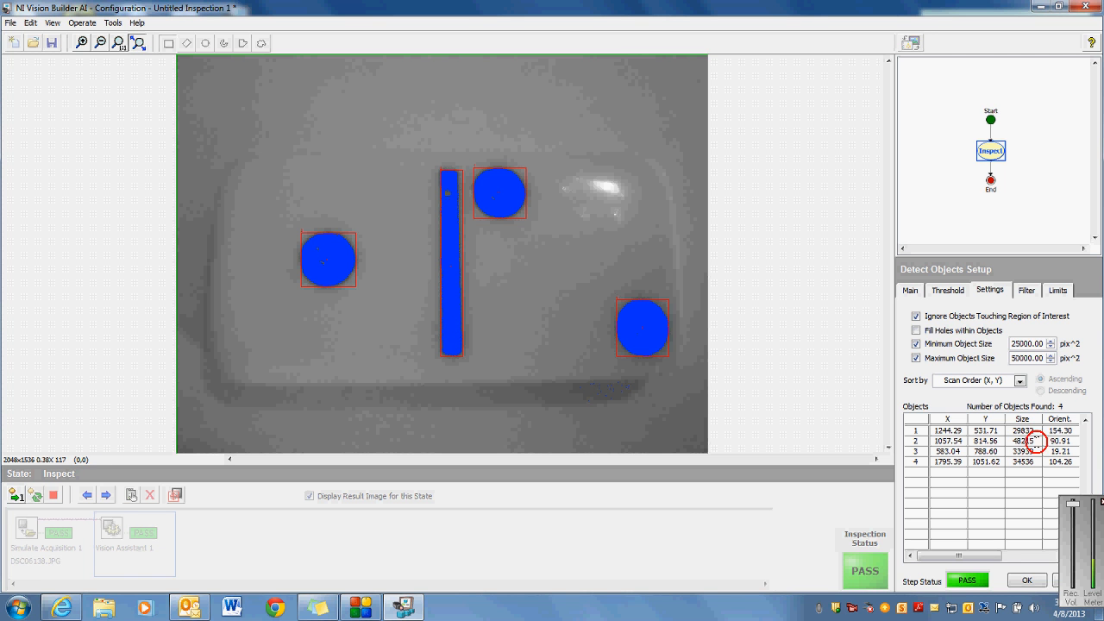
{"action": "double_click", "coordinate": [1021, 441]}
{"action": "type", "text": "40000"}
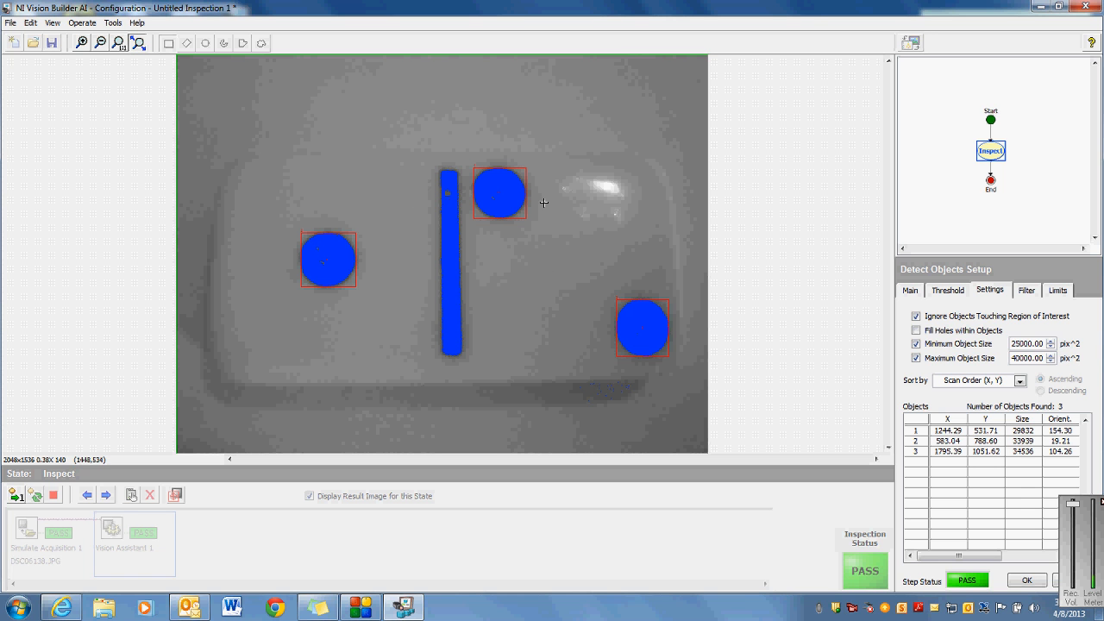
{"action": "mouse_move", "coordinate": [479, 297]}
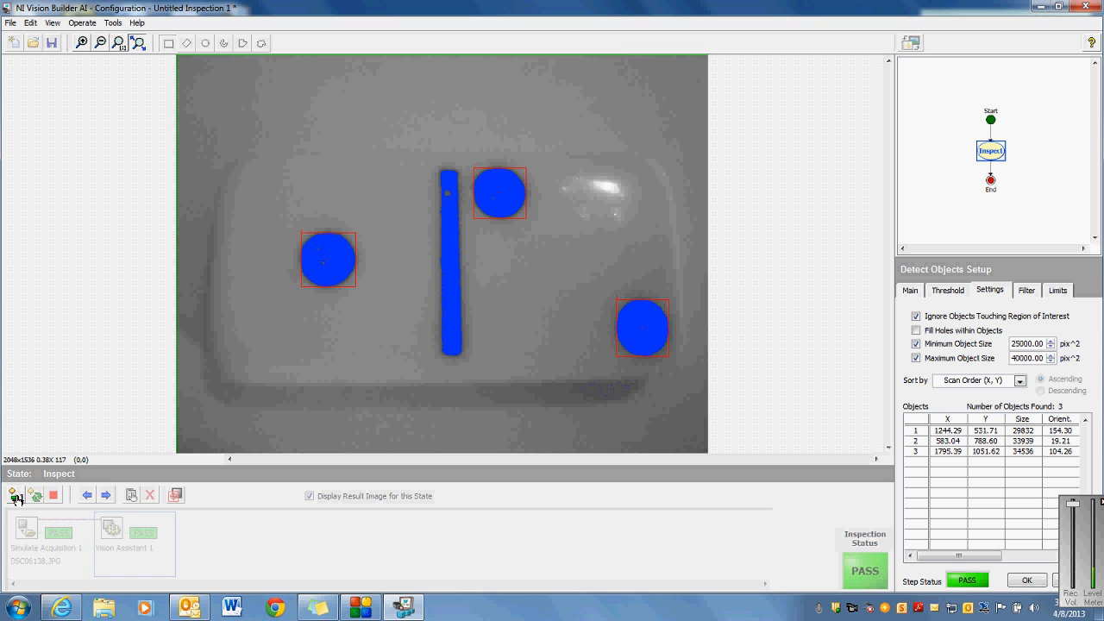
{"action": "mouse_move", "coordinate": [17, 494]}
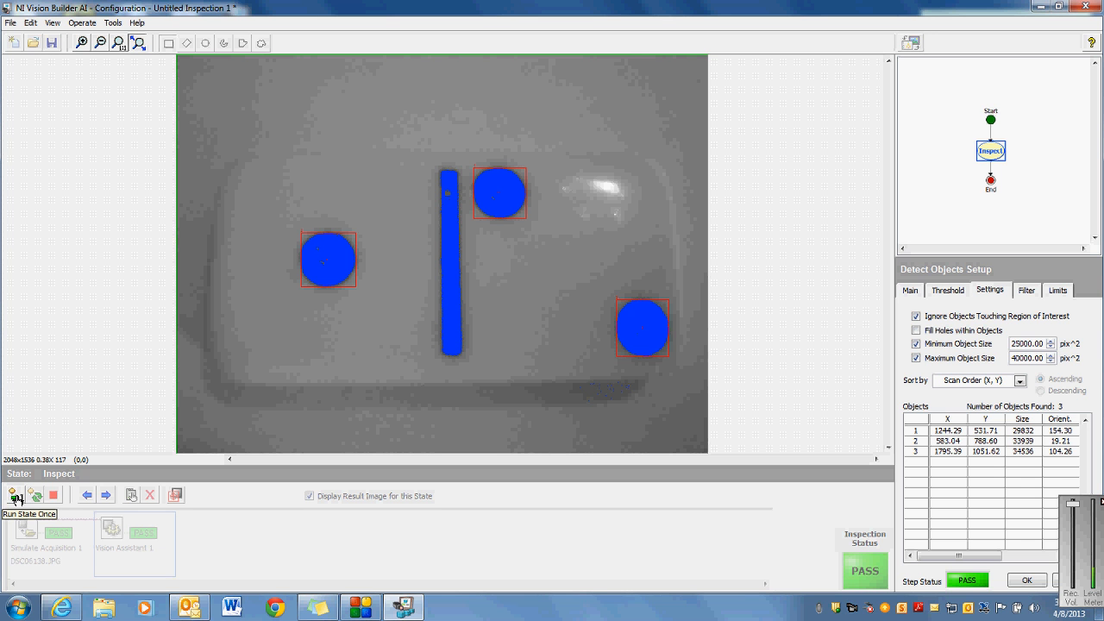
Step: Run the state once on several domino images to confirm only pips are counted, then accept
{"action": "left_click", "coordinate": [17, 493]}
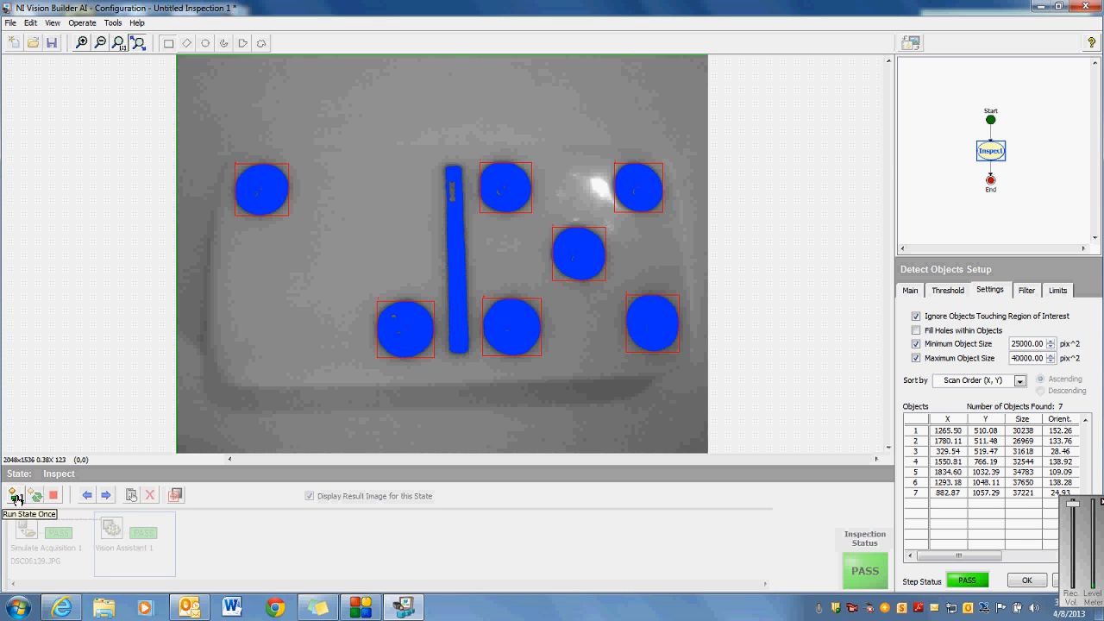
{"action": "left_click", "coordinate": [14, 494]}
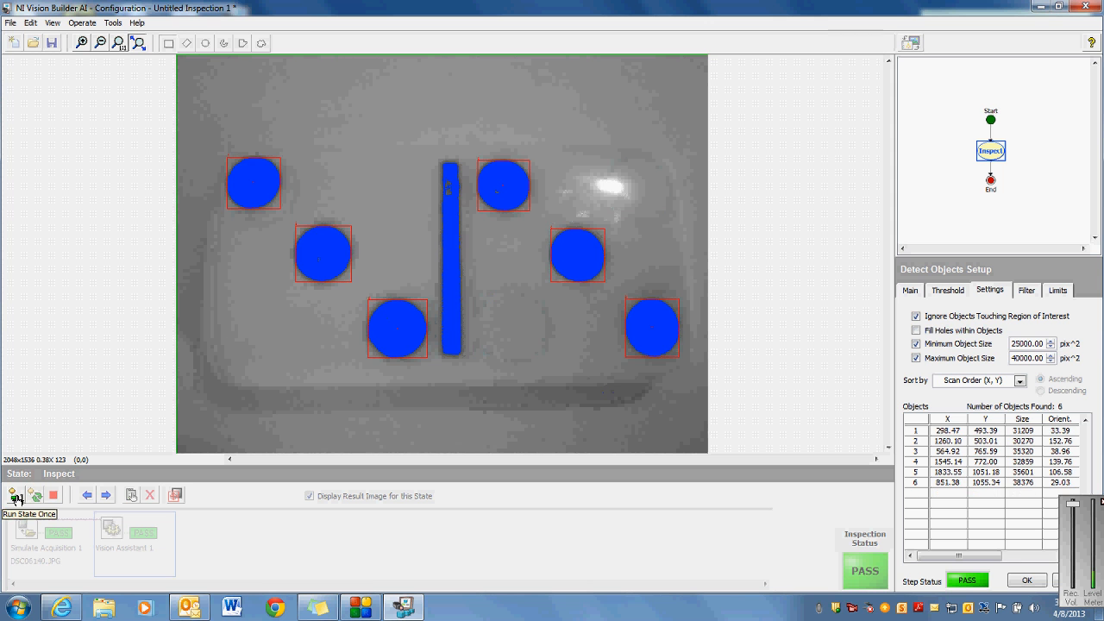
{"action": "left_click", "coordinate": [17, 494]}
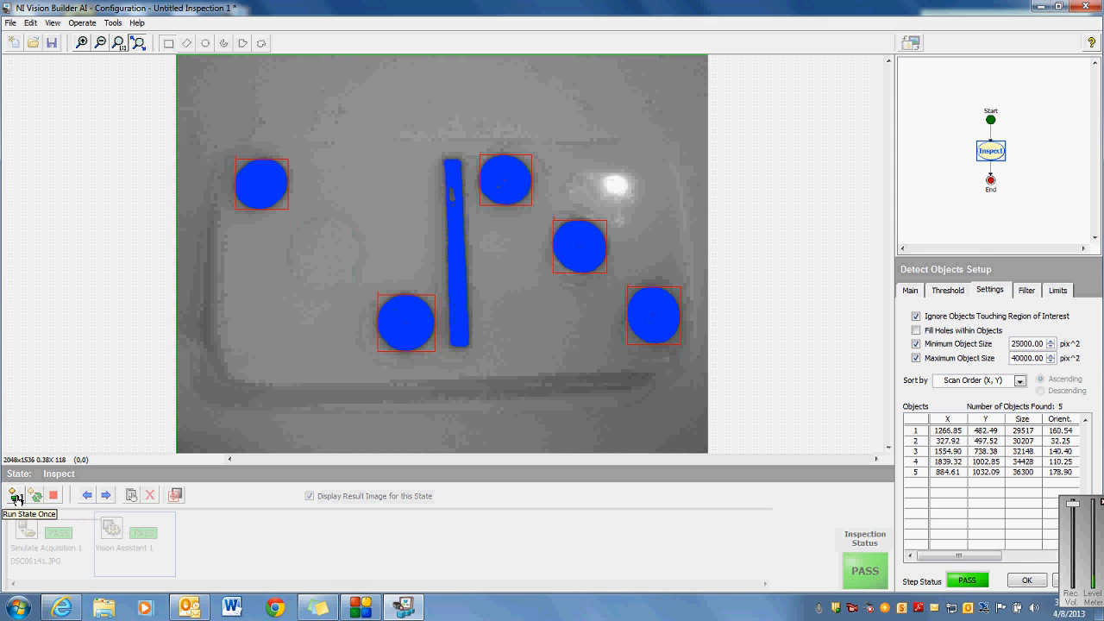
{"action": "left_click", "coordinate": [18, 493]}
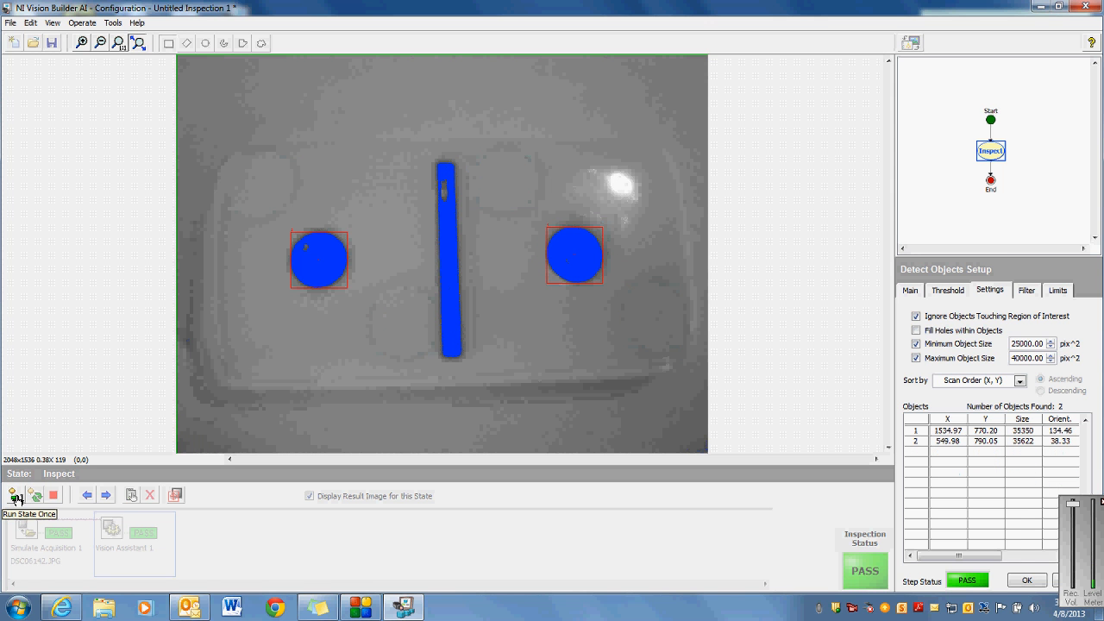
{"action": "left_click", "coordinate": [15, 493]}
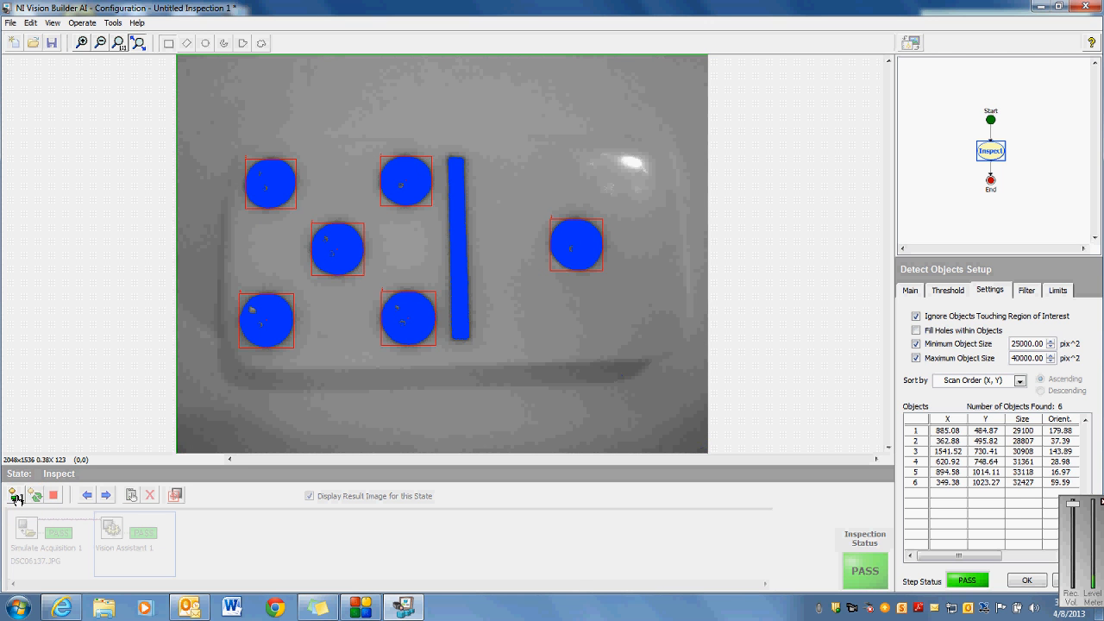
{"action": "left_click", "coordinate": [18, 493]}
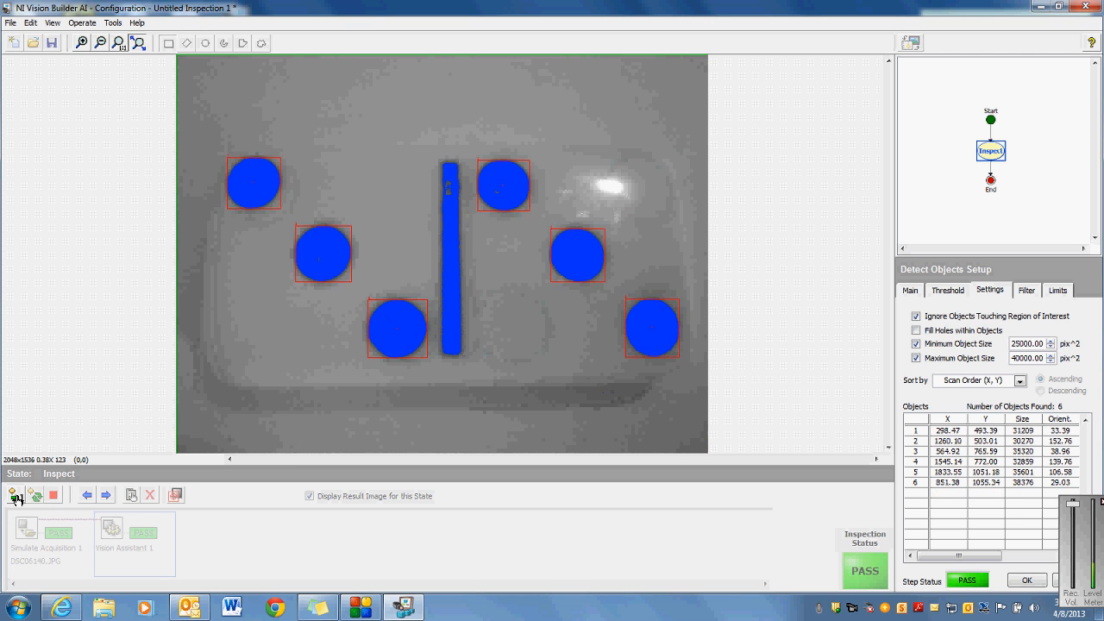
{"action": "left_click", "coordinate": [105, 493]}
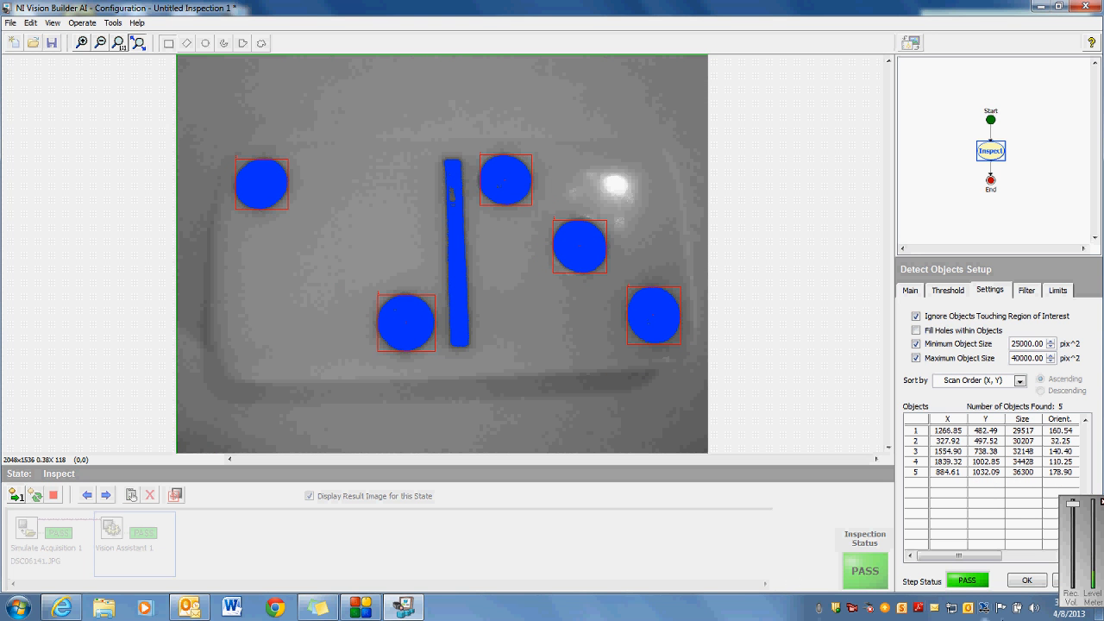
{"action": "left_click", "coordinate": [1028, 580]}
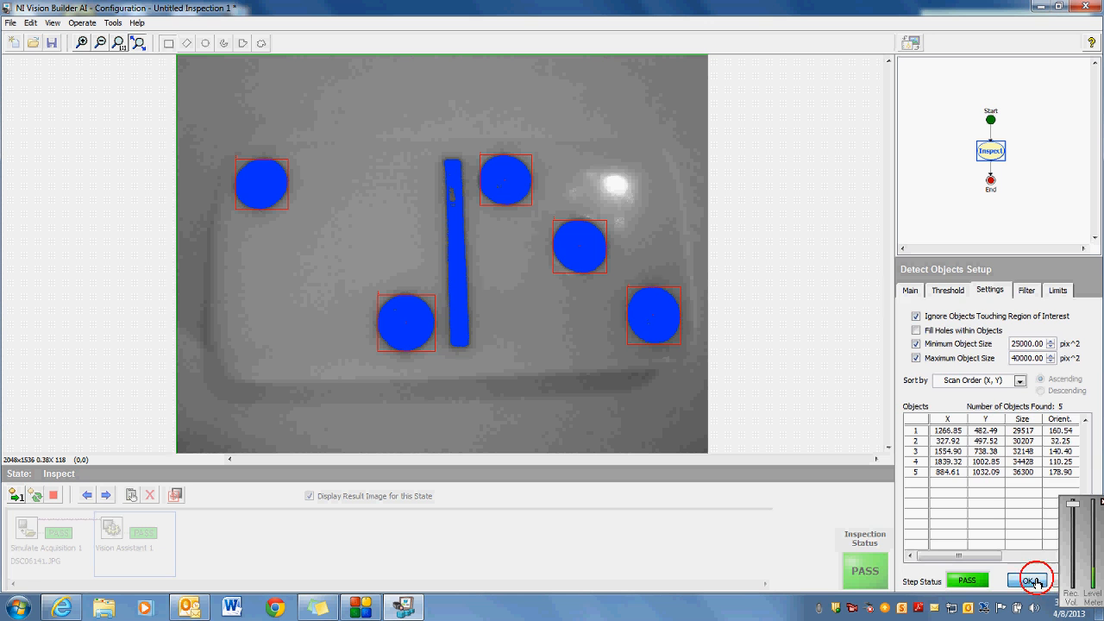
Step: Add Detect Objects 1 to the inspection, reporting 5 objects
{"action": "left_click", "coordinate": [1031, 580]}
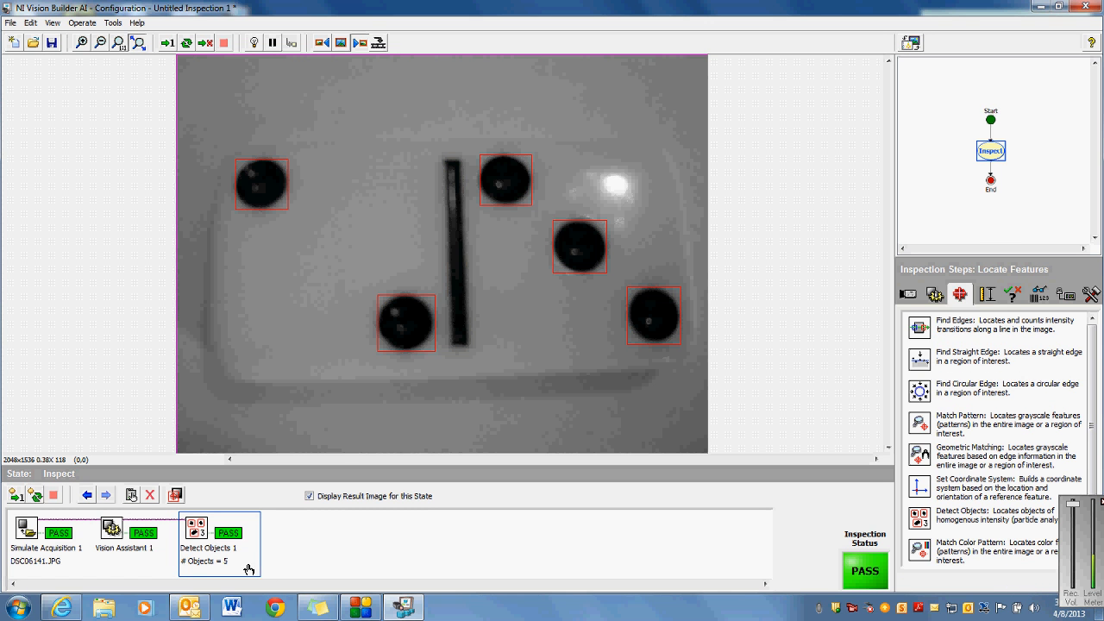
{"action": "mouse_move", "coordinate": [420, 295]}
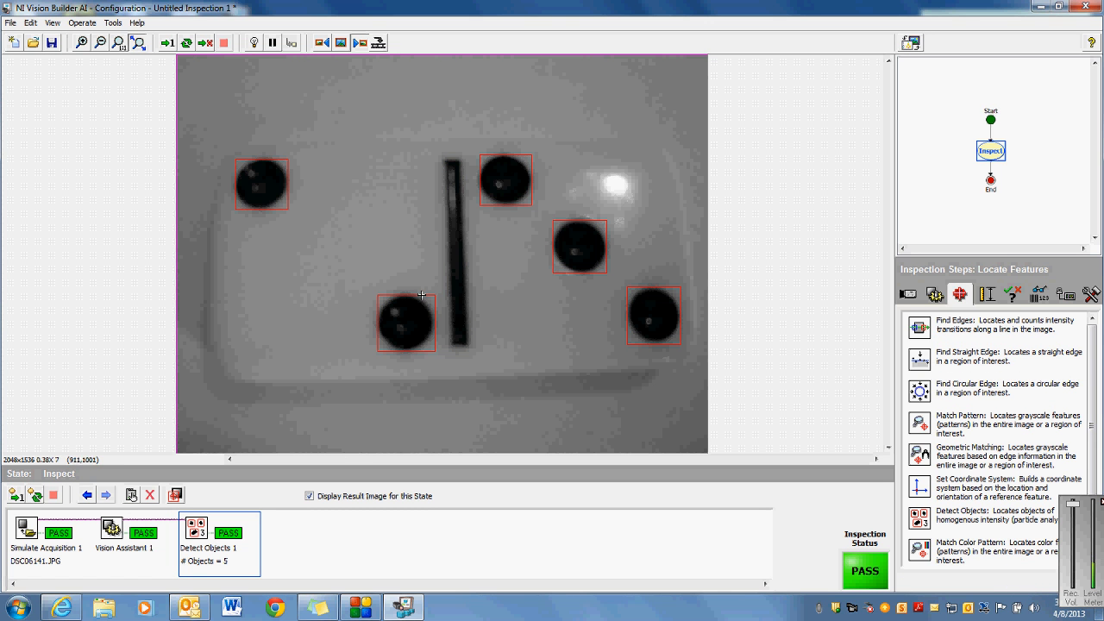
{"action": "mouse_move", "coordinate": [379, 317]}
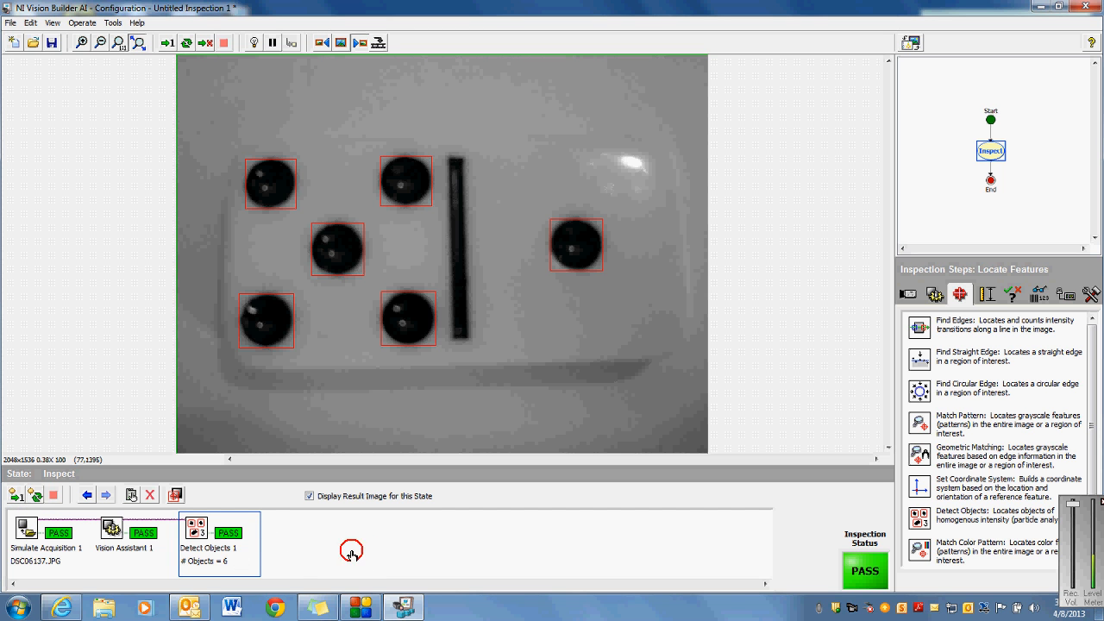
{"action": "mouse_move", "coordinate": [509, 542]}
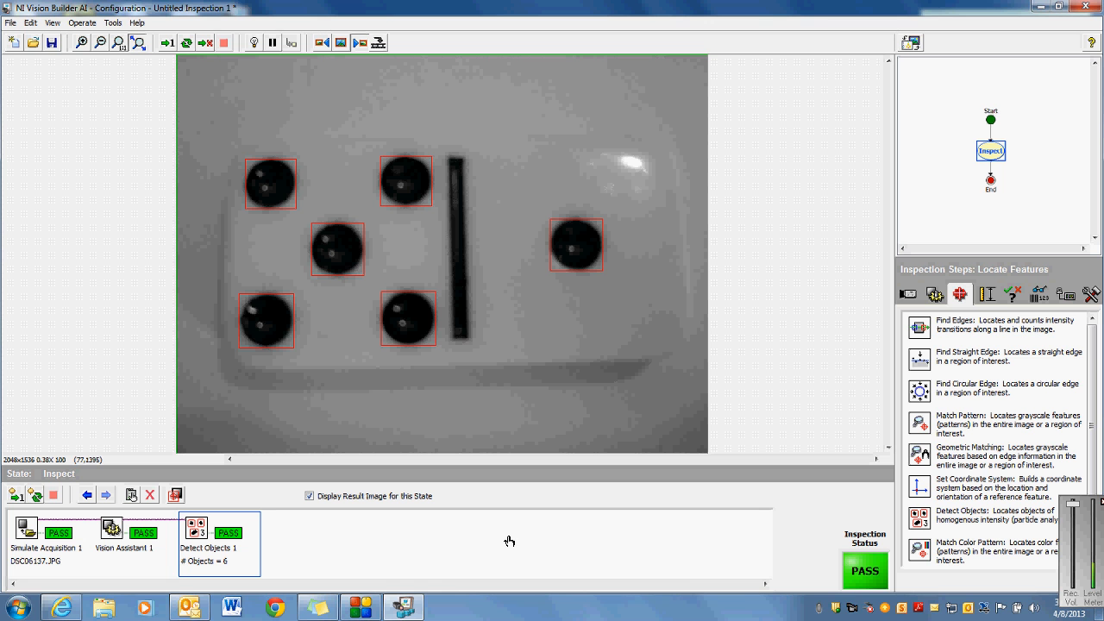
{"action": "mouse_move", "coordinate": [1085, 300]}
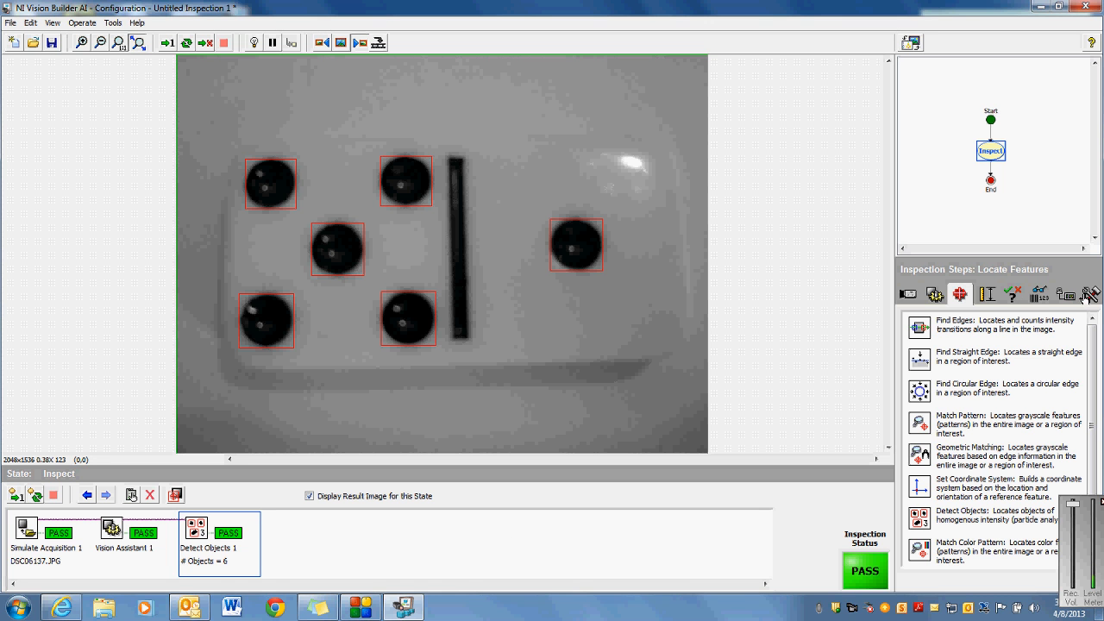
{"action": "mouse_move", "coordinate": [1090, 293]}
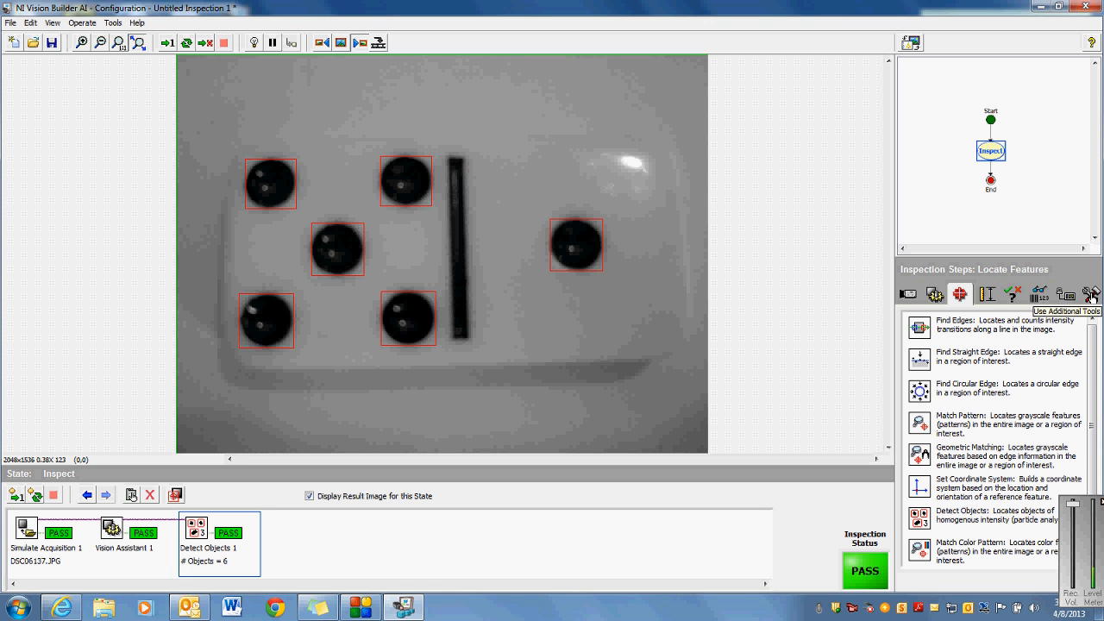
Step: Start a Custom Overlay step with text 'Domino Count =' placed near the top of the image
{"action": "left_click", "coordinate": [1090, 293]}
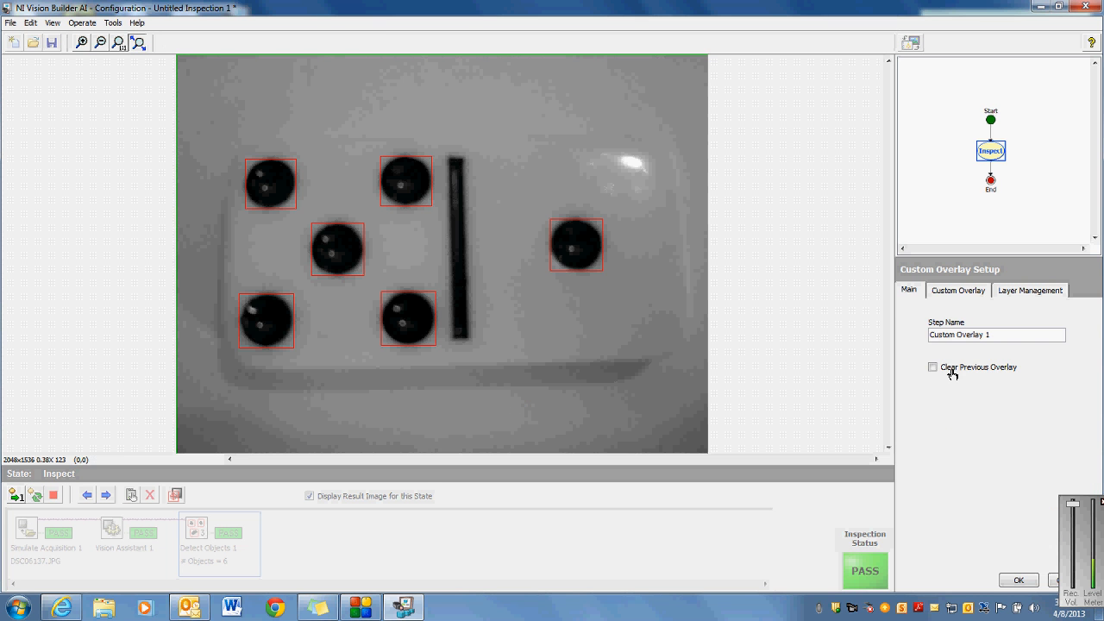
{"action": "mouse_move", "coordinate": [957, 300]}
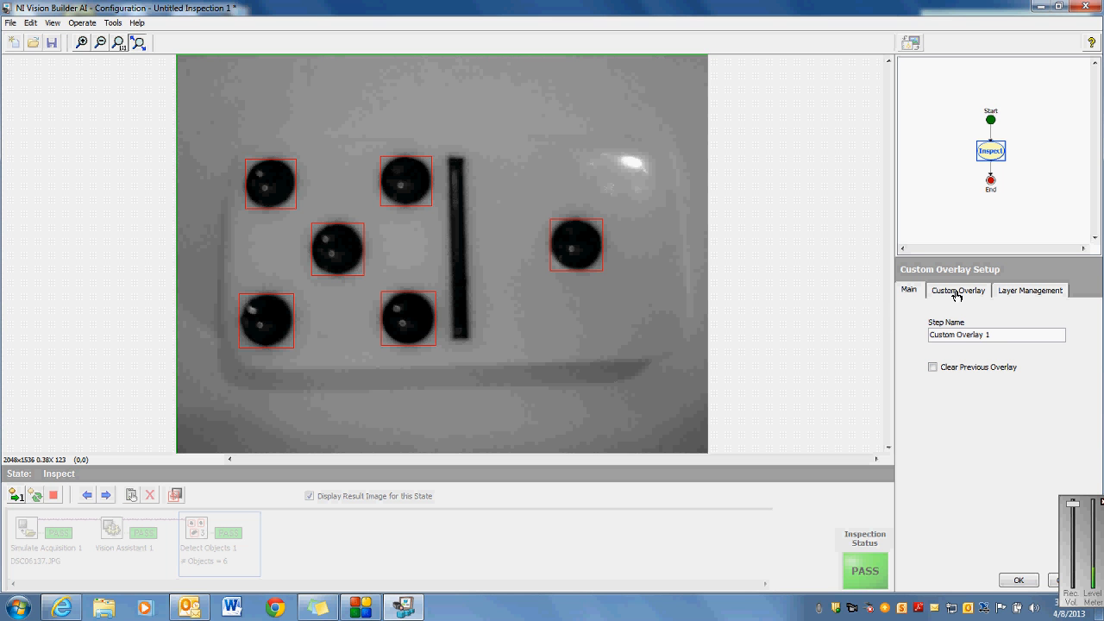
{"action": "left_click", "coordinate": [956, 290]}
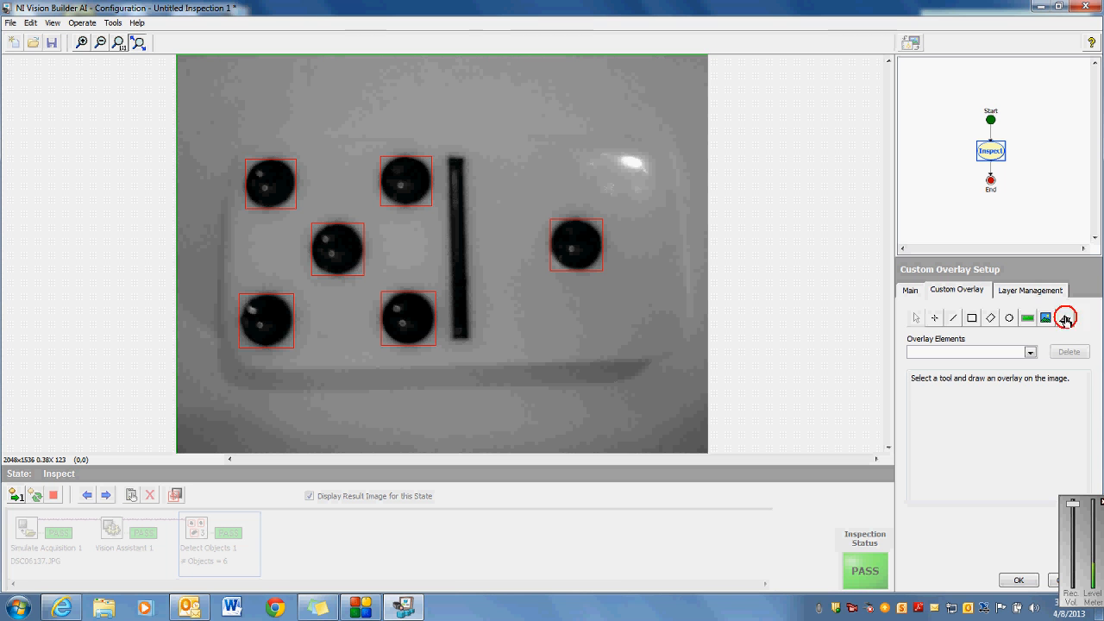
{"action": "left_click", "coordinate": [1064, 317]}
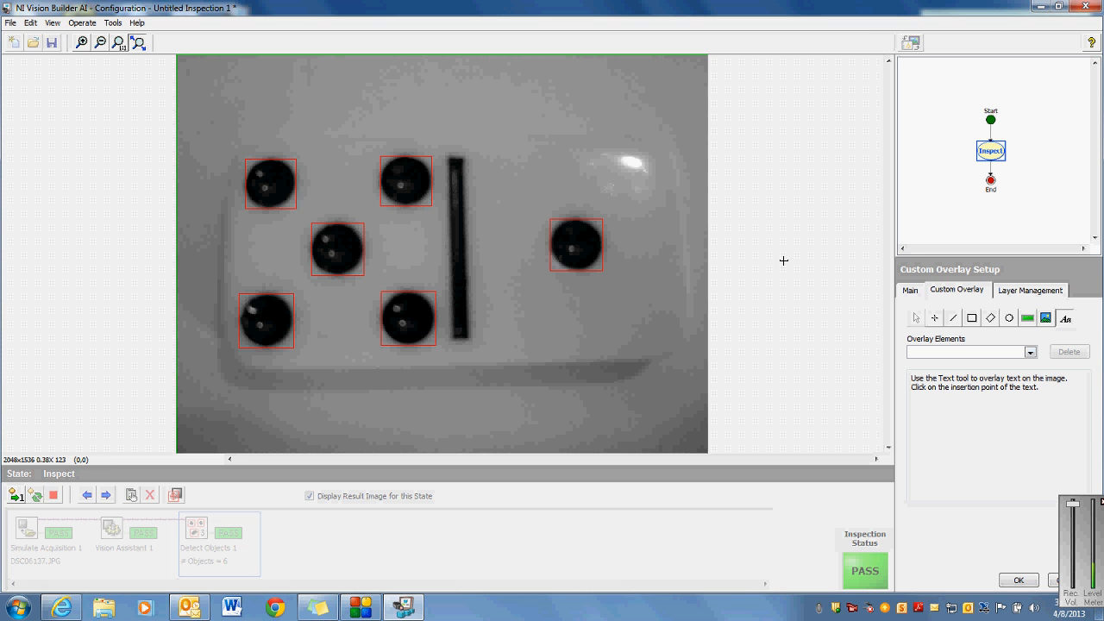
{"action": "mouse_move", "coordinate": [755, 238]}
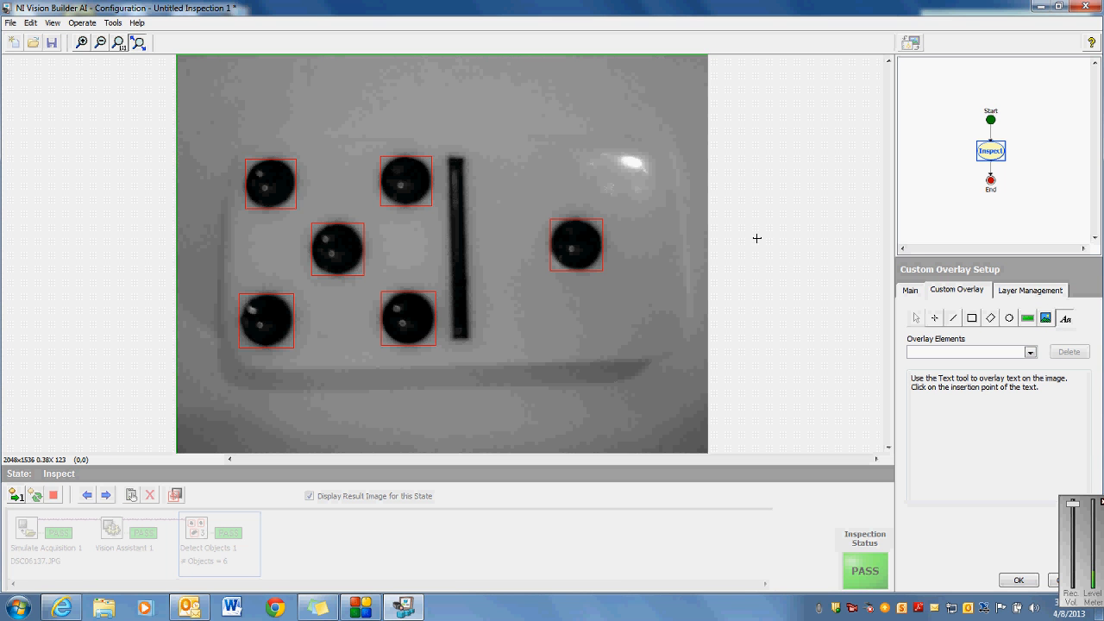
{"action": "mouse_move", "coordinate": [338, 79]}
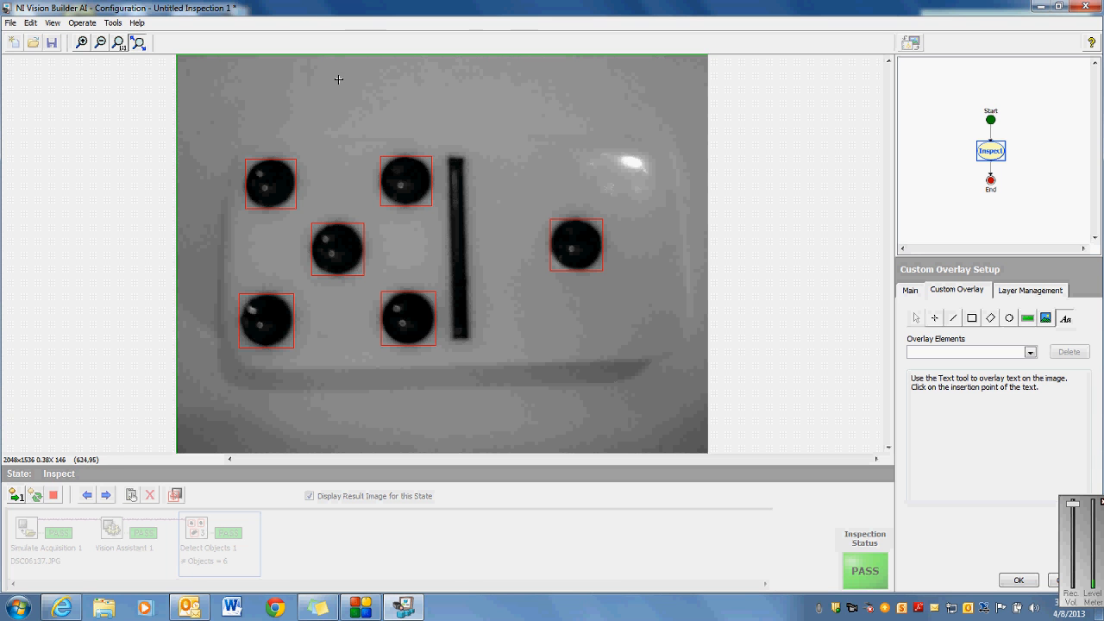
{"action": "left_click", "coordinate": [338, 80]}
{"action": "type", "text": "D"}
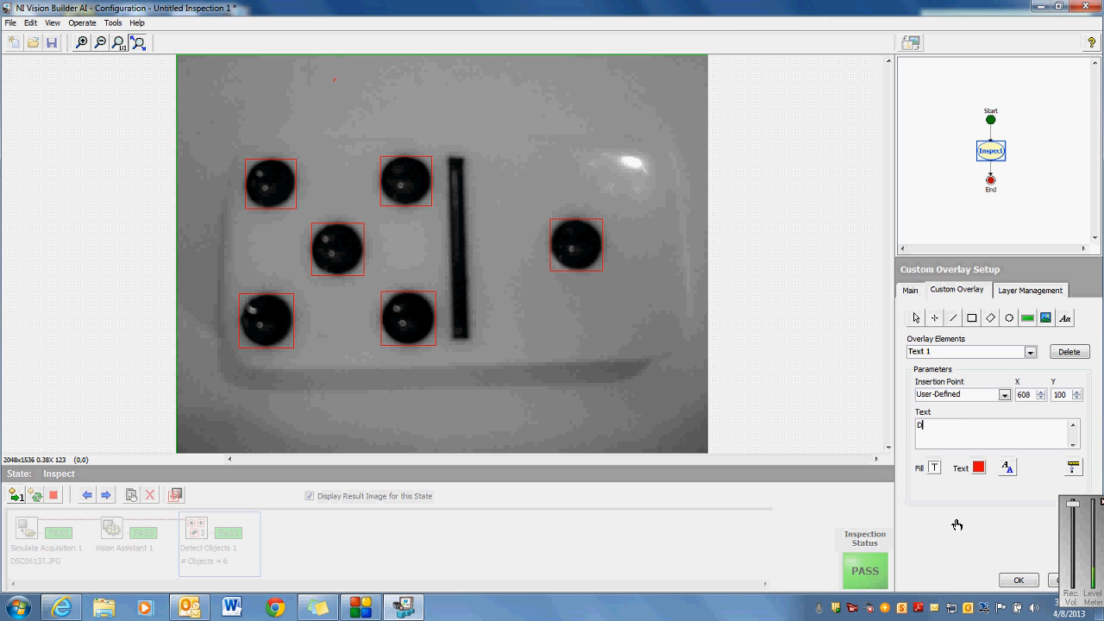
{"action": "type", "text": "omino C"}
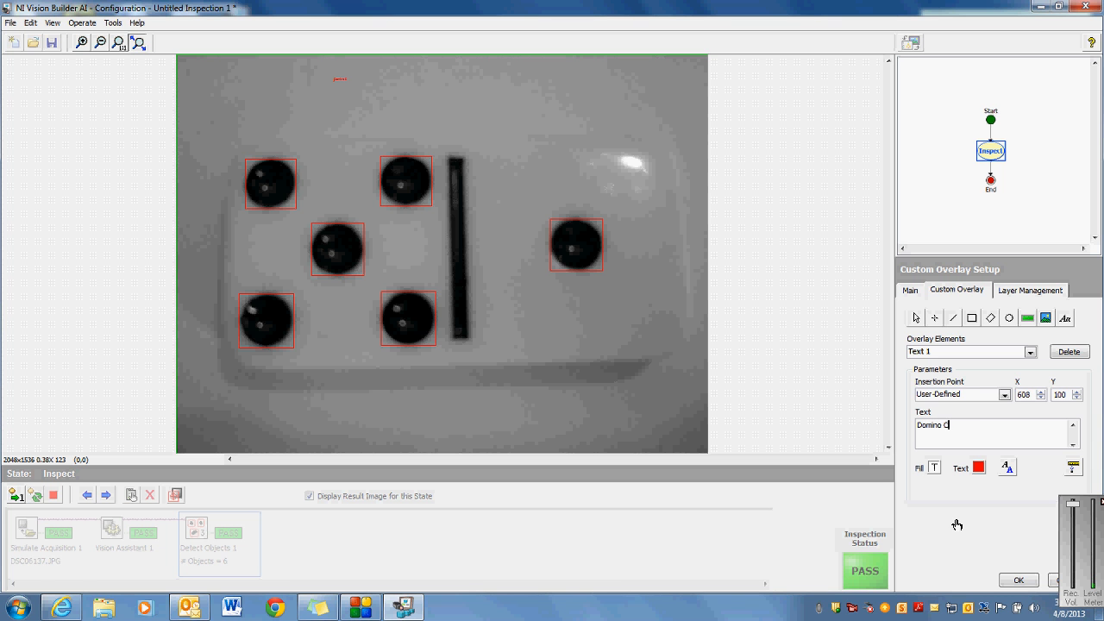
{"action": "type", "text": "ount ="}
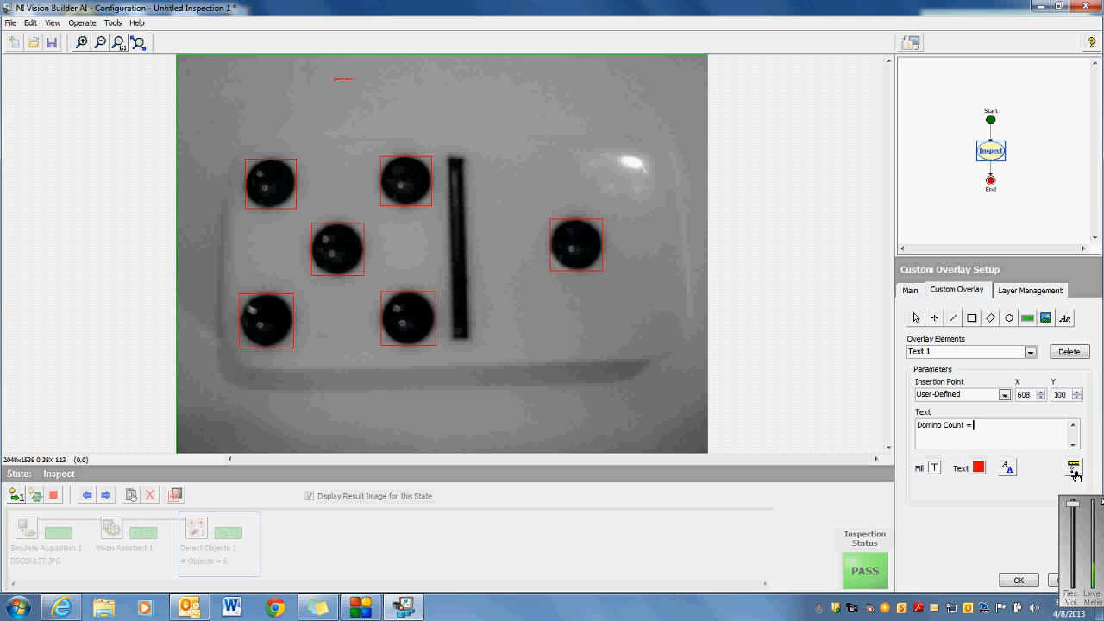
Step: Insert the Detect Objects 1 # Objects measurement after 'Domino Count ='
{"action": "left_click", "coordinate": [1073, 466]}
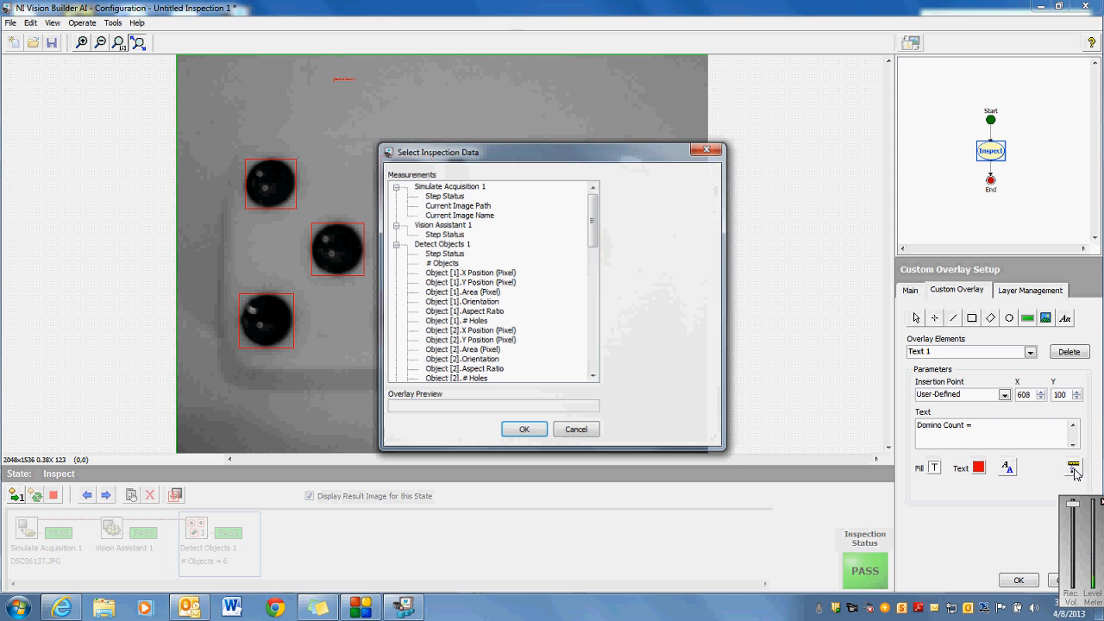
{"action": "scroll", "scroll_direction": "down", "scroll_amount": 3}
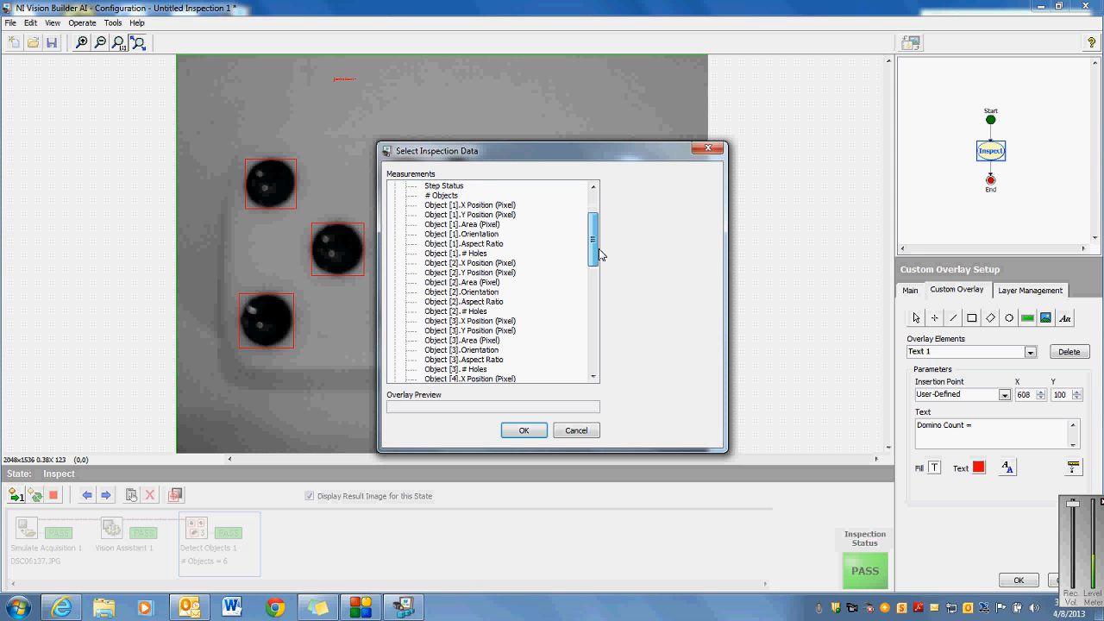
{"action": "scroll", "scroll_direction": "down", "scroll_amount": 3}
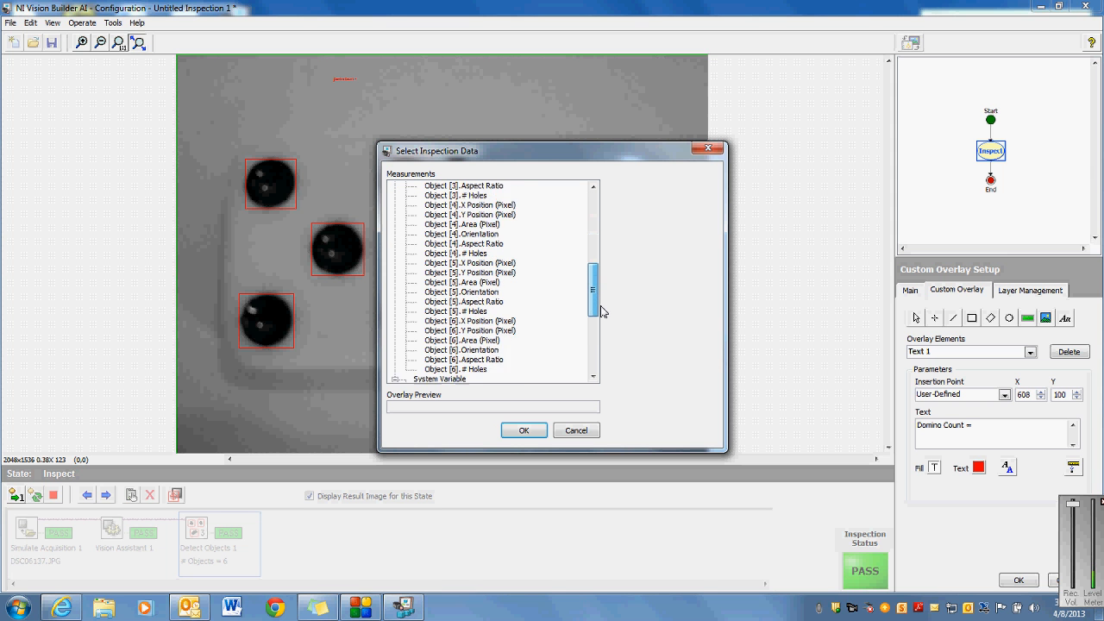
{"action": "scroll", "scroll_direction": "down", "scroll_amount": 3}
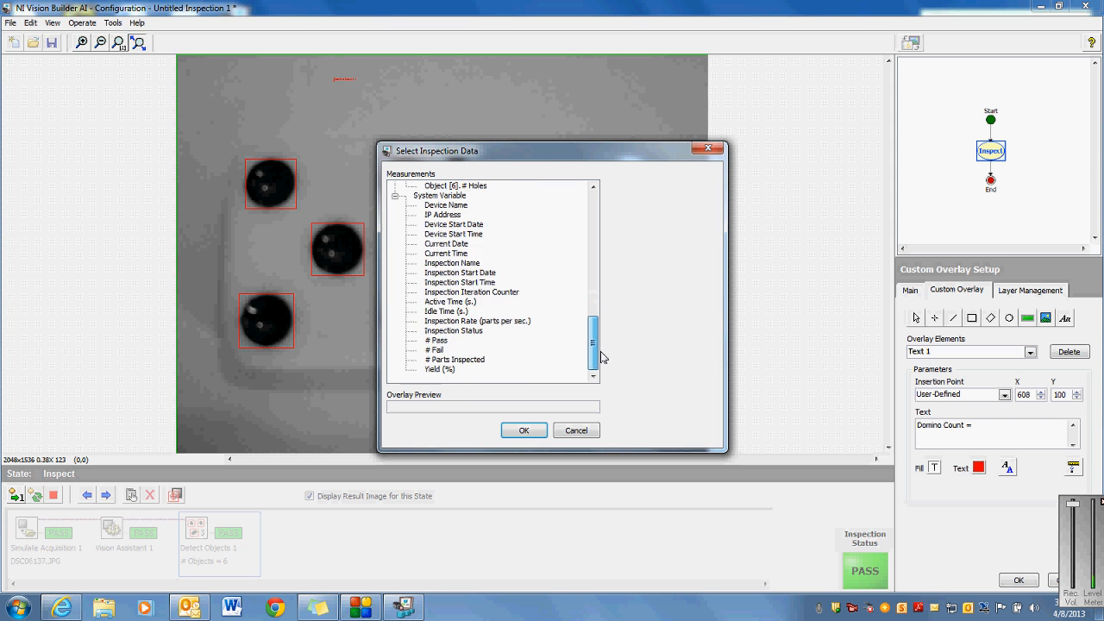
{"action": "scroll", "scroll_direction": "up", "scroll_amount": 3}
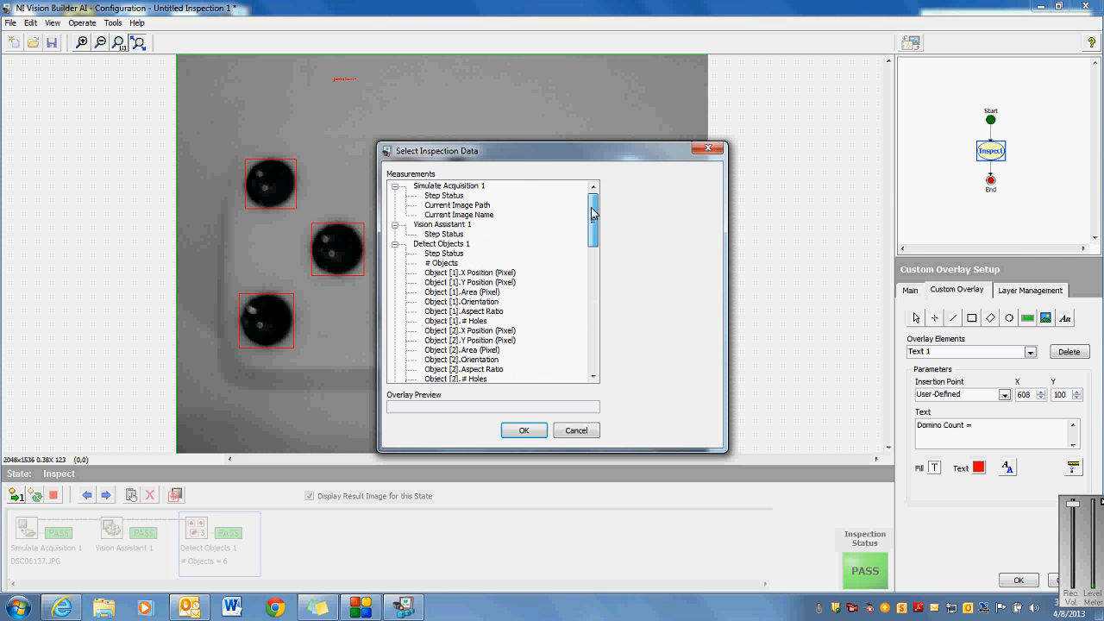
{"action": "scroll", "scroll_direction": "down", "scroll_amount": 3}
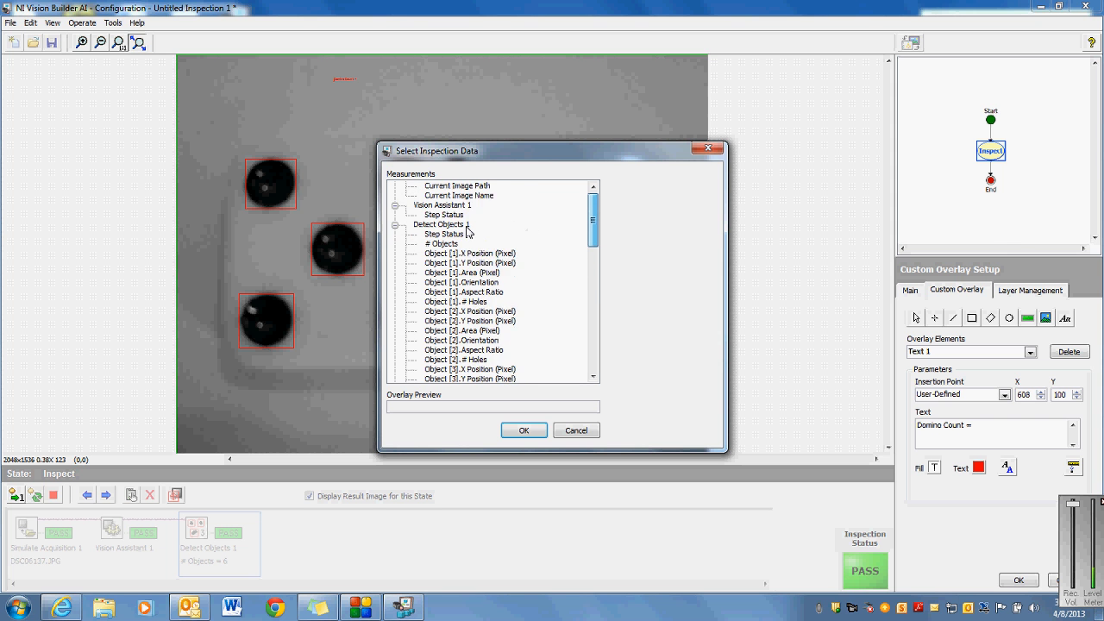
{"action": "left_click", "coordinate": [442, 262]}
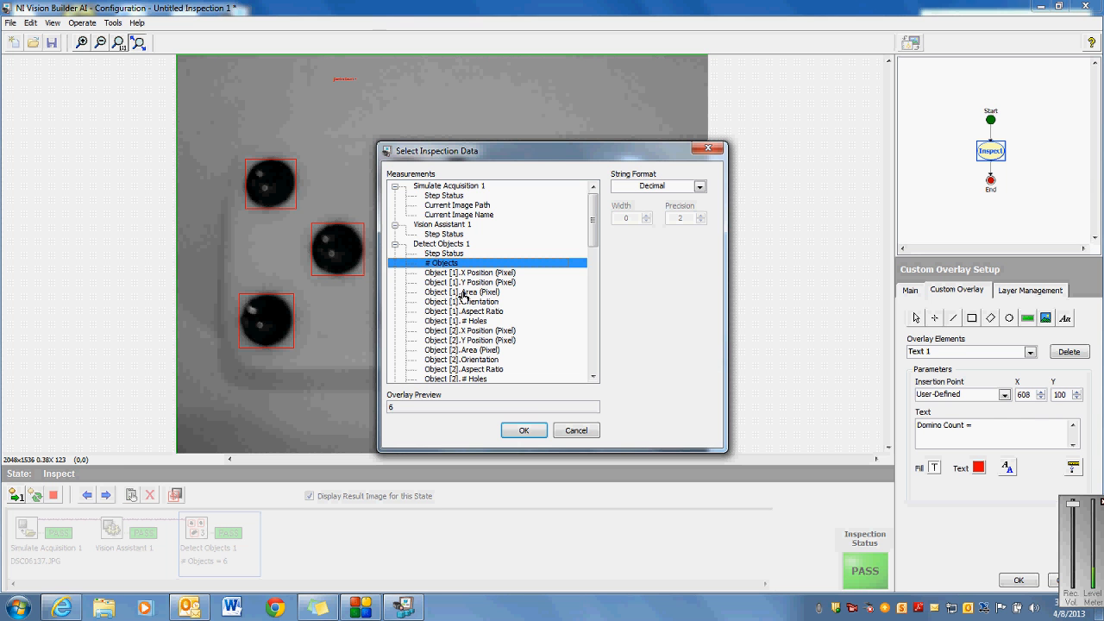
{"action": "left_click", "coordinate": [524, 429]}
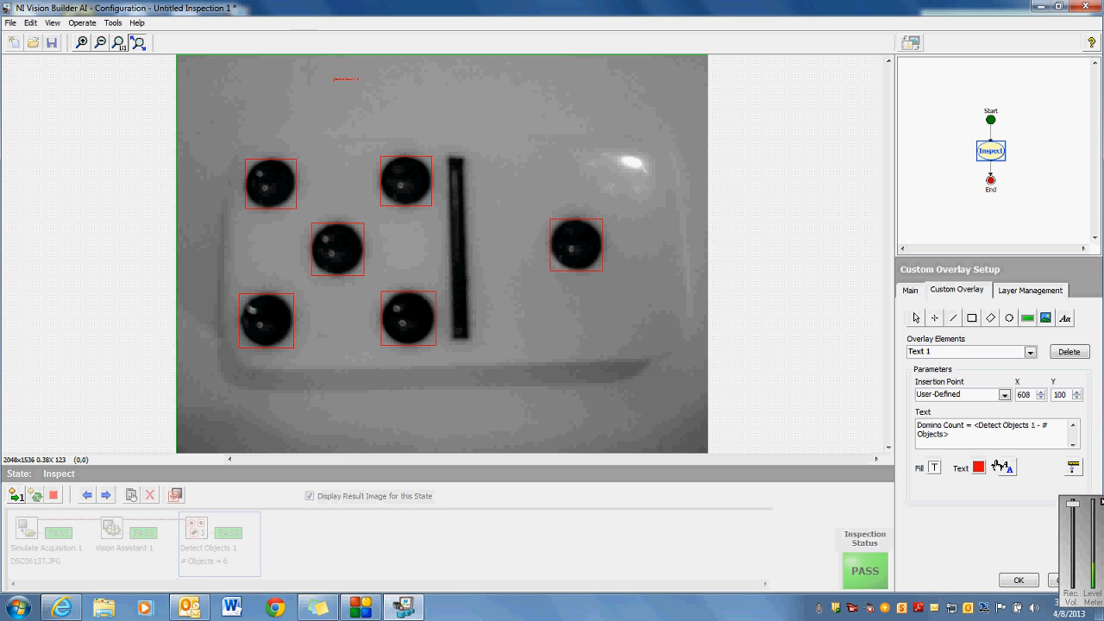
Step: Make the overlay text green, bold and larger at Y 200, adding Custom Overlay 1 showing 'Domino Count = 6'
{"action": "left_click", "coordinate": [978, 466]}
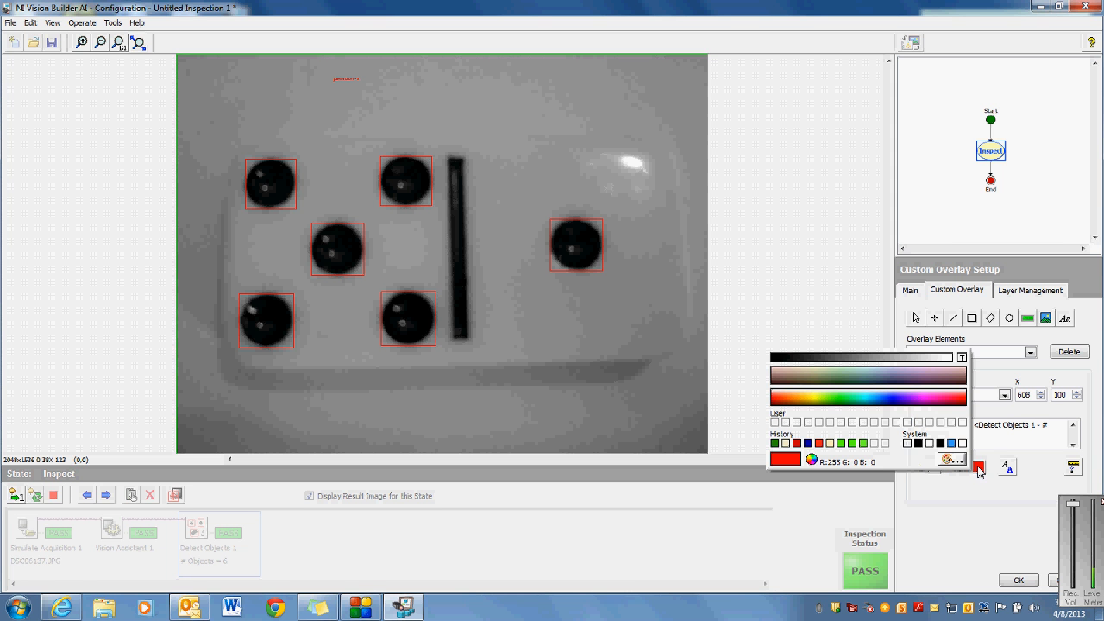
{"action": "left_click", "coordinate": [980, 466]}
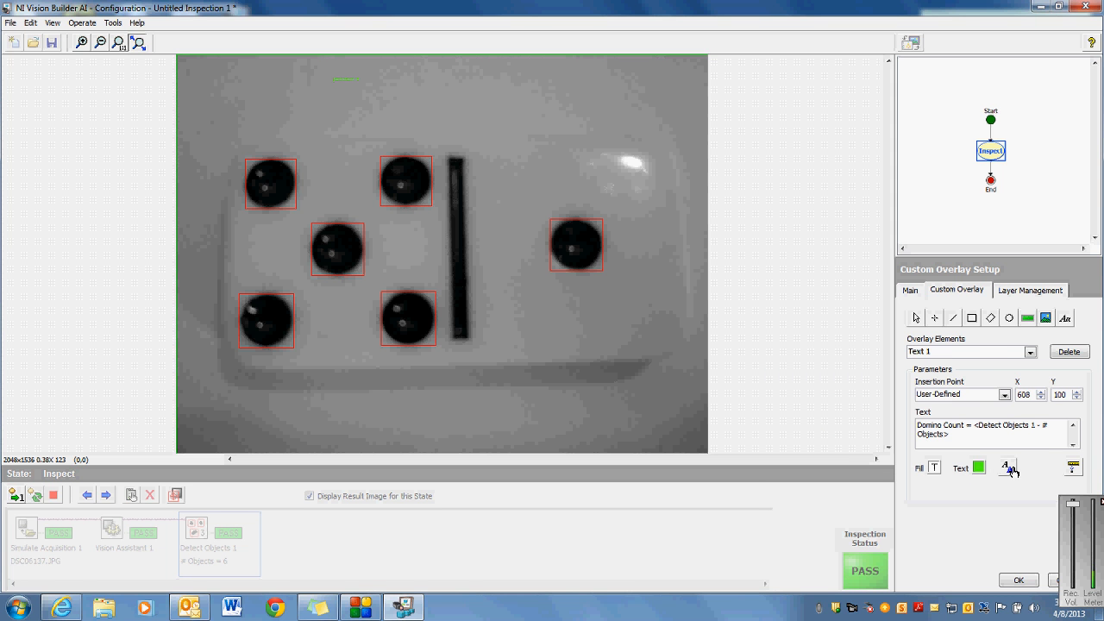
{"action": "left_click", "coordinate": [1007, 465]}
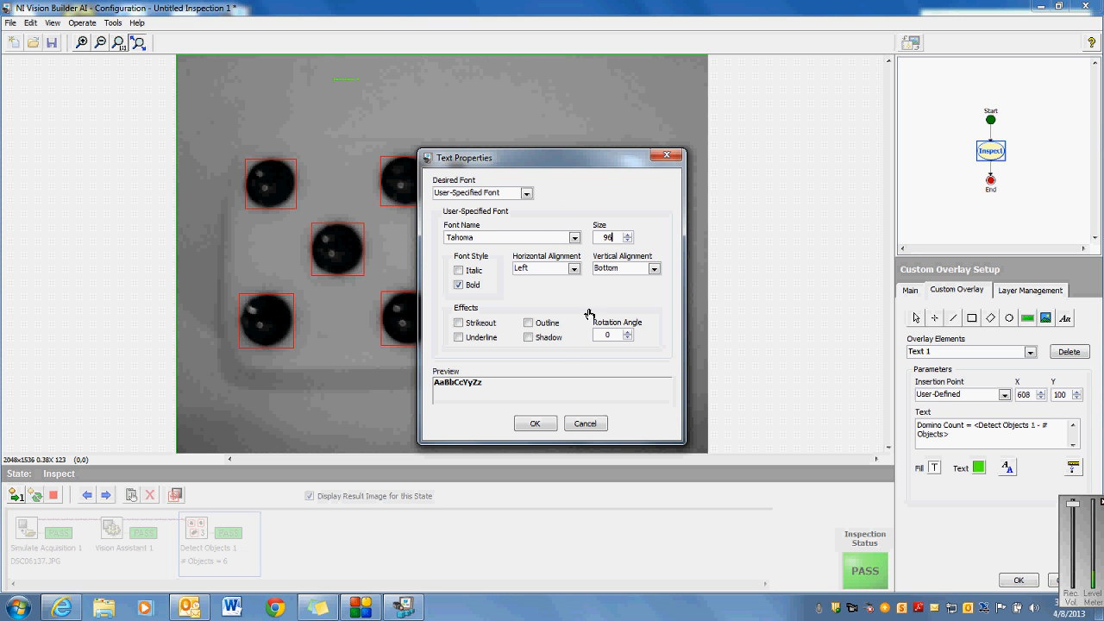
{"action": "left_click", "coordinate": [534, 422]}
{"action": "type", "text": "200"}
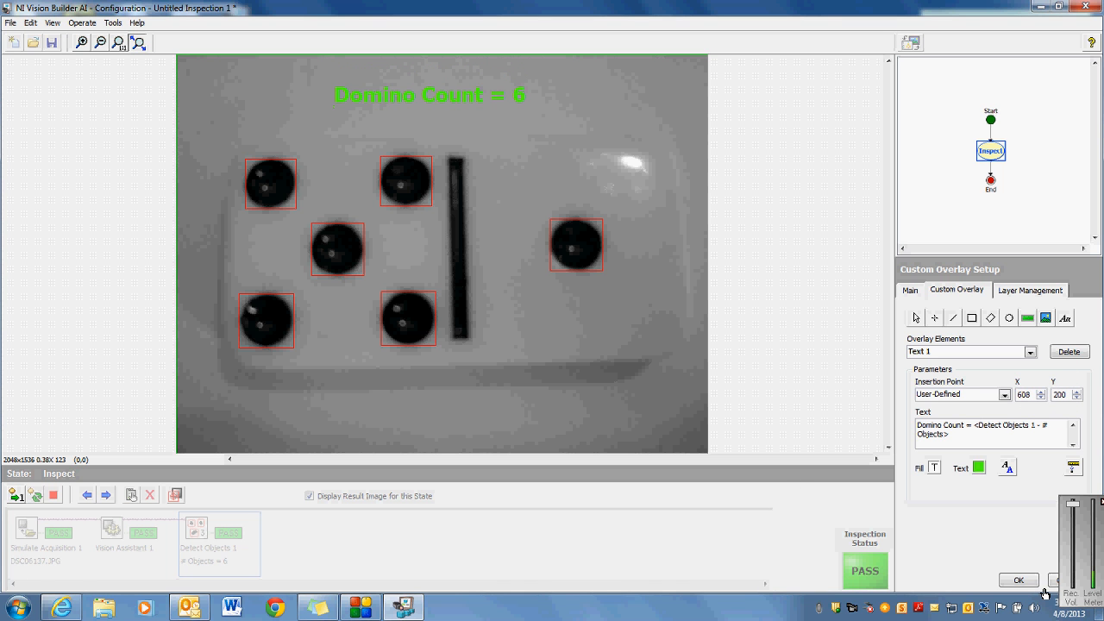
{"action": "left_click", "coordinate": [1017, 580]}
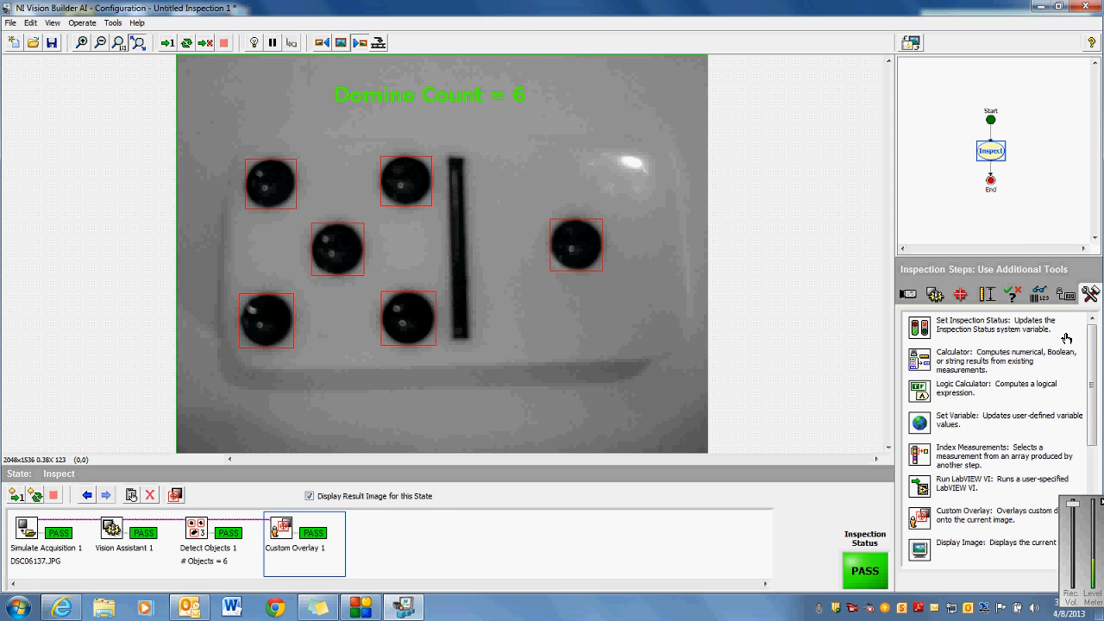
Step: Add a Delay step of 500 ms after Custom Overlay 1
{"action": "scroll", "scroll_direction": "down", "scroll_amount": 3}
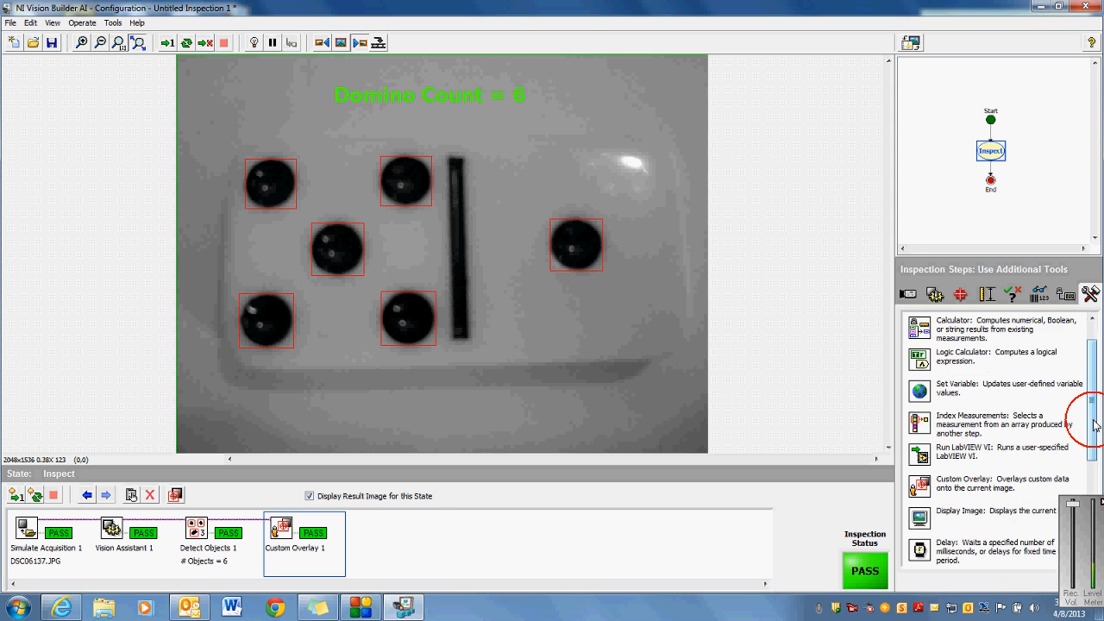
{"action": "scroll", "scroll_direction": "down", "scroll_amount": 3}
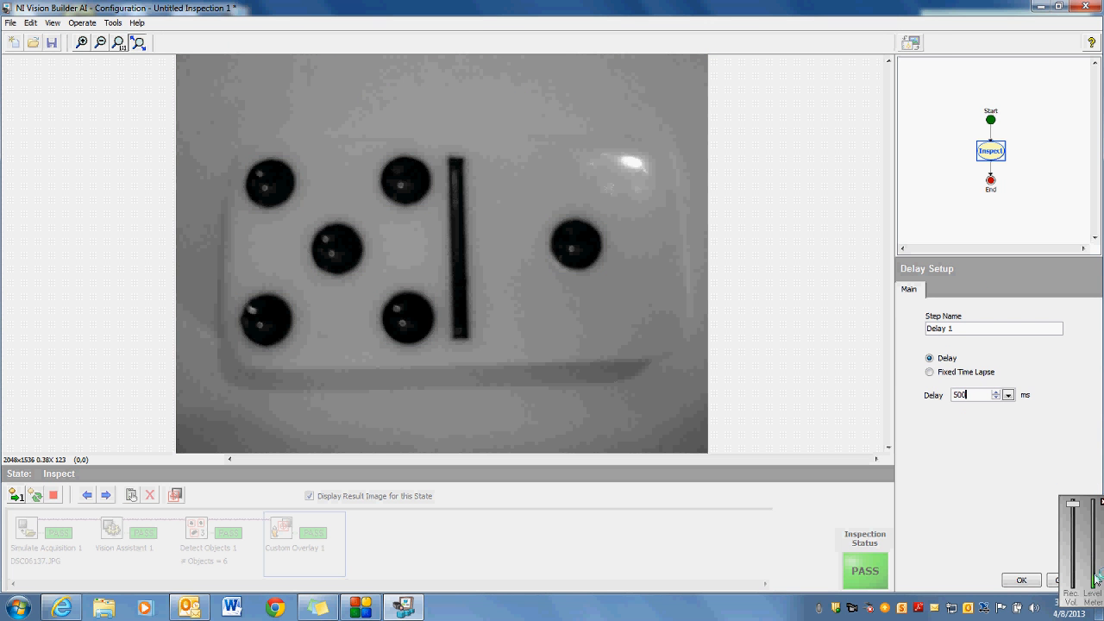
{"action": "left_click", "coordinate": [1021, 580]}
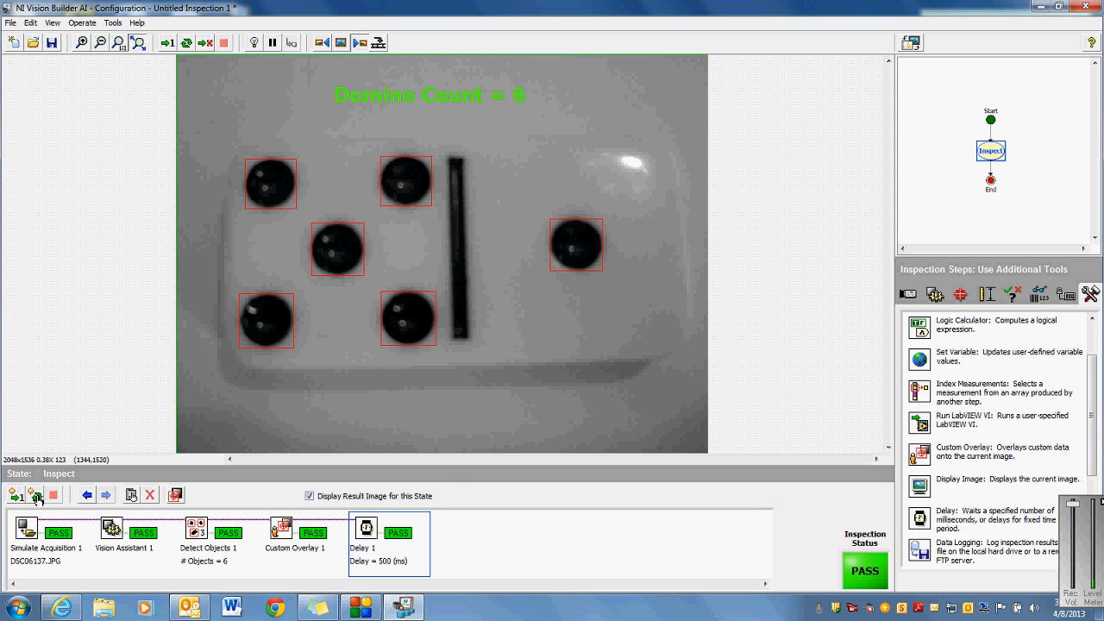
Step: Loop the inspection over the domino photos (one reports 'Domino Count = 3'), then stop it
{"action": "left_click", "coordinate": [36, 493]}
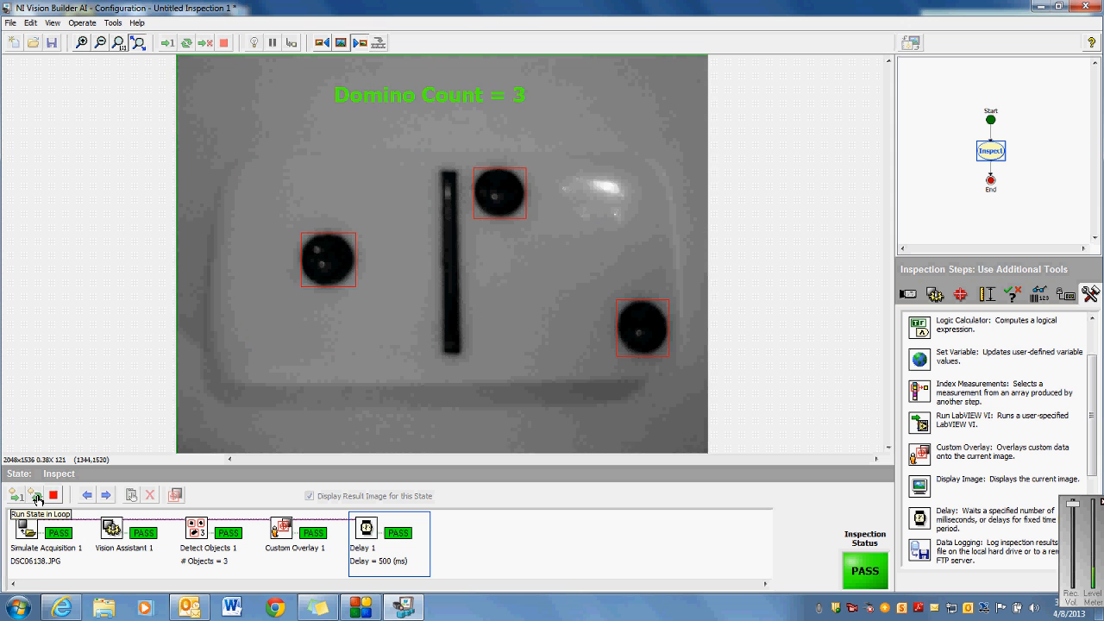
{"action": "left_click", "coordinate": [36, 493]}
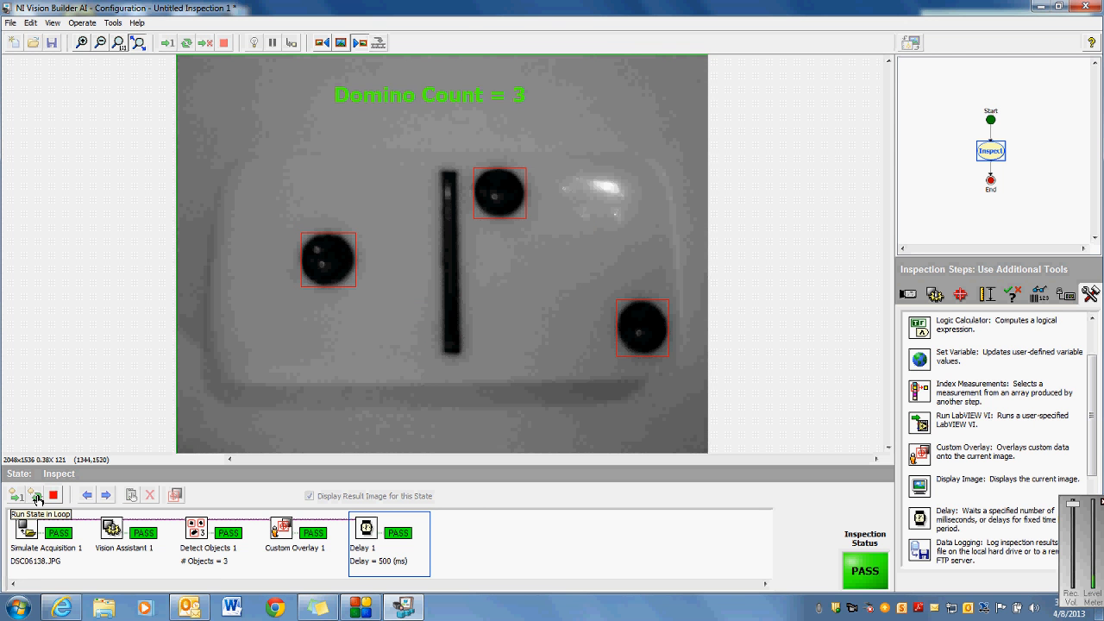
{"action": "left_click", "coordinate": [37, 493]}
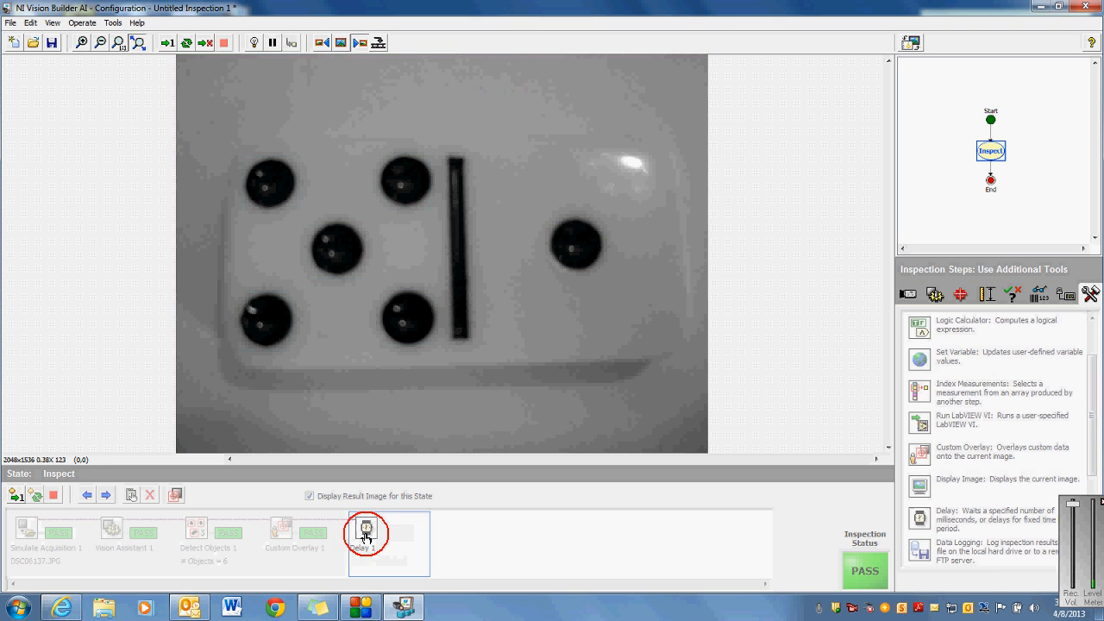
Step: Change Delay 1 to 1000 ms and loop again, showing 'Domino Count = 2', then stop
{"action": "double_click", "coordinate": [365, 535]}
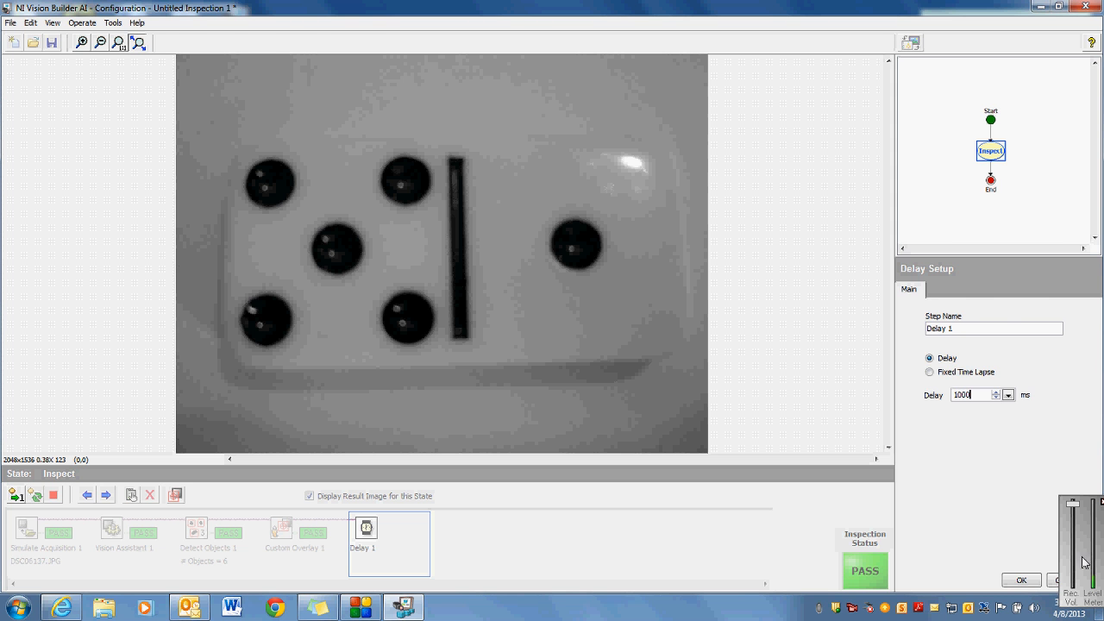
{"action": "left_click", "coordinate": [1021, 580]}
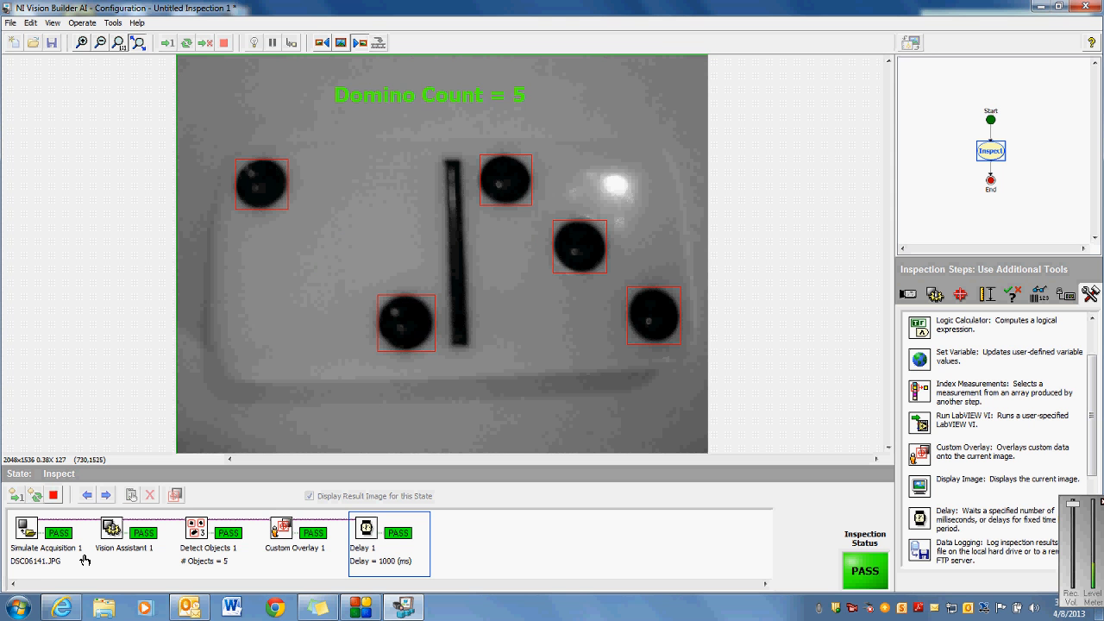
{"action": "left_click", "coordinate": [55, 494]}
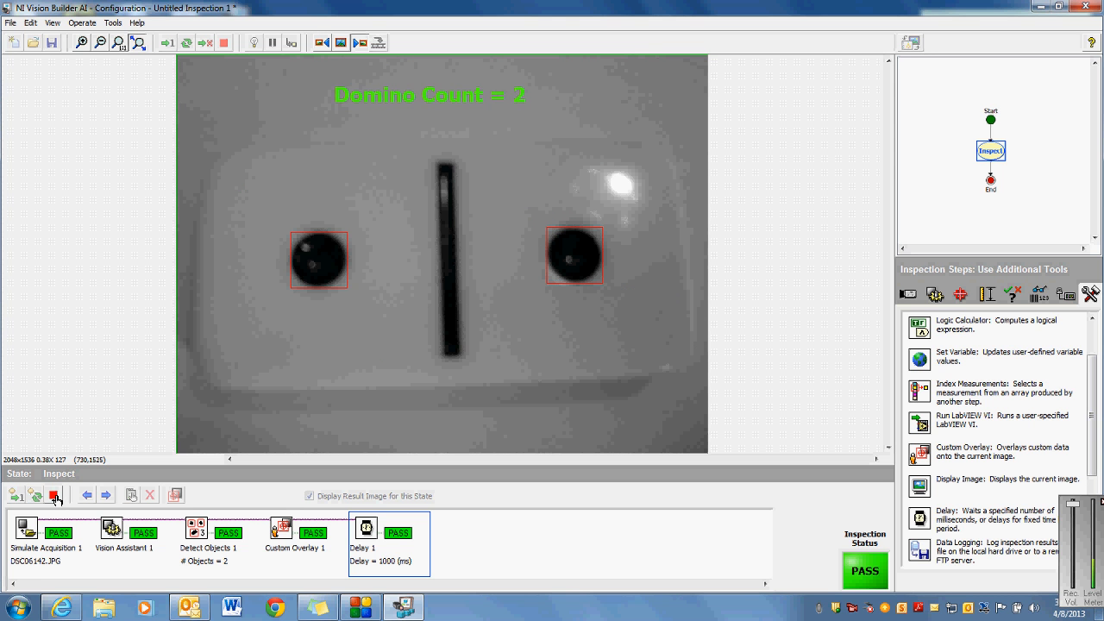